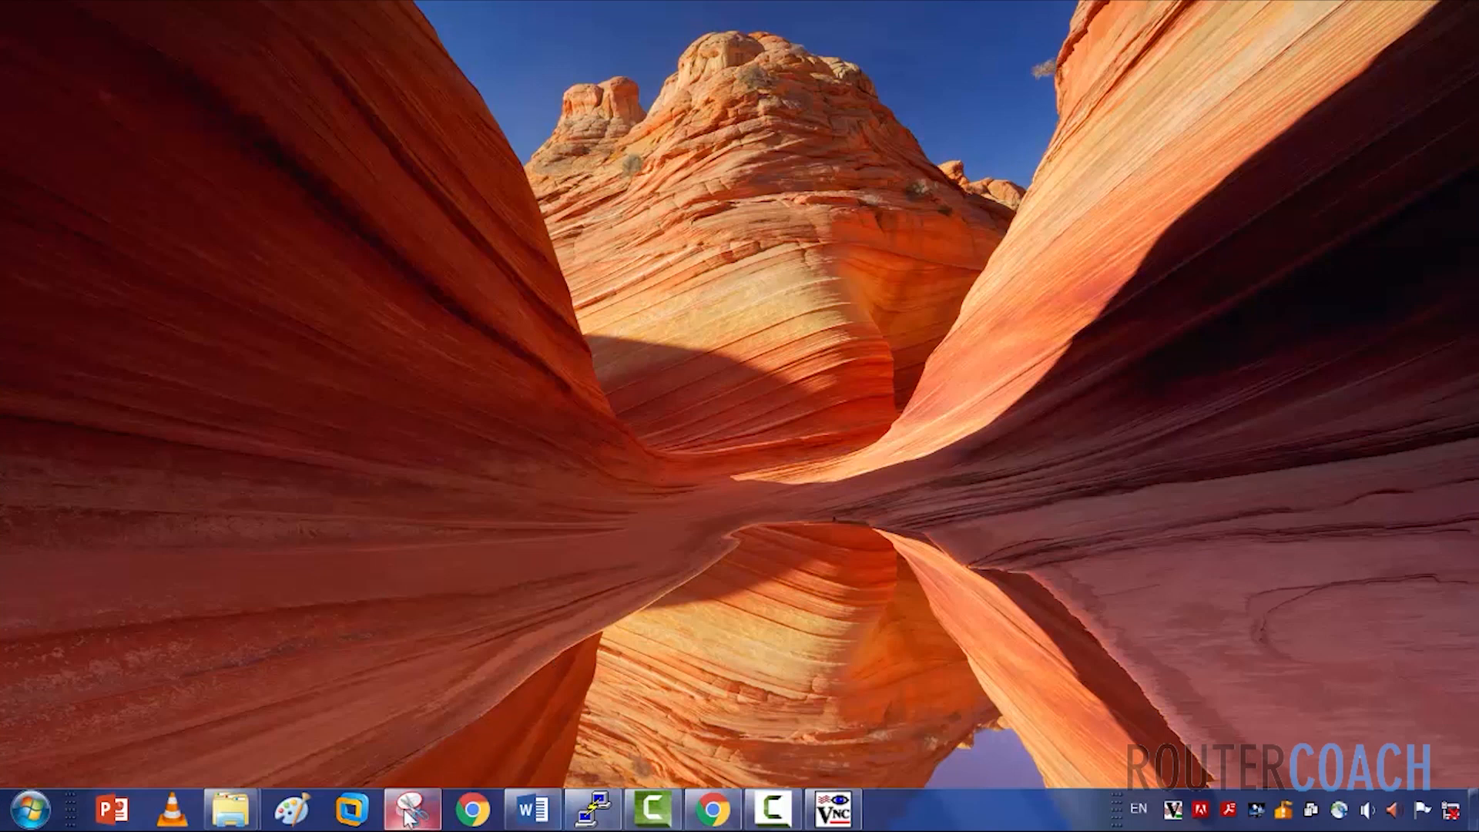
Bring up the saved topology snip of QFX-1 linked to USER-A, USER-B and USER-C.
left_click(410, 809)
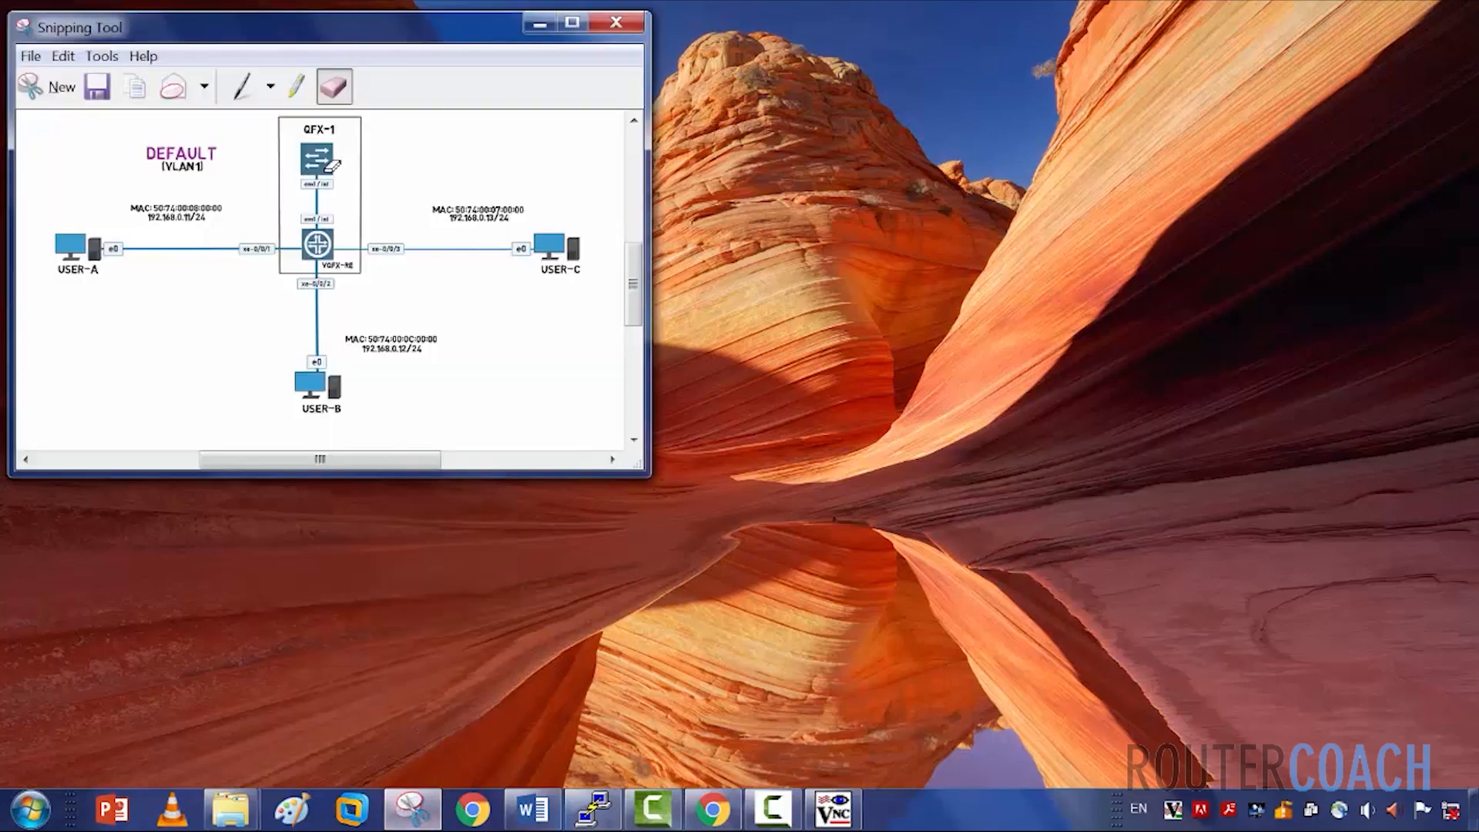
mouse_move(233, 394)
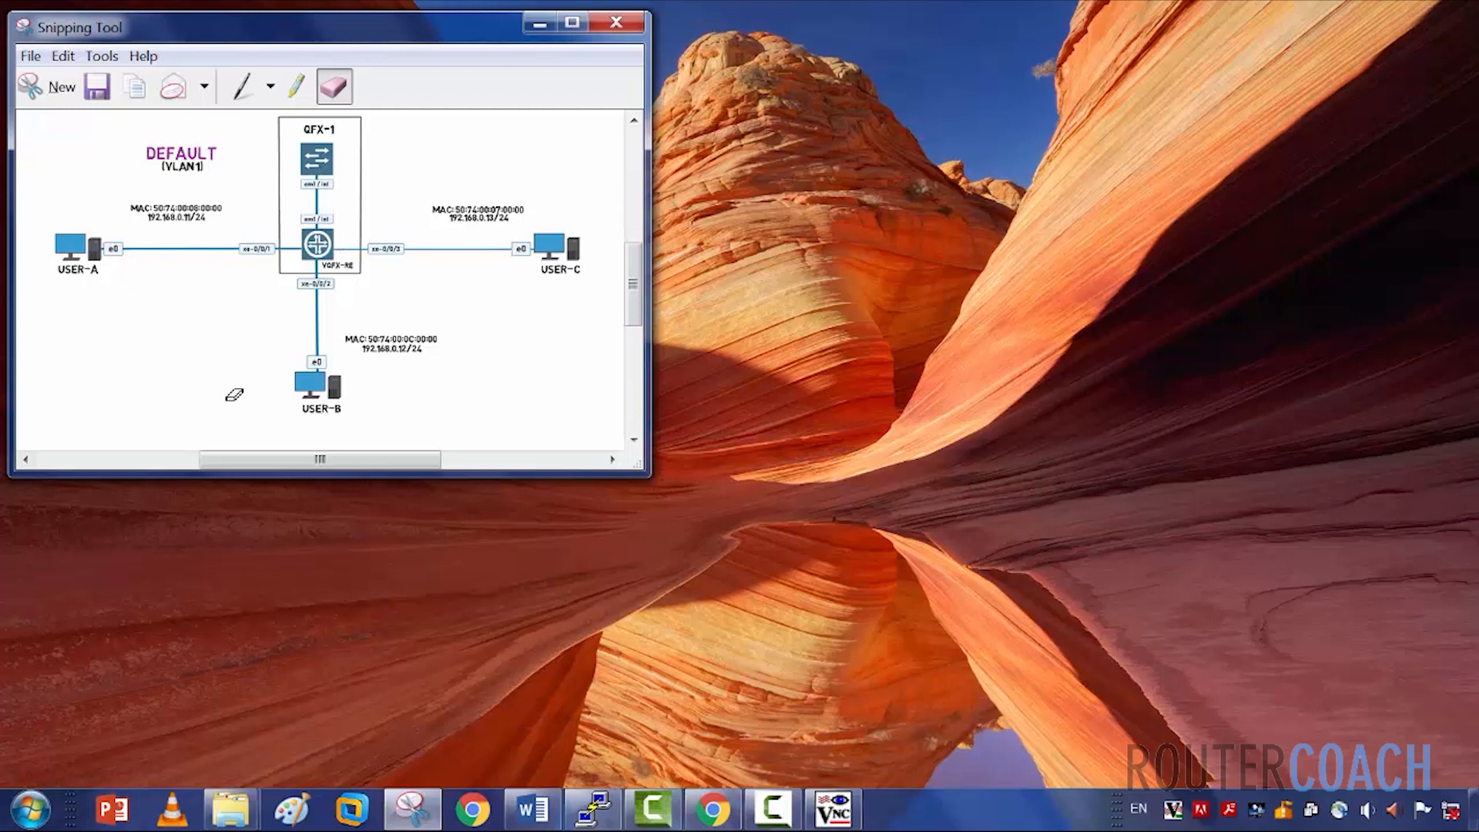
mouse_move(72, 135)
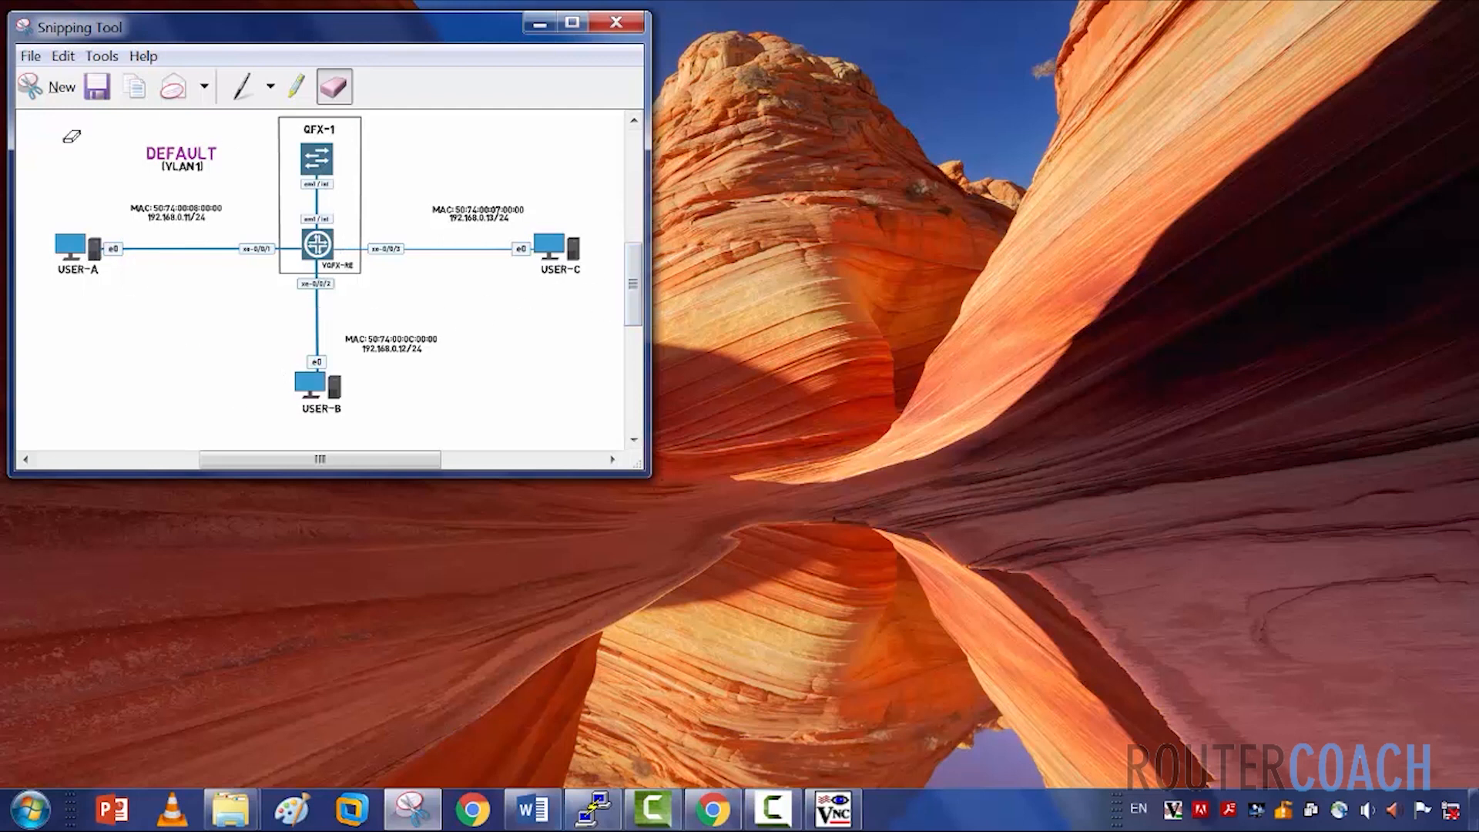
mouse_move(141, 239)
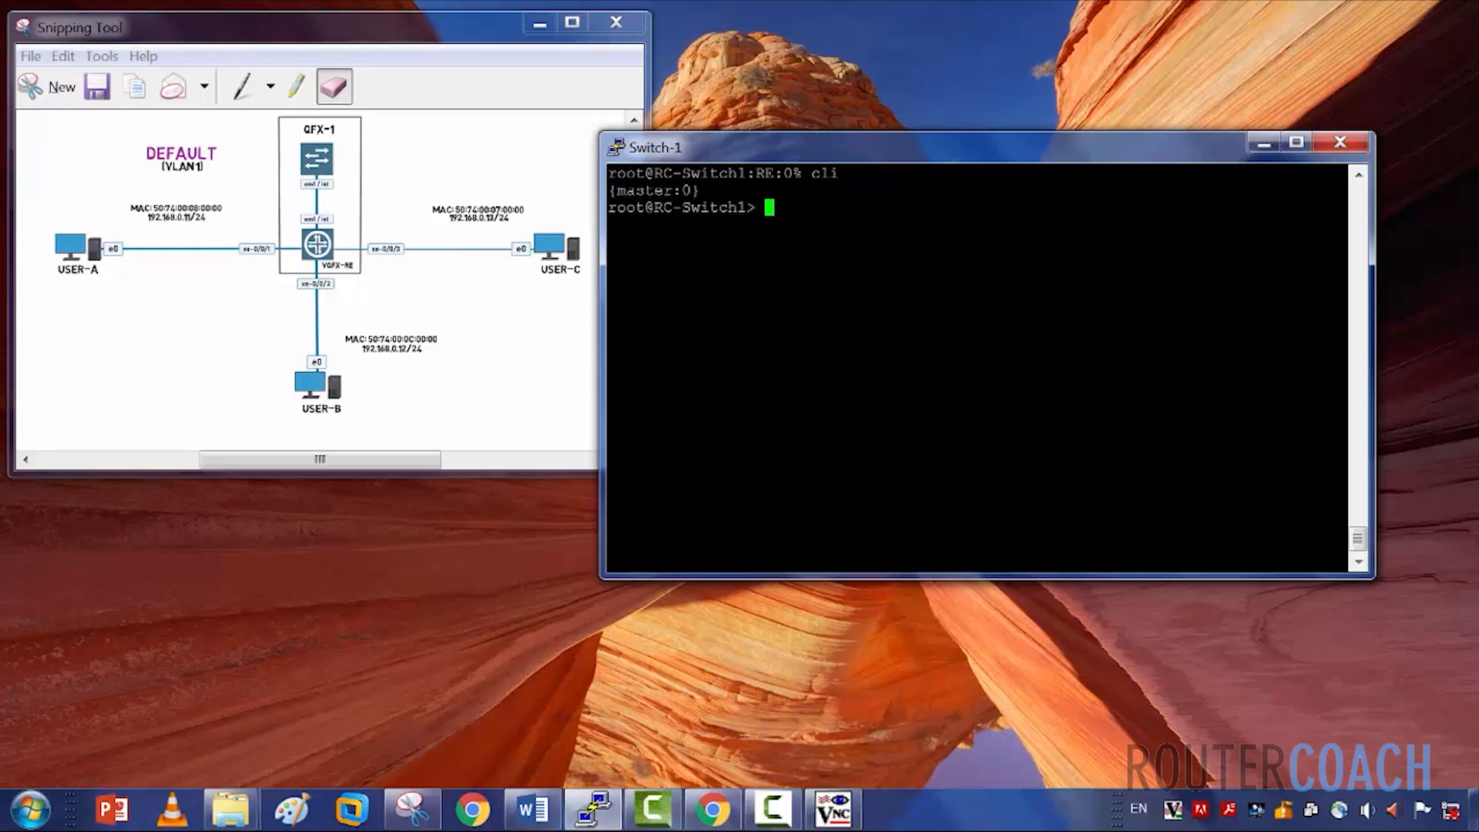
Enter edit mode and show interfaces xe-0/0/1 (DHCP inet) and the VLAN list (default, ID 1).
type("edit")
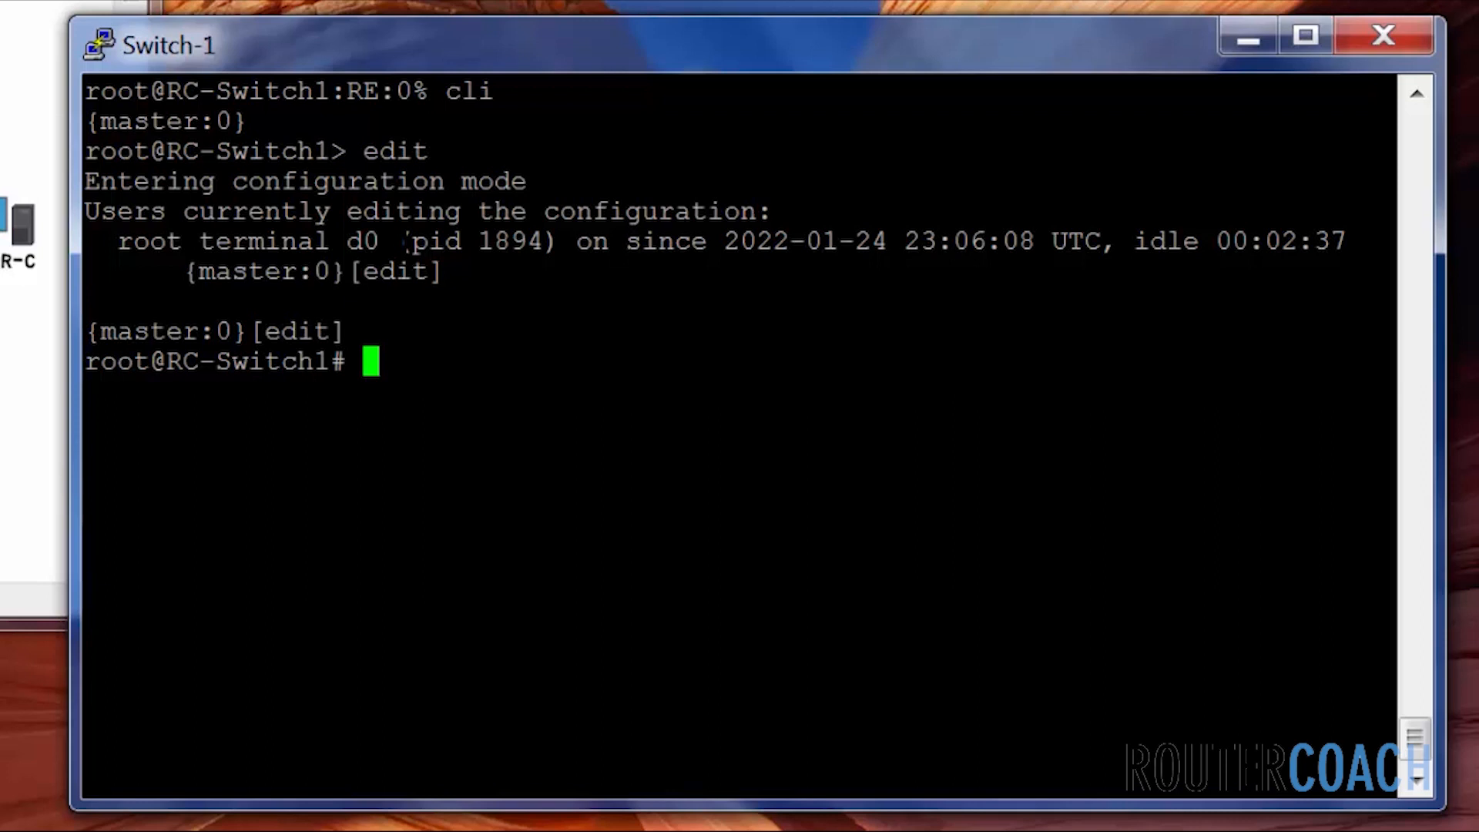
type("show")
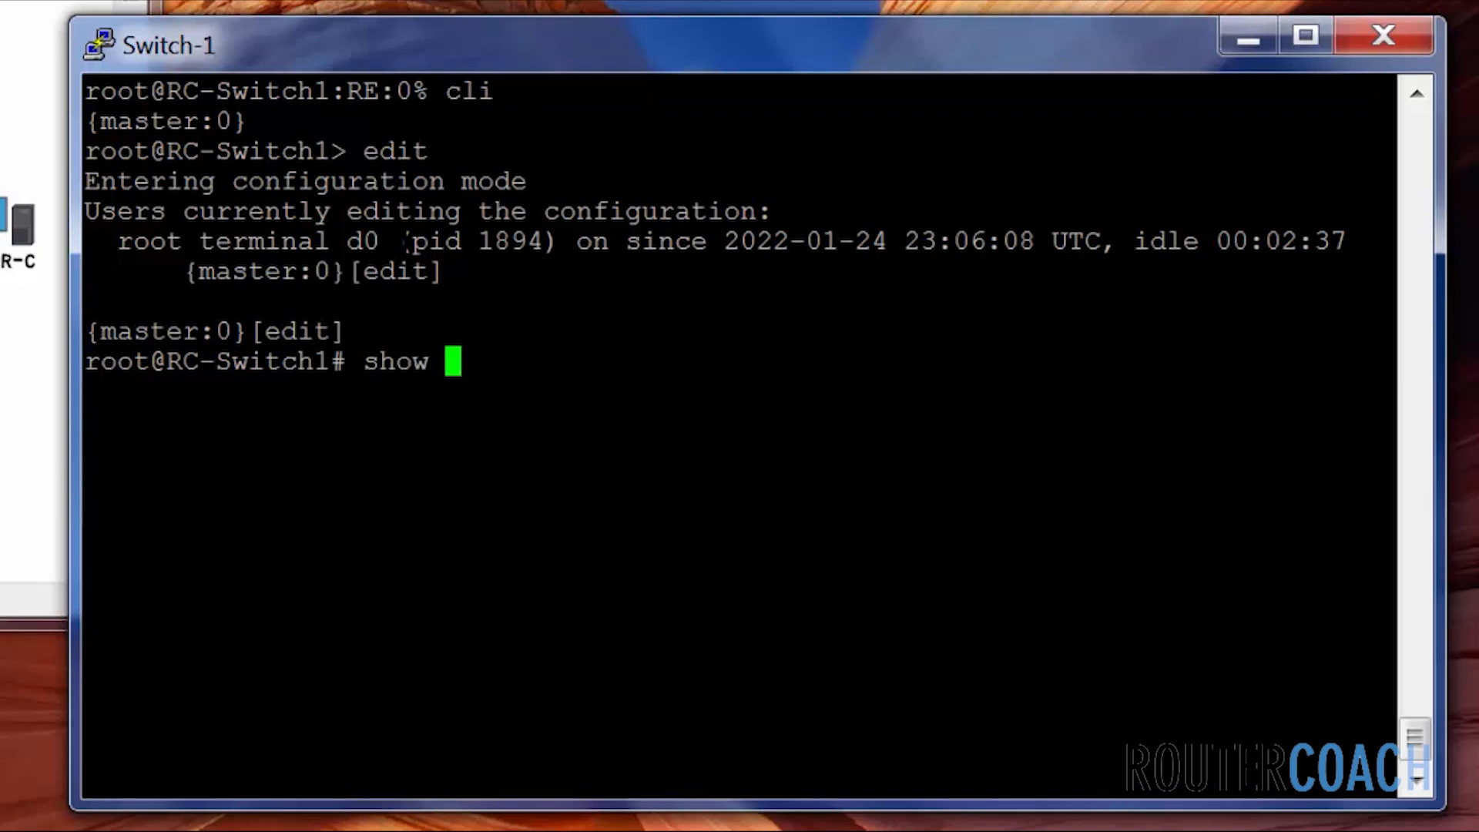
type("interfaces xe-")
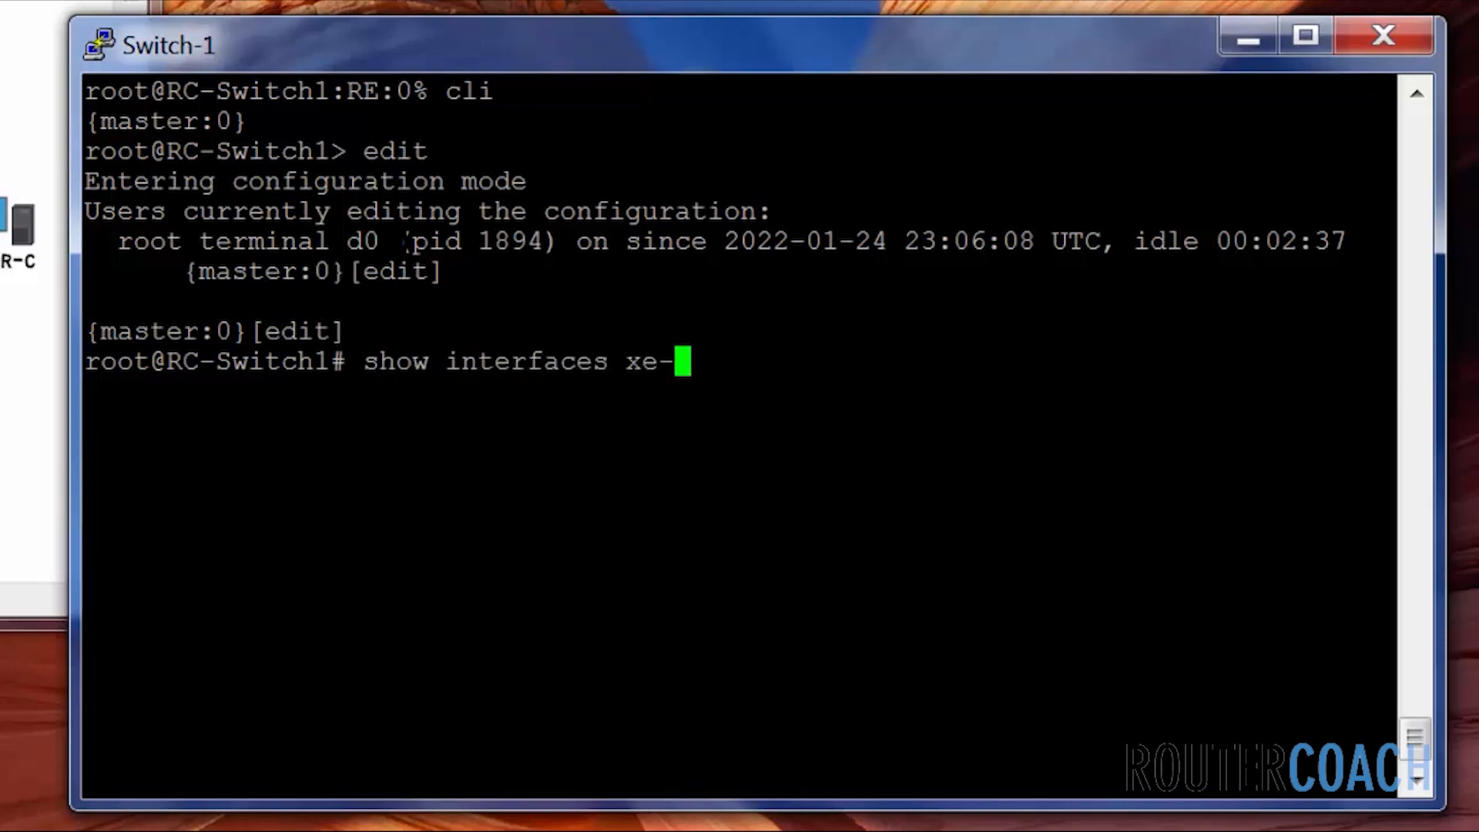
type("0/0/")
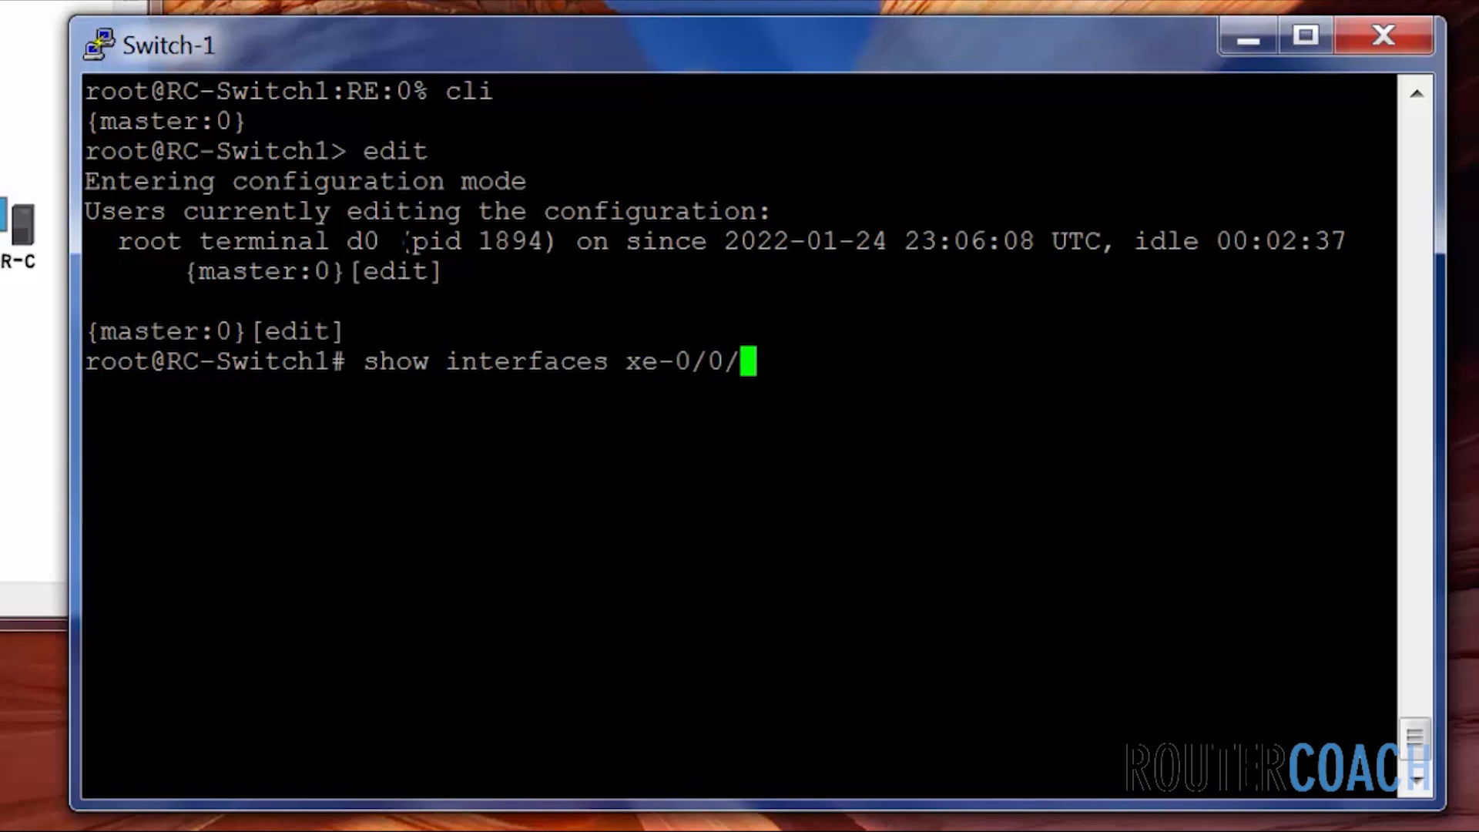
key("Return")
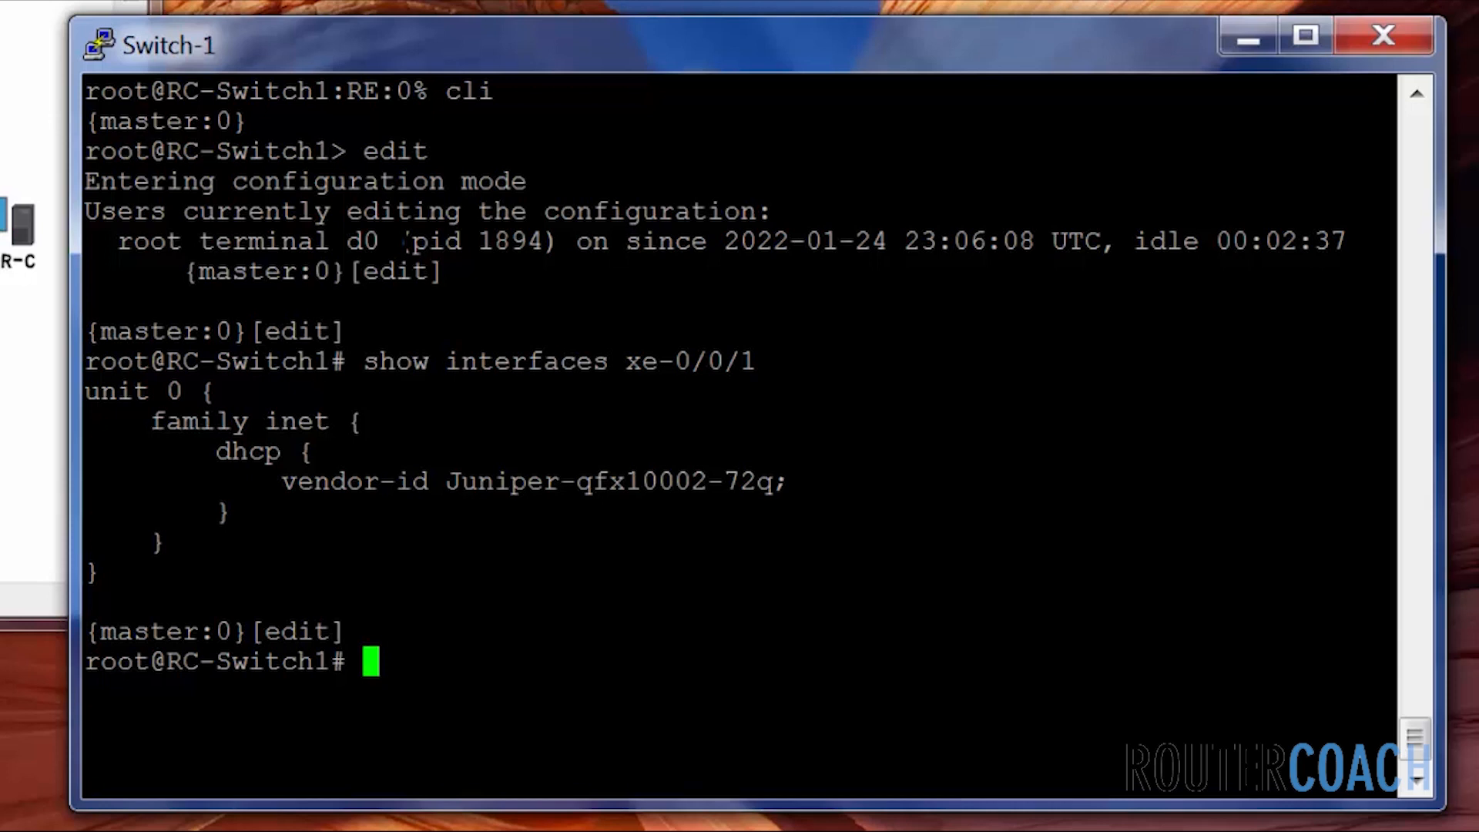
type("show vlans")
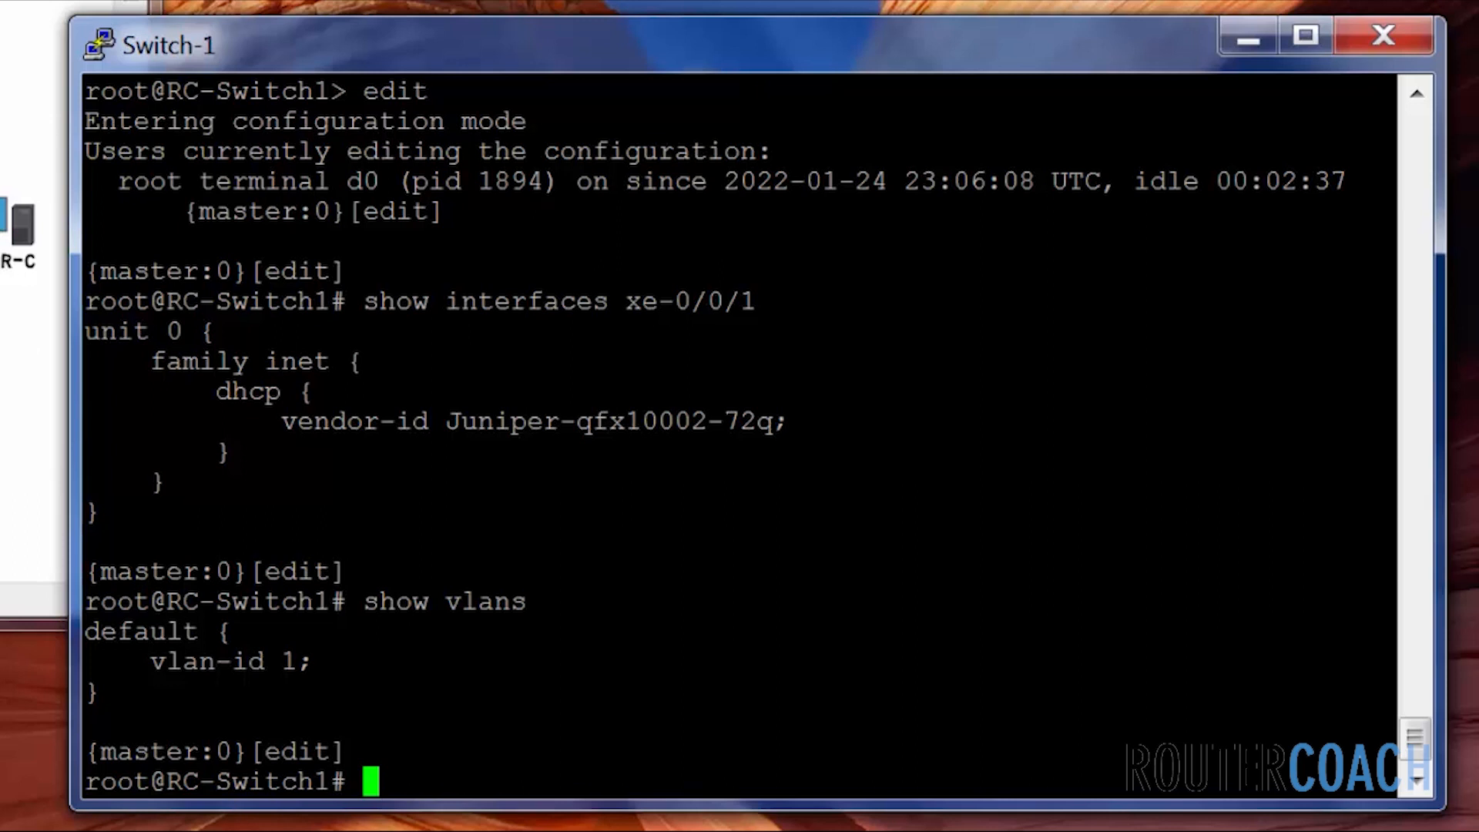
type("edit")
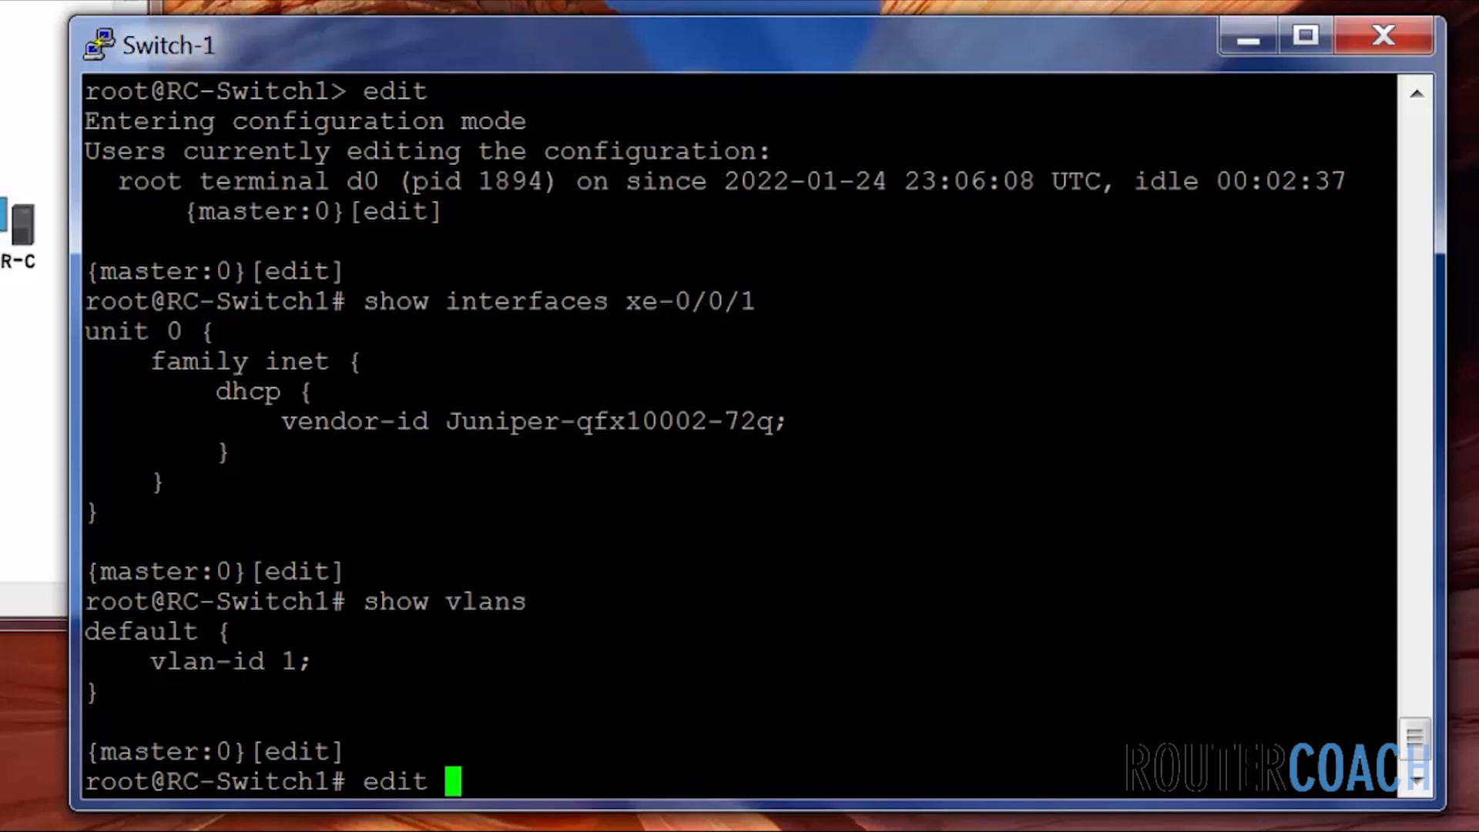
Move into interfaces xe-0/0/1 unit 0 and delete its family inet.
type("interfaces")
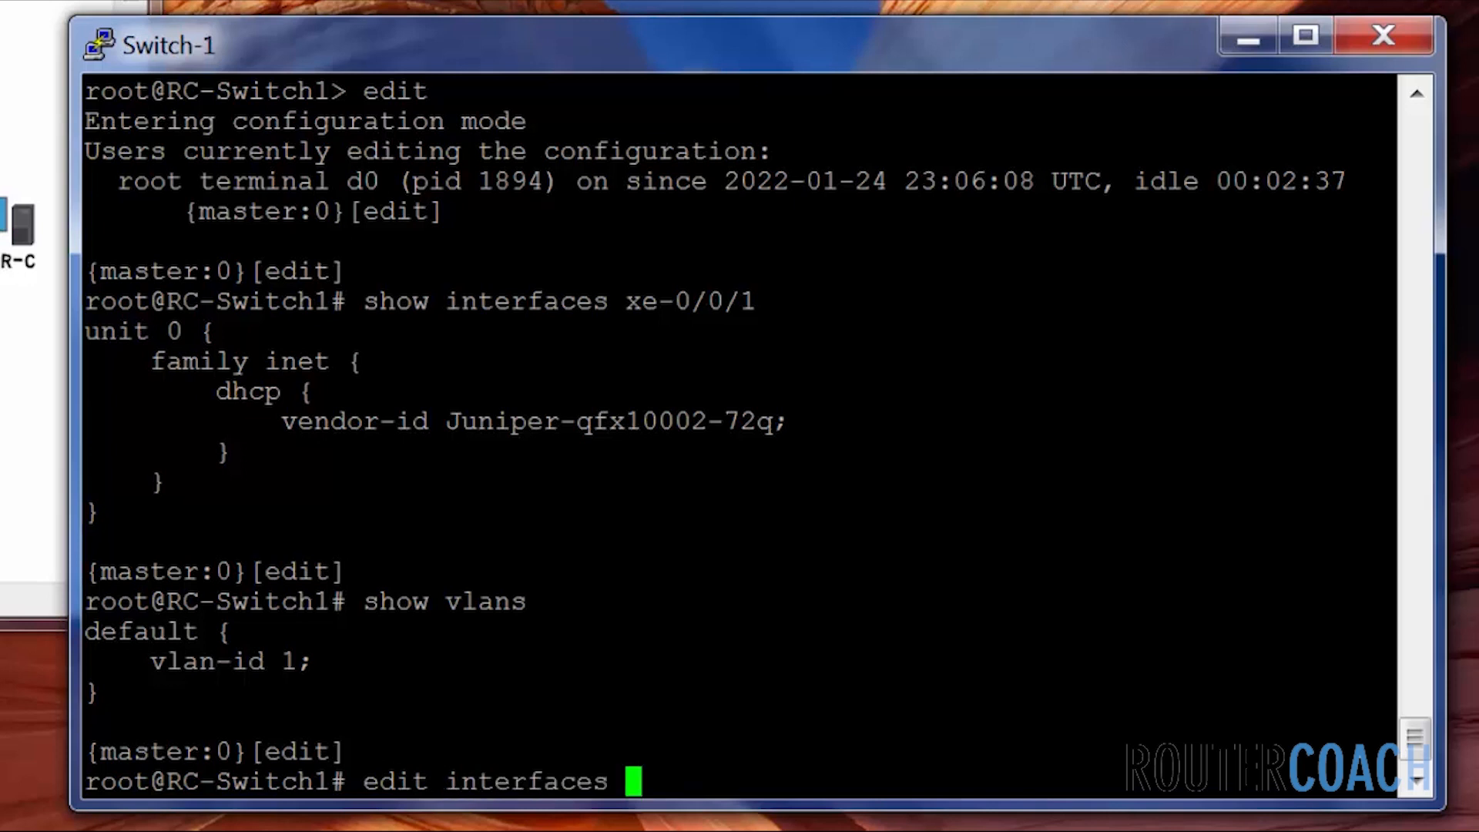
type("xe-0/0/1")
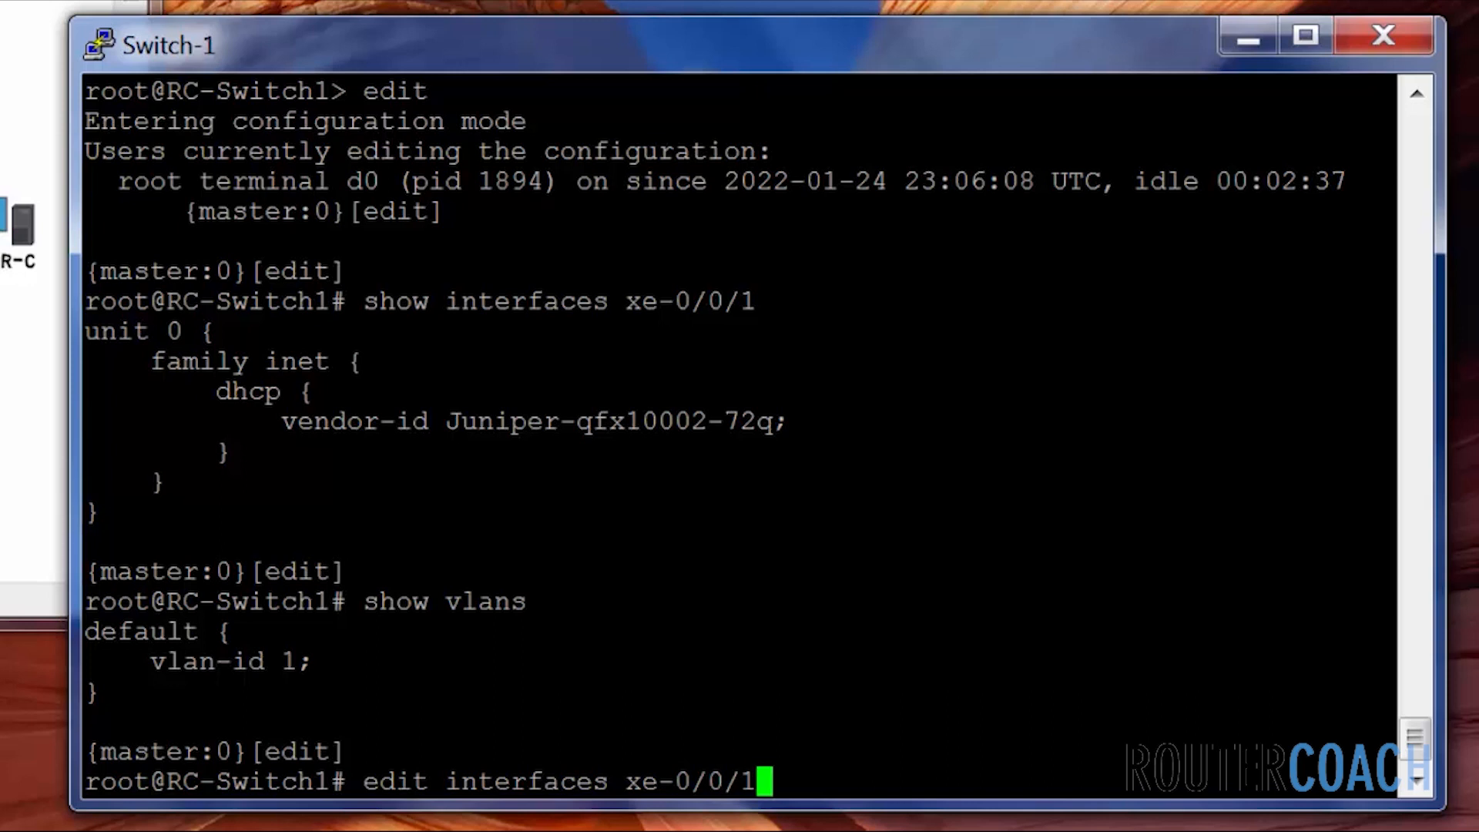
key("Return")
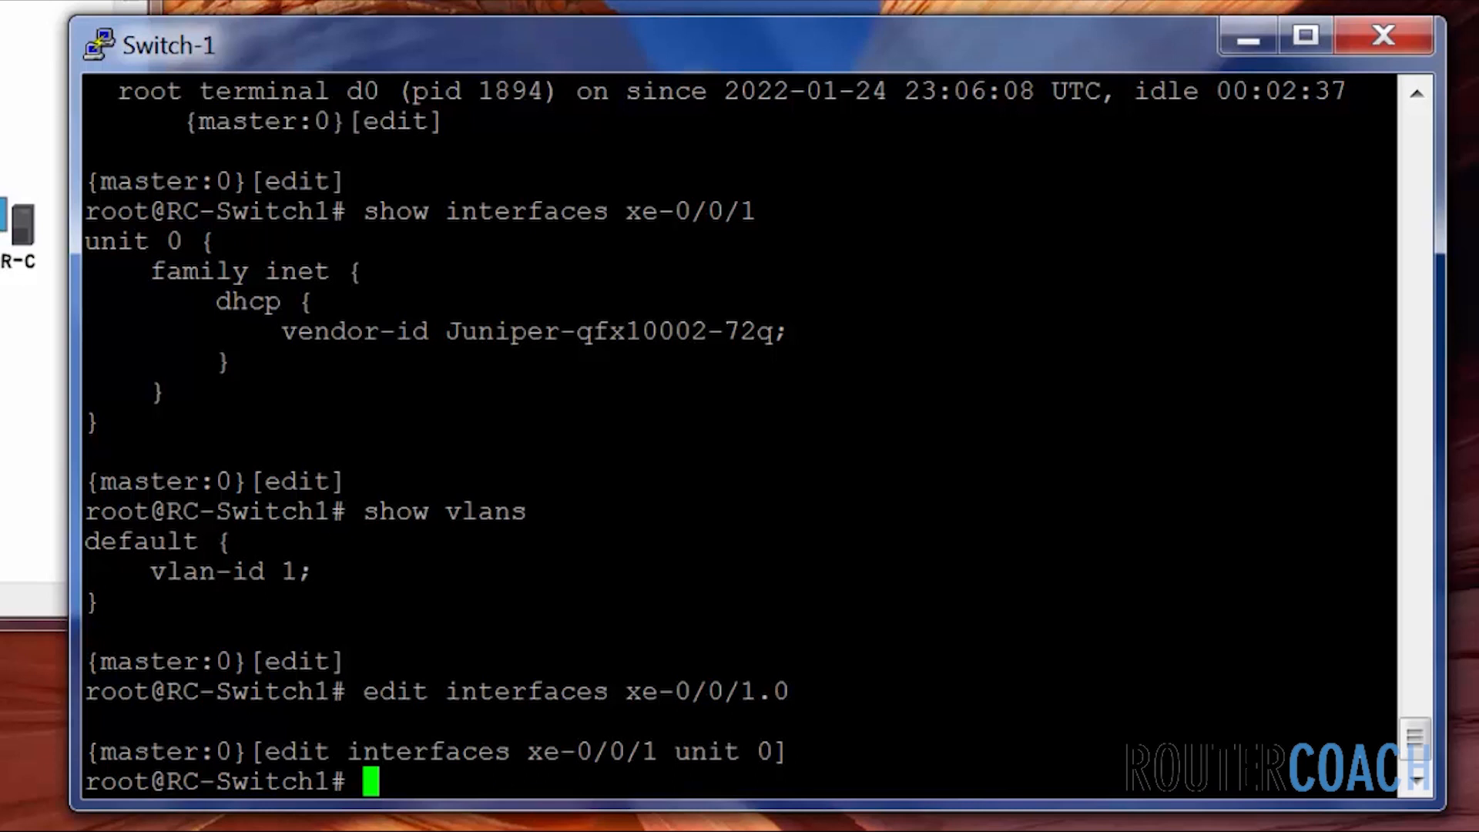
type("delete")
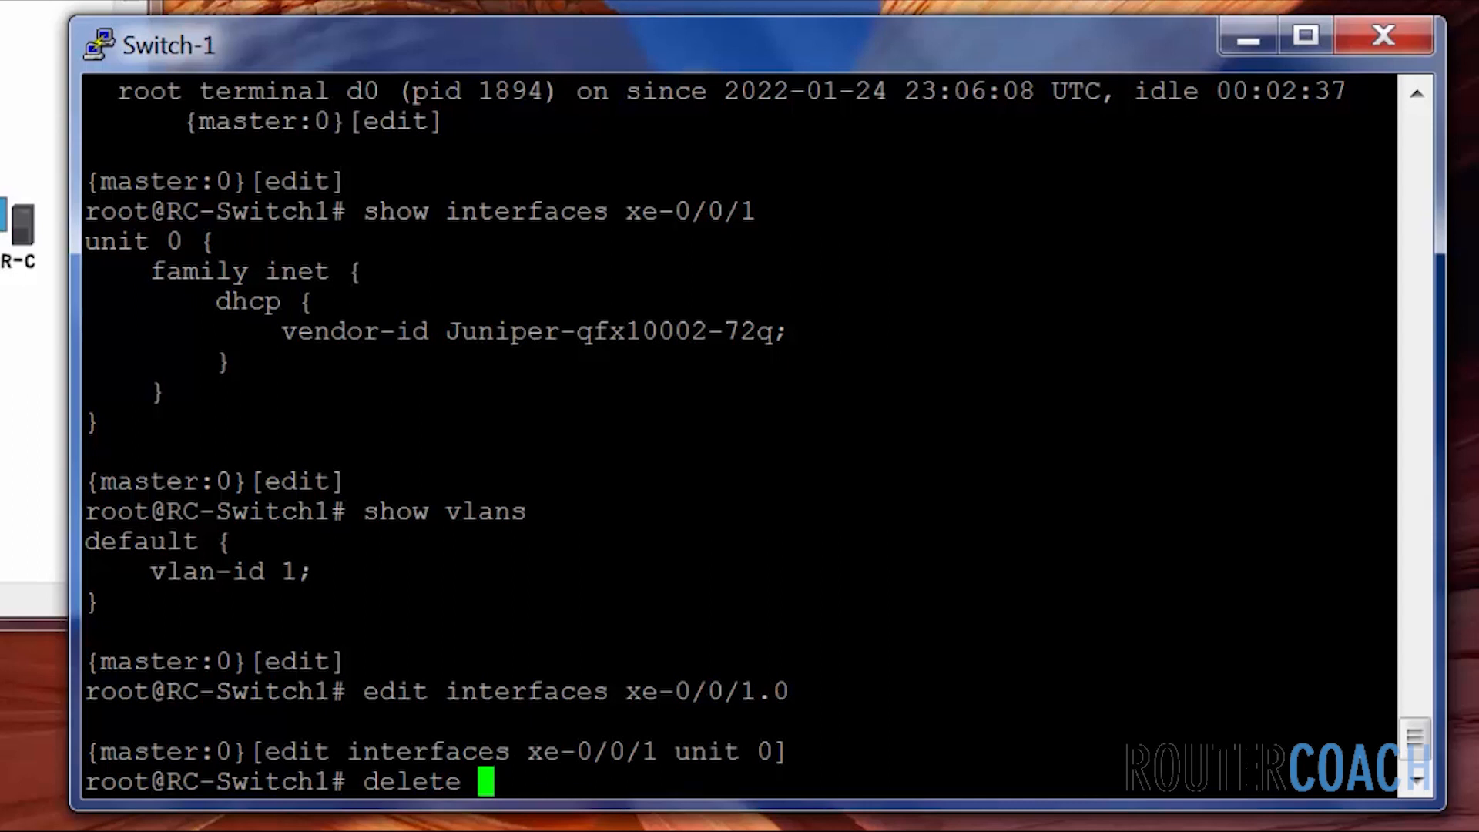
type("family")
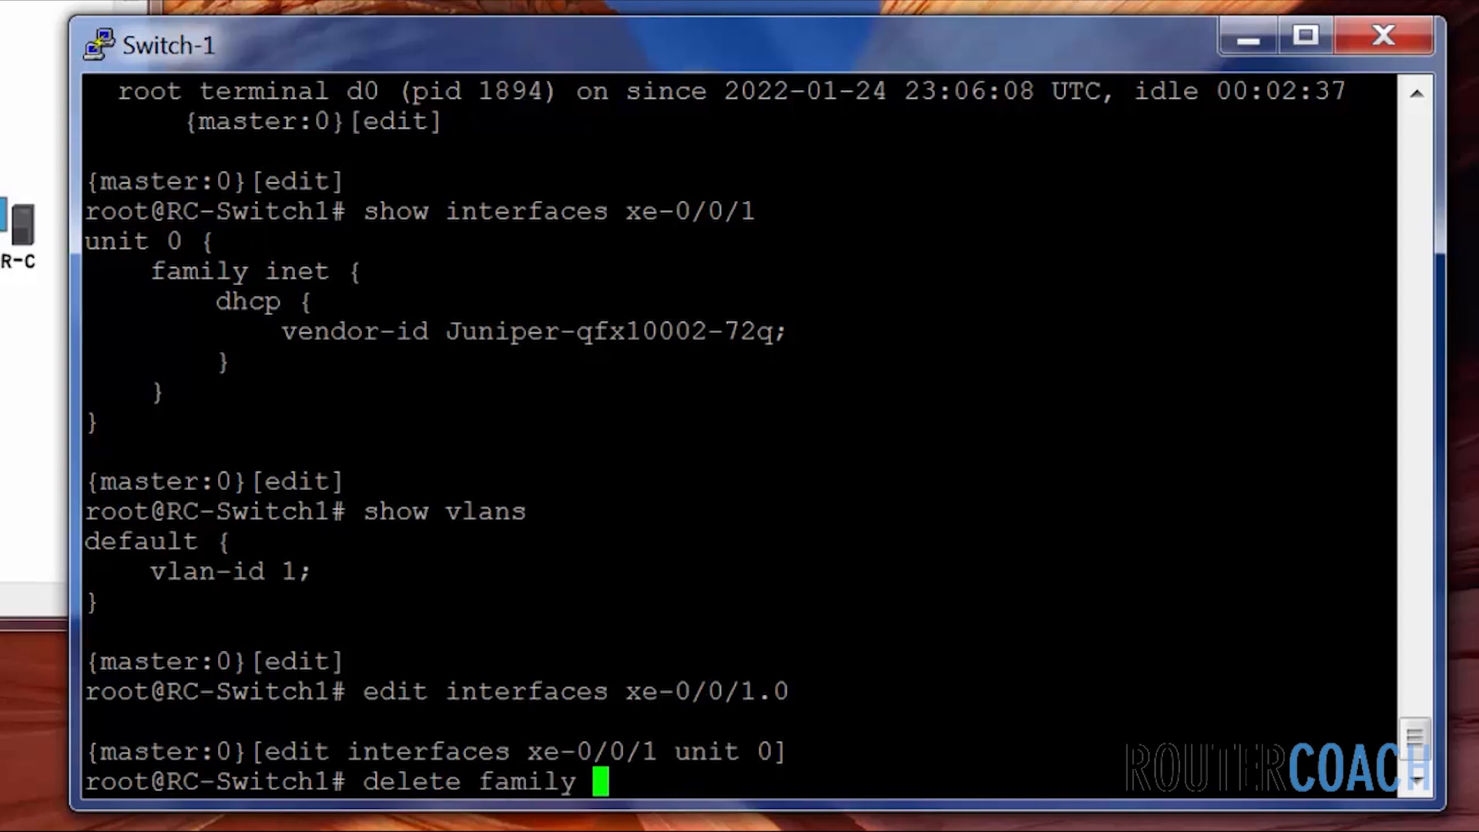
type("inet")
type("ed")
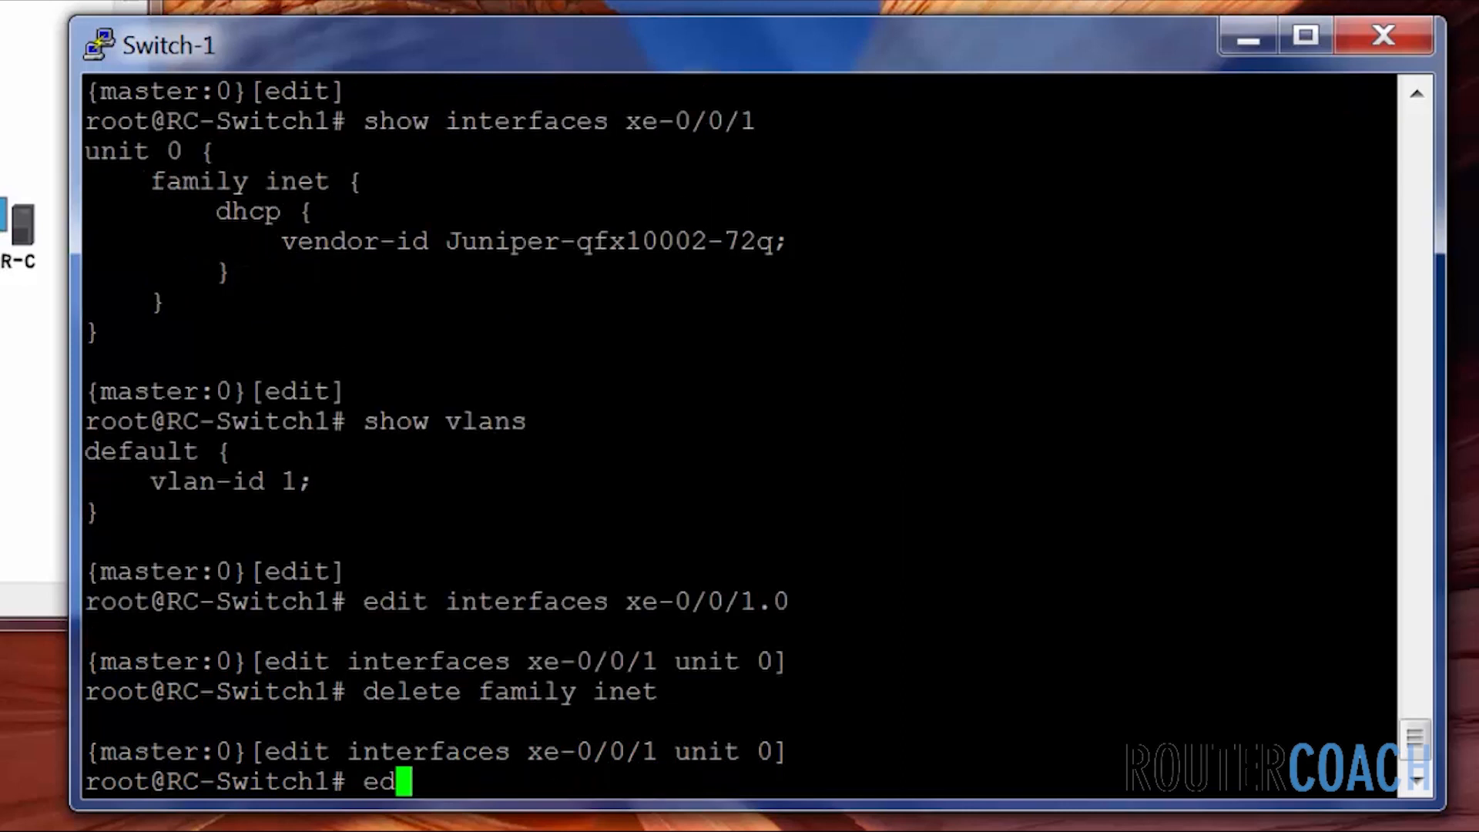
type("it")
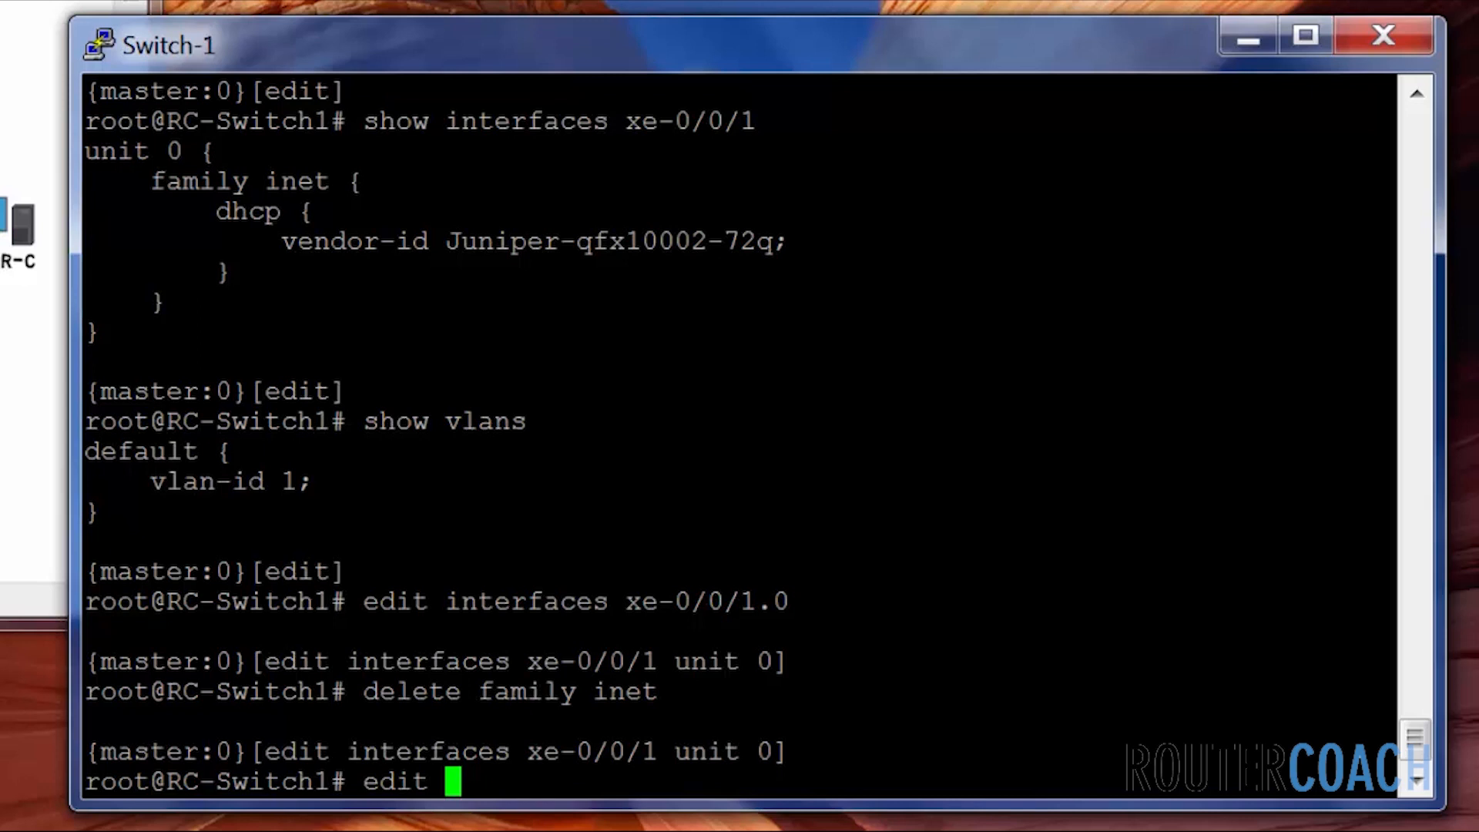
Under family ethernet-switching, set interface-mode access with vlan members default, then return to top.
type("family")
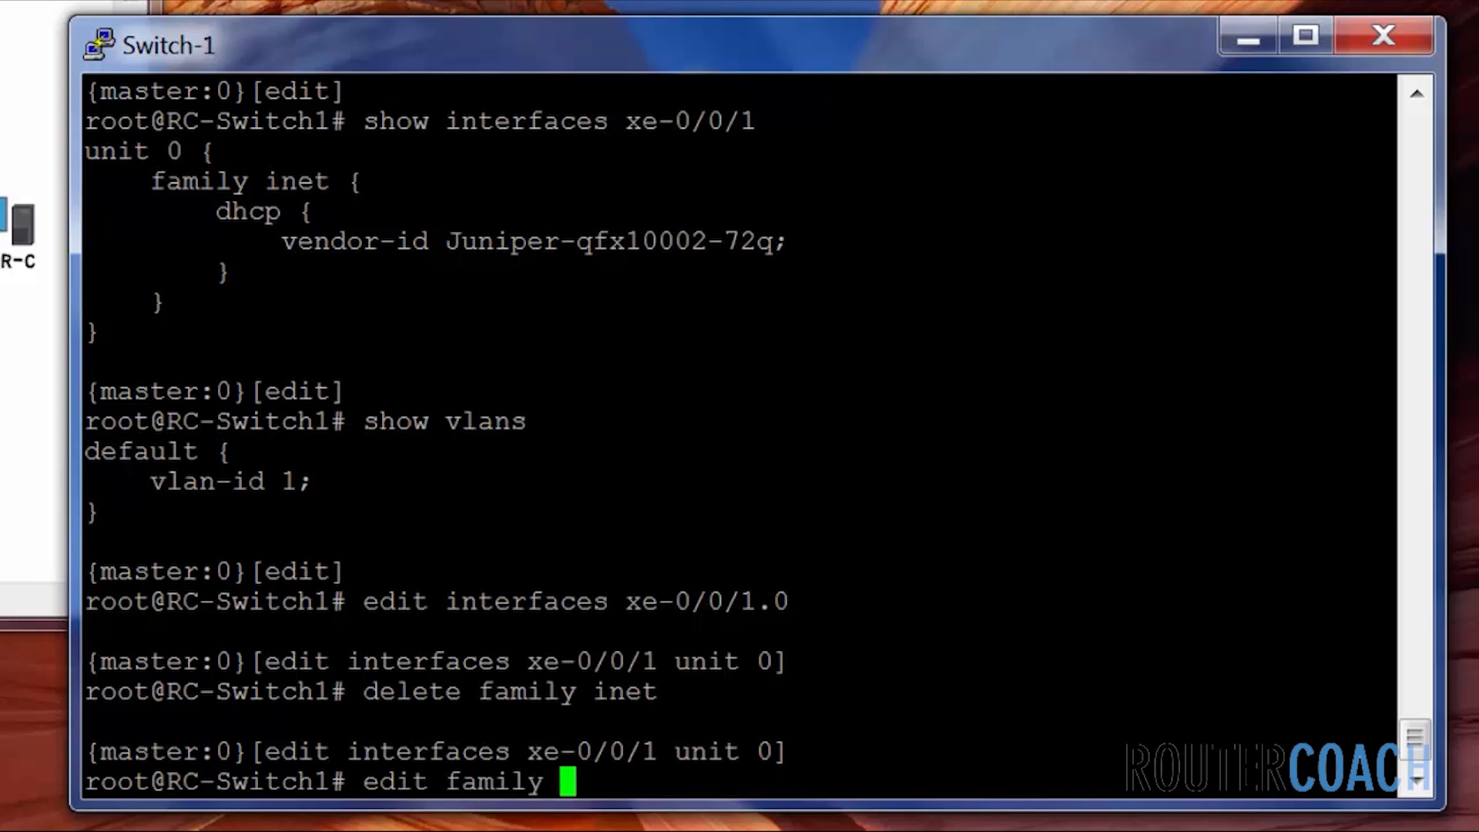
type("ethernet-switching")
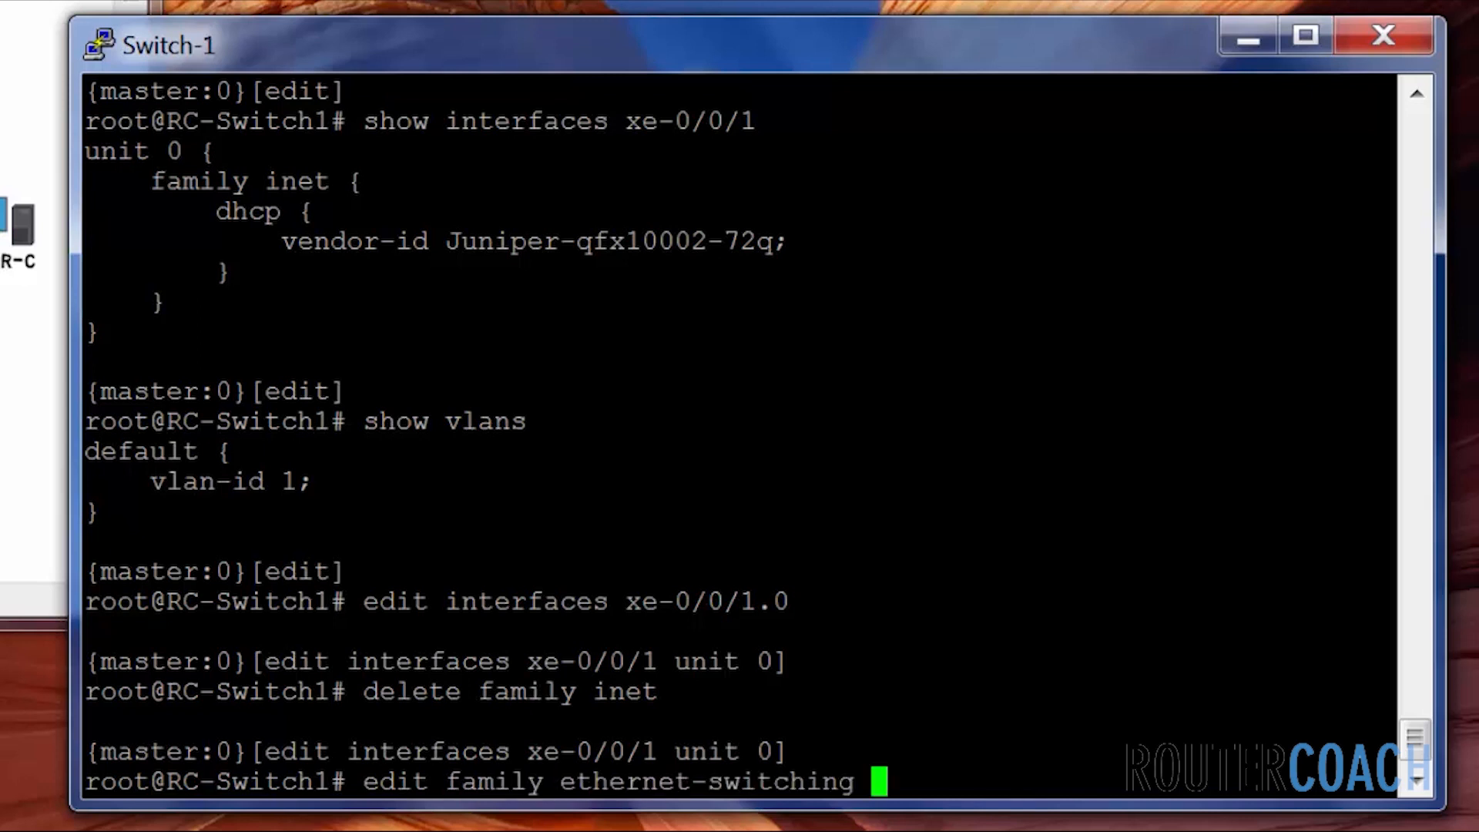
key("Return")
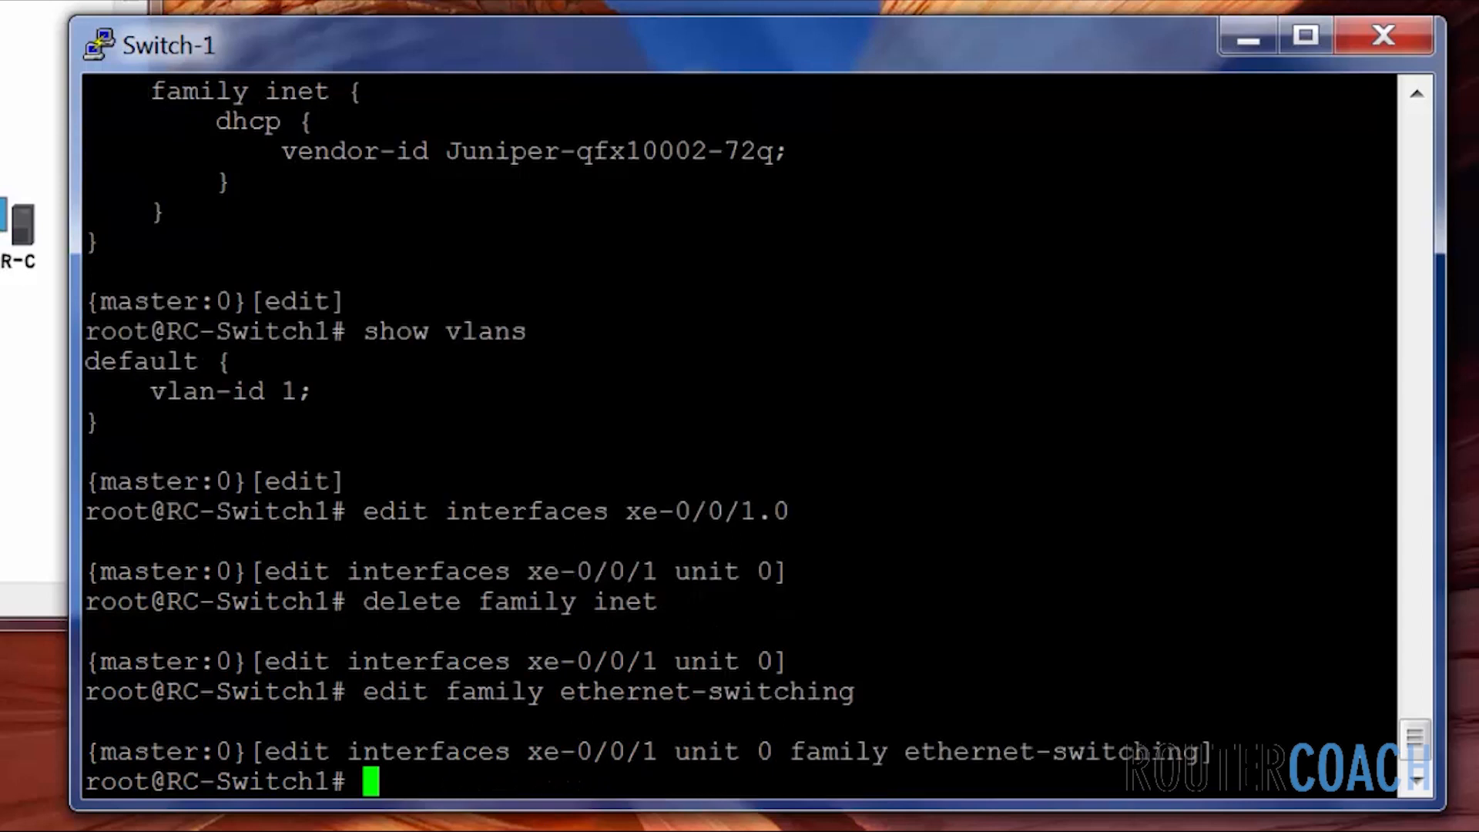
type("set in")
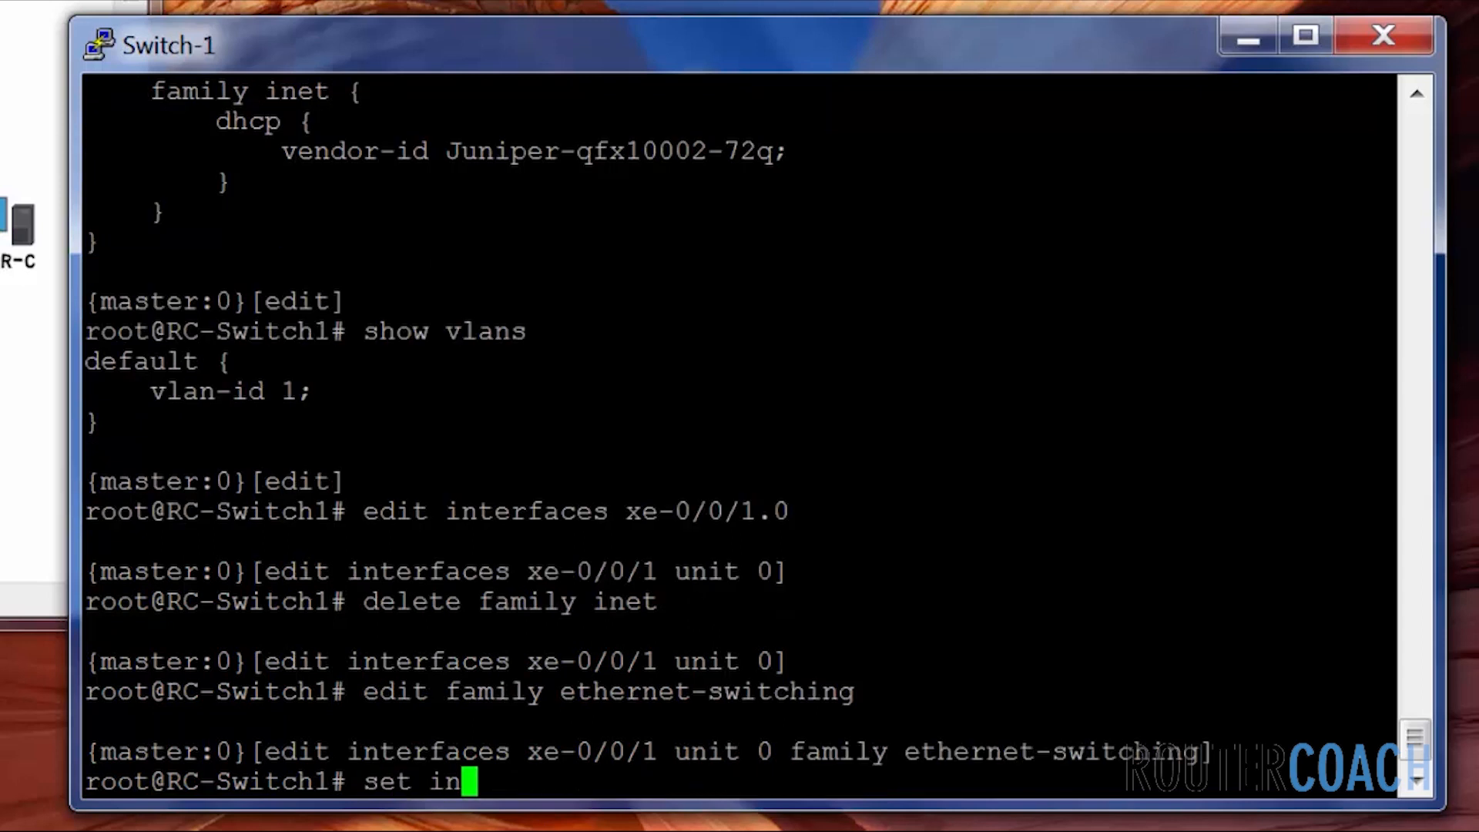
type("terface-mode")
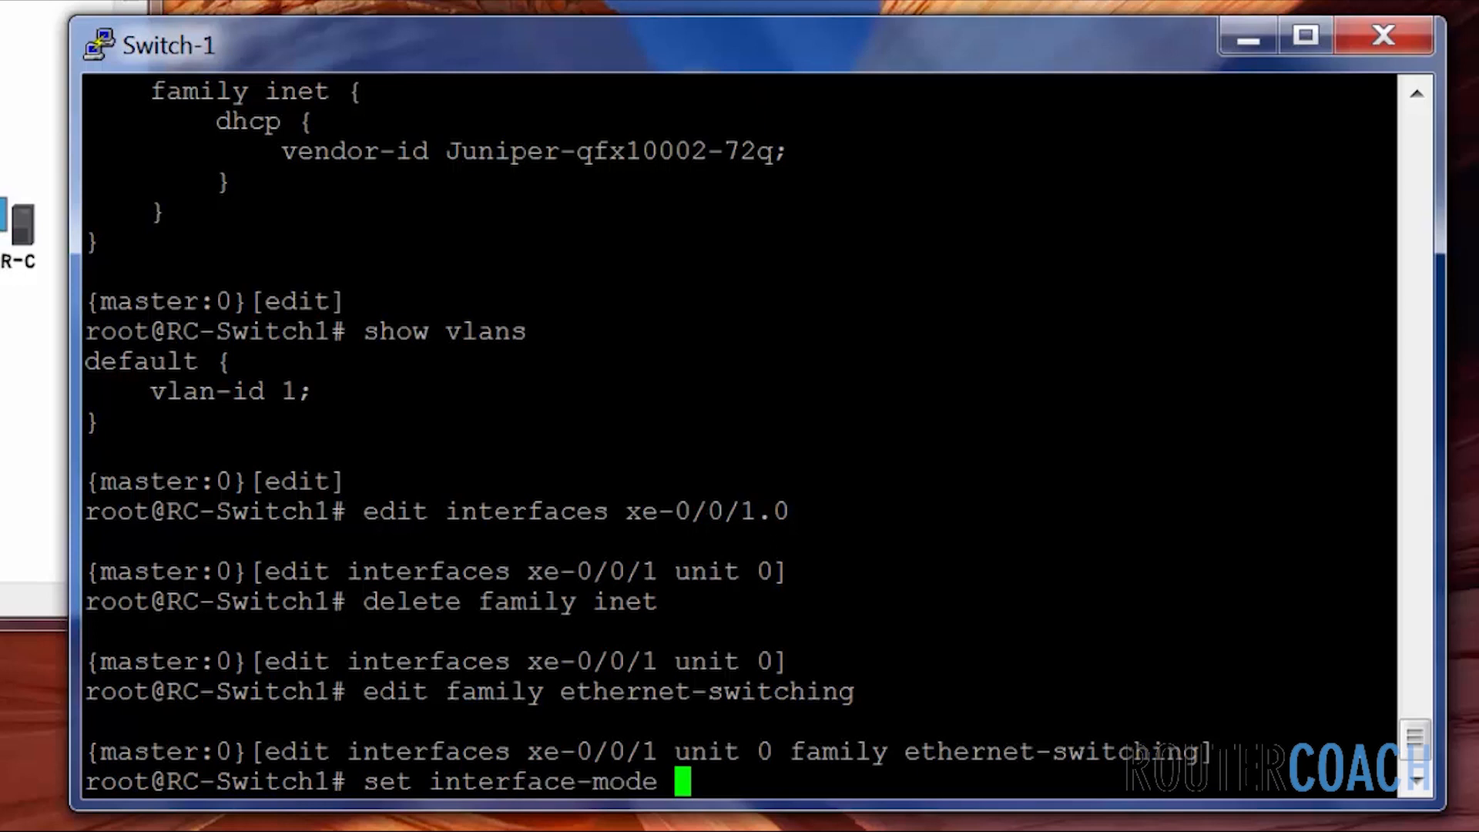
type("access")
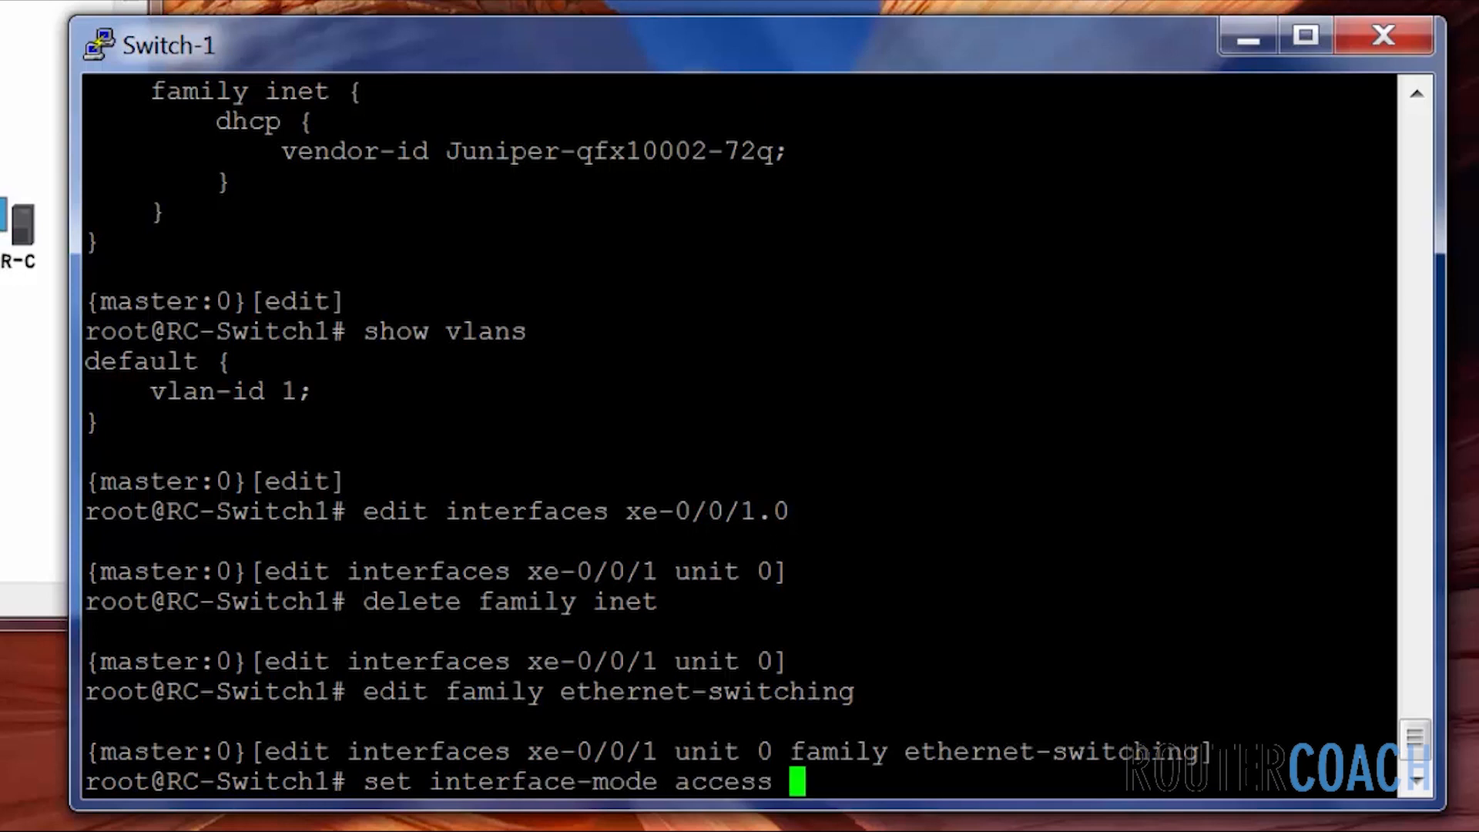
type("v")
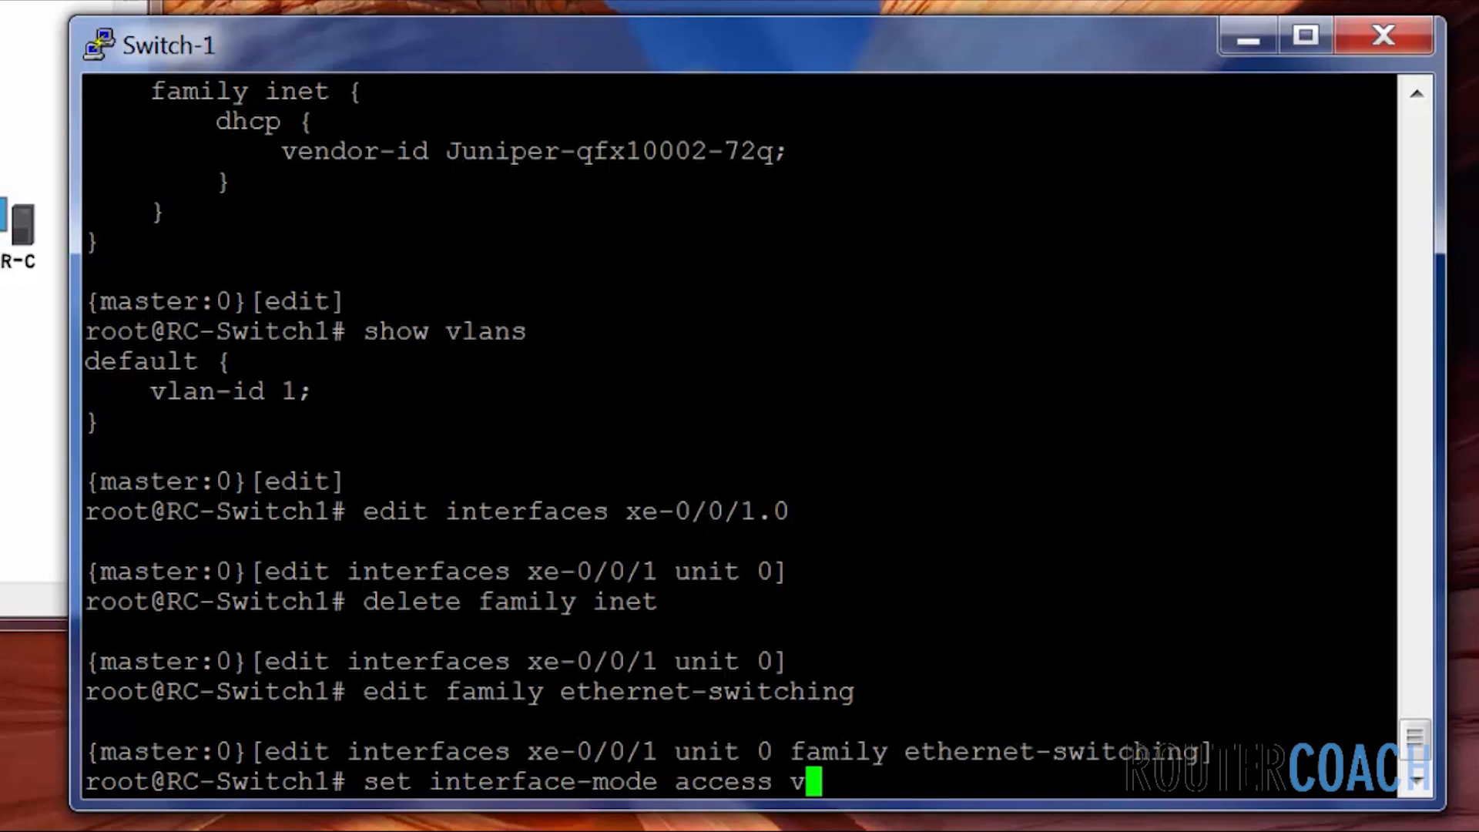
type("lan members")
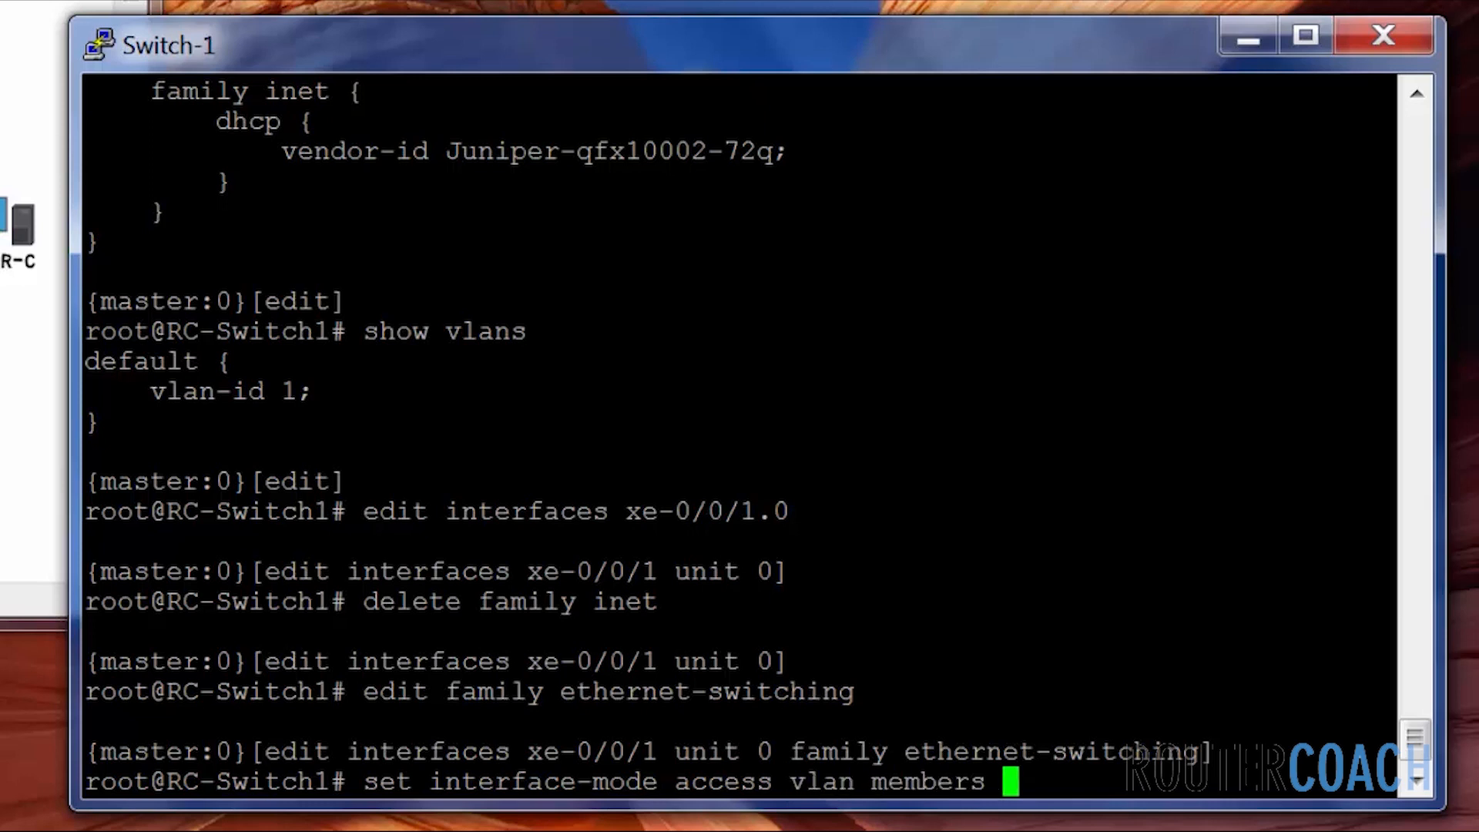
type("default")
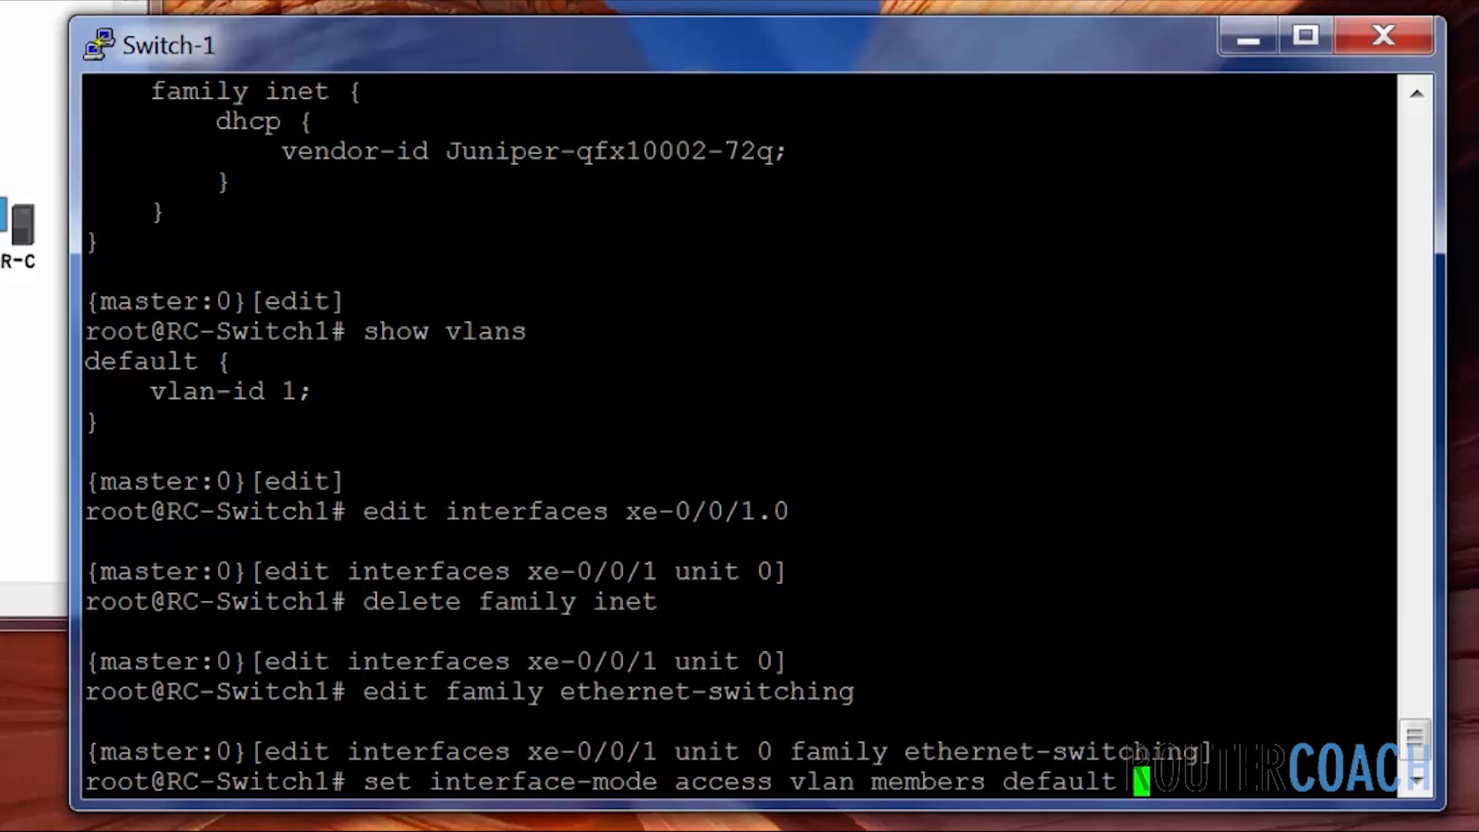
key("Return")
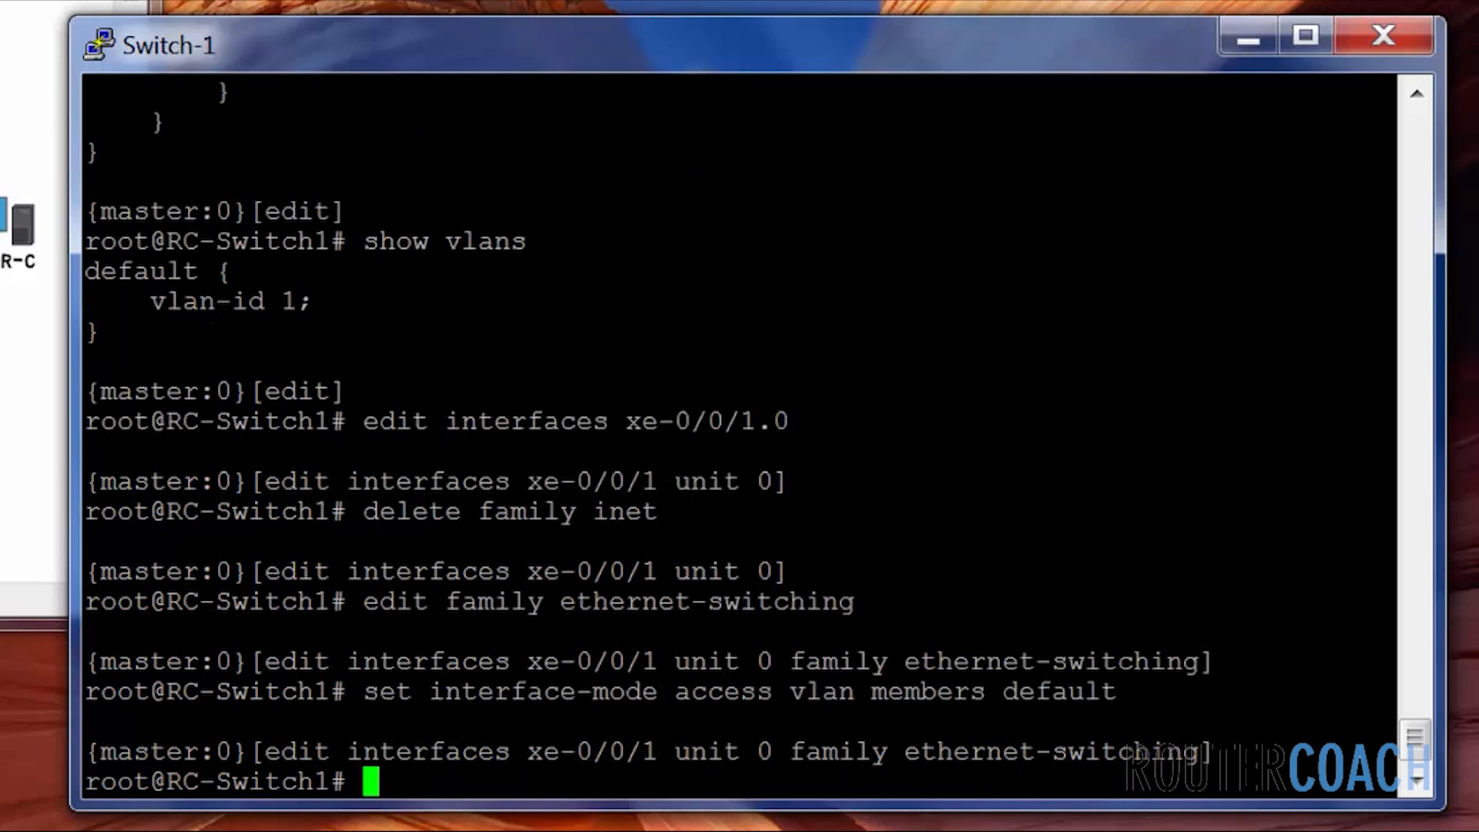
type("top")
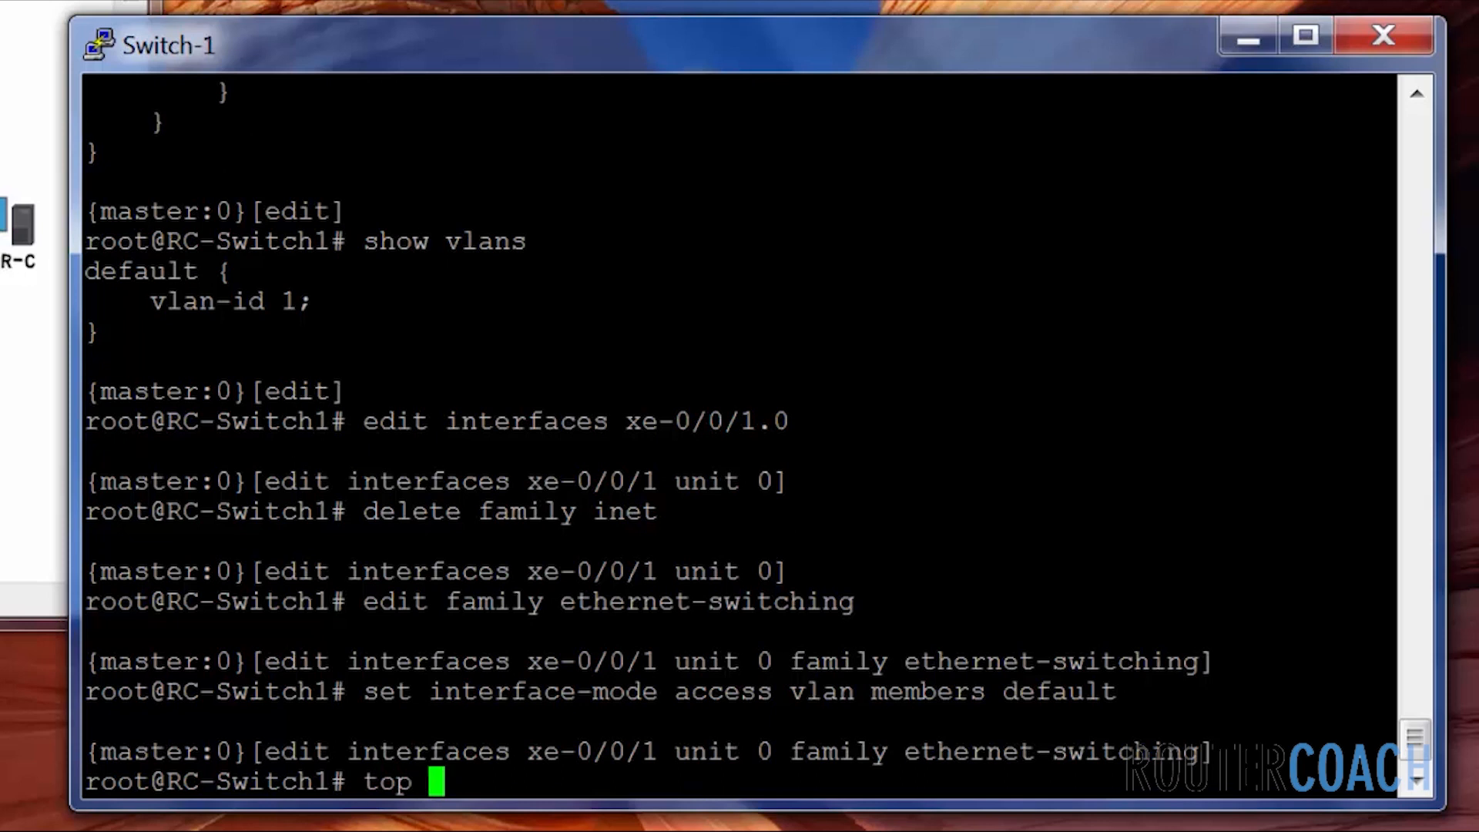
Edit xe-0/0/2.0 family ethernet-switching and set interface-mode access vlan members default.
type("edit")
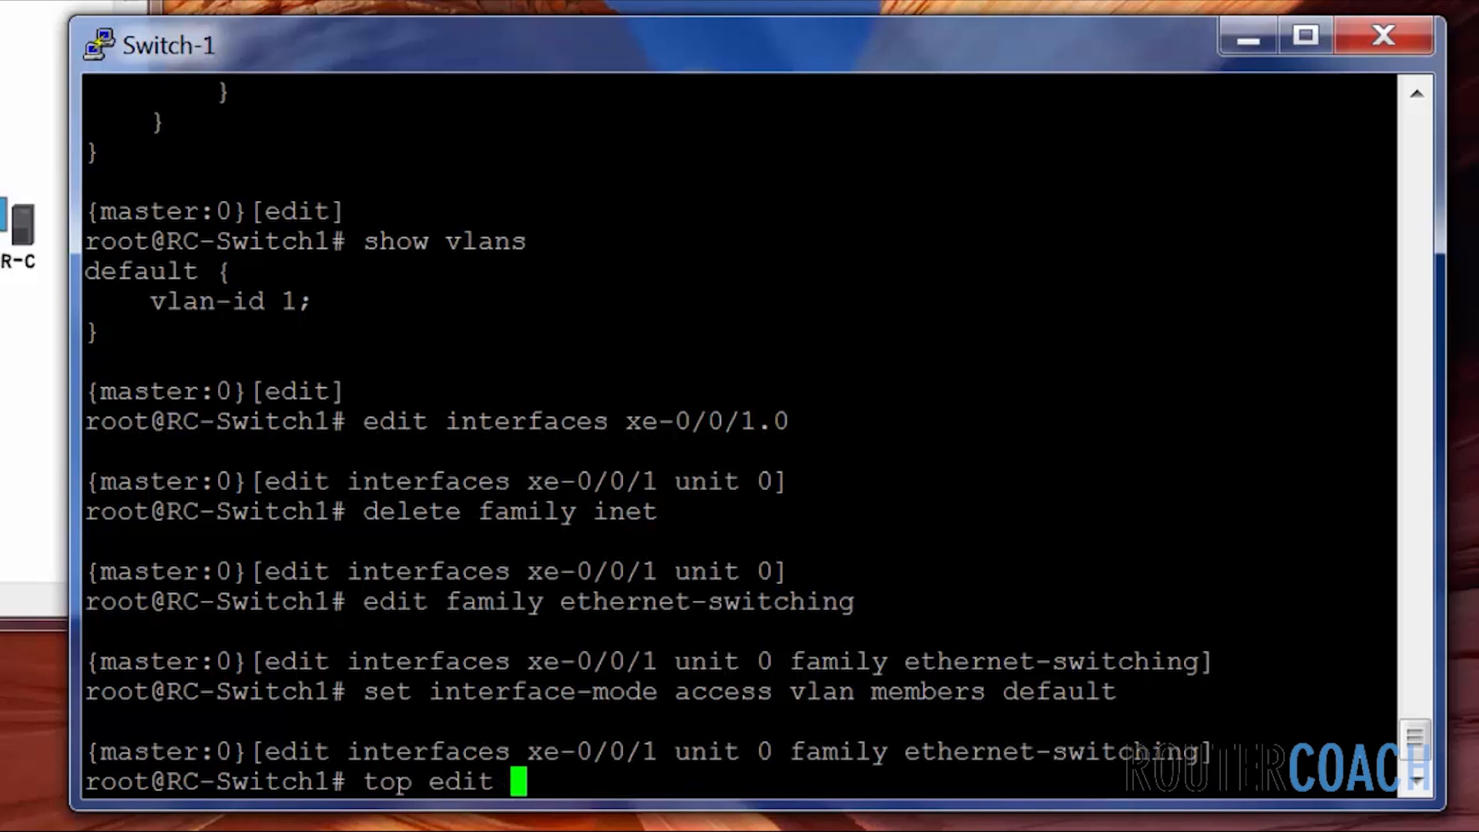
type("interfaces xe")
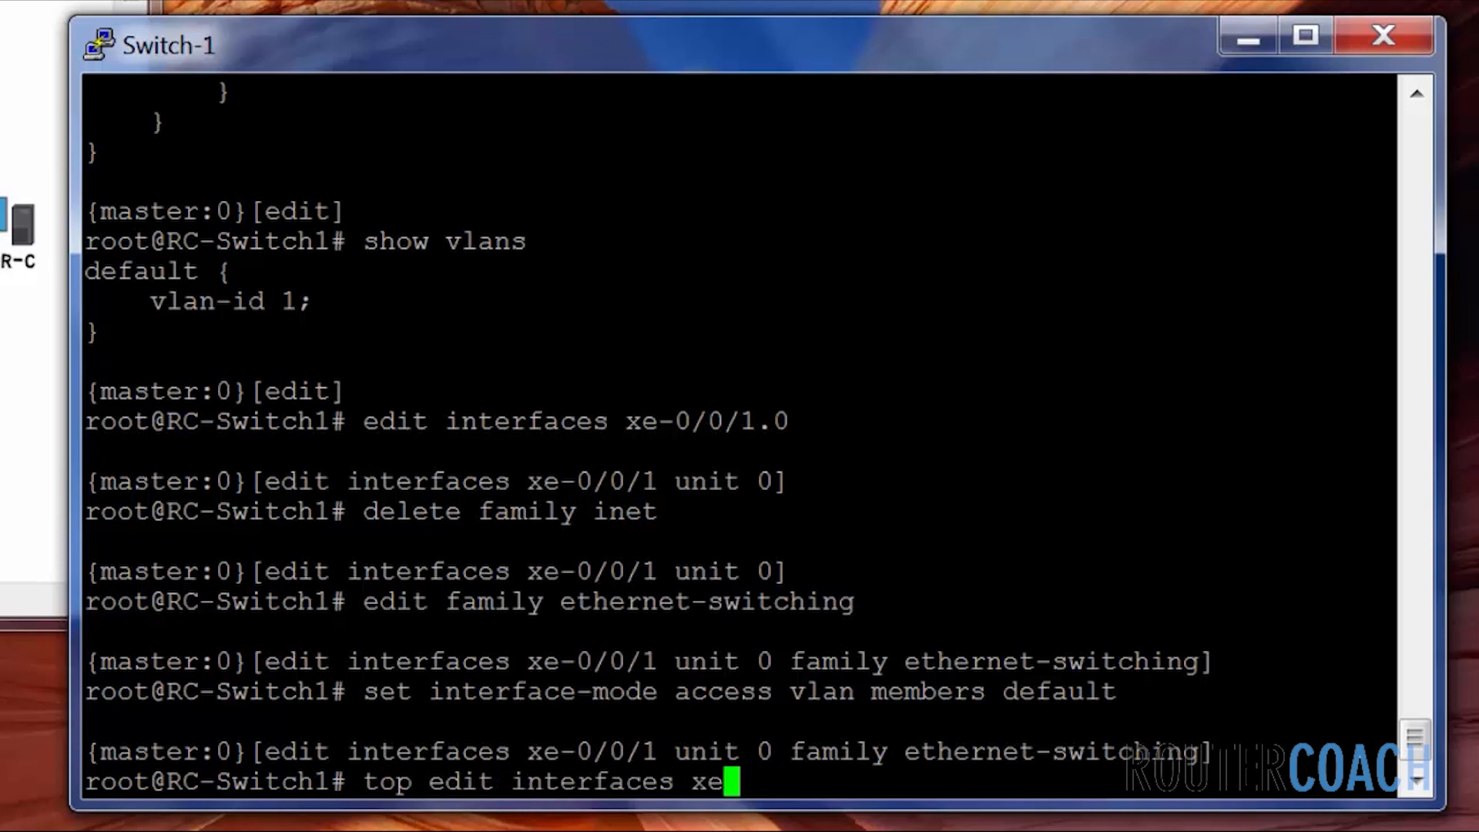
type("-0/0/2.0 fa")
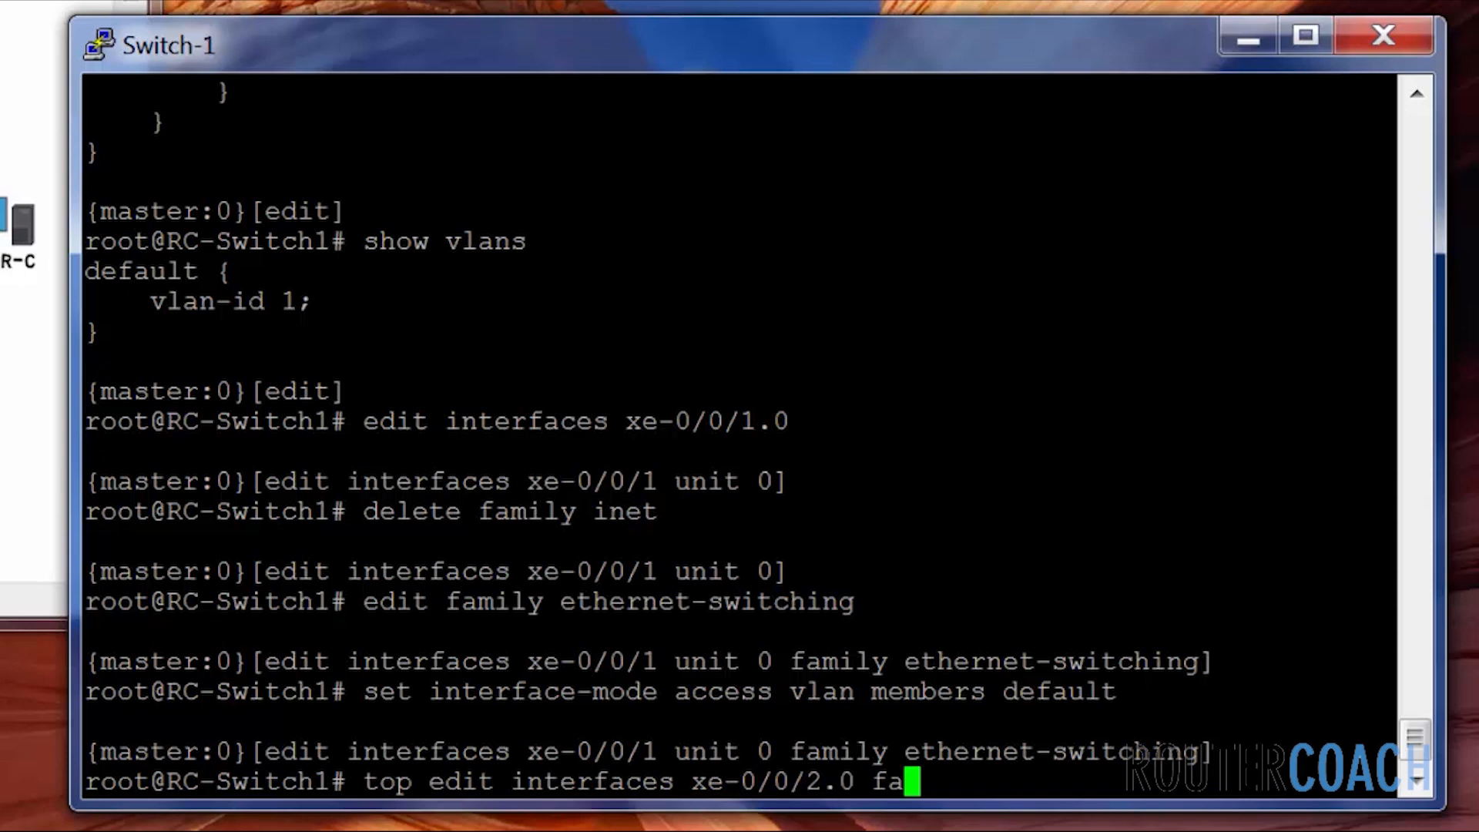
type("mily ethernet-switching")
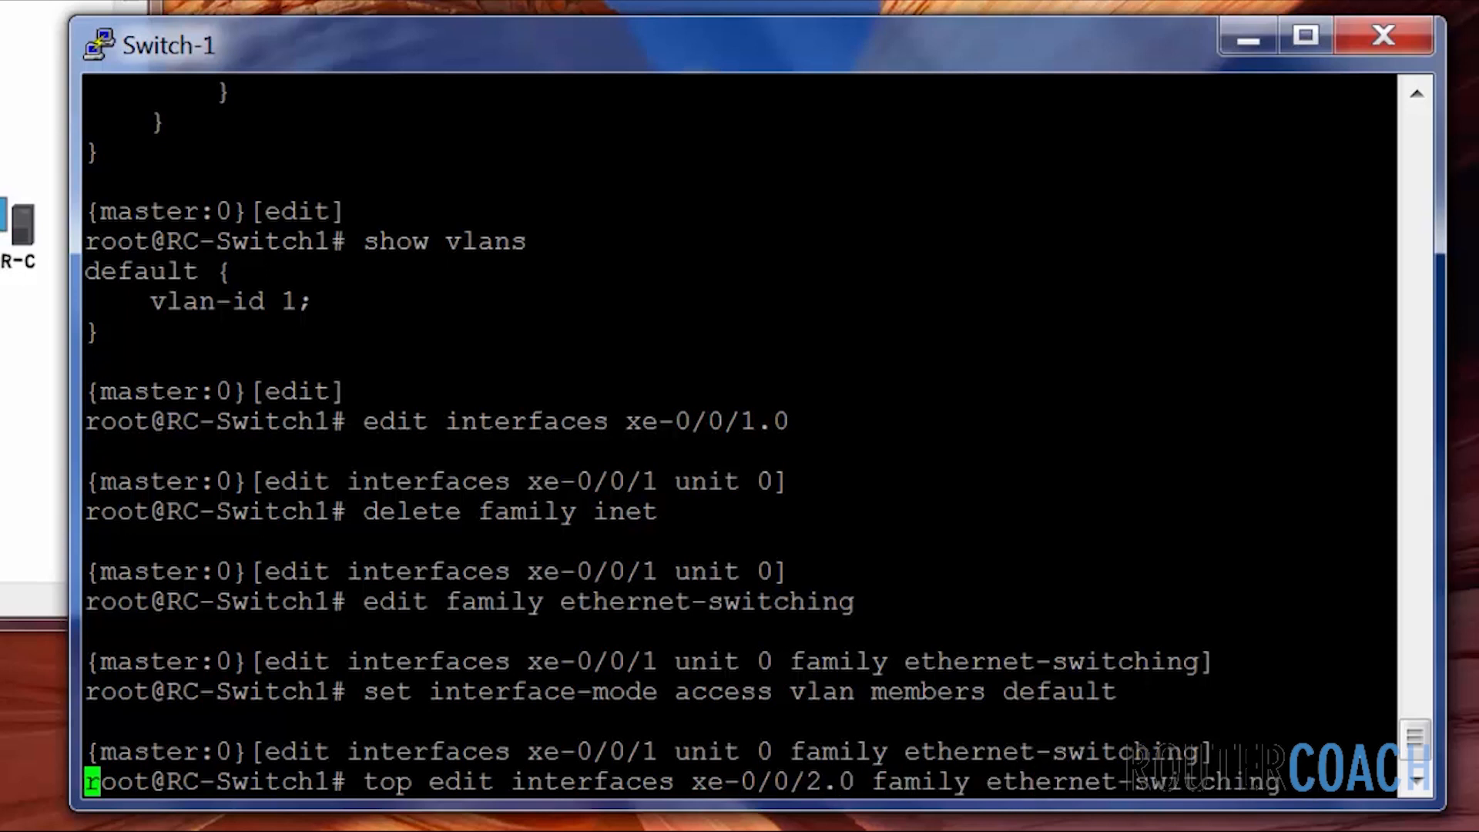
key("Return")
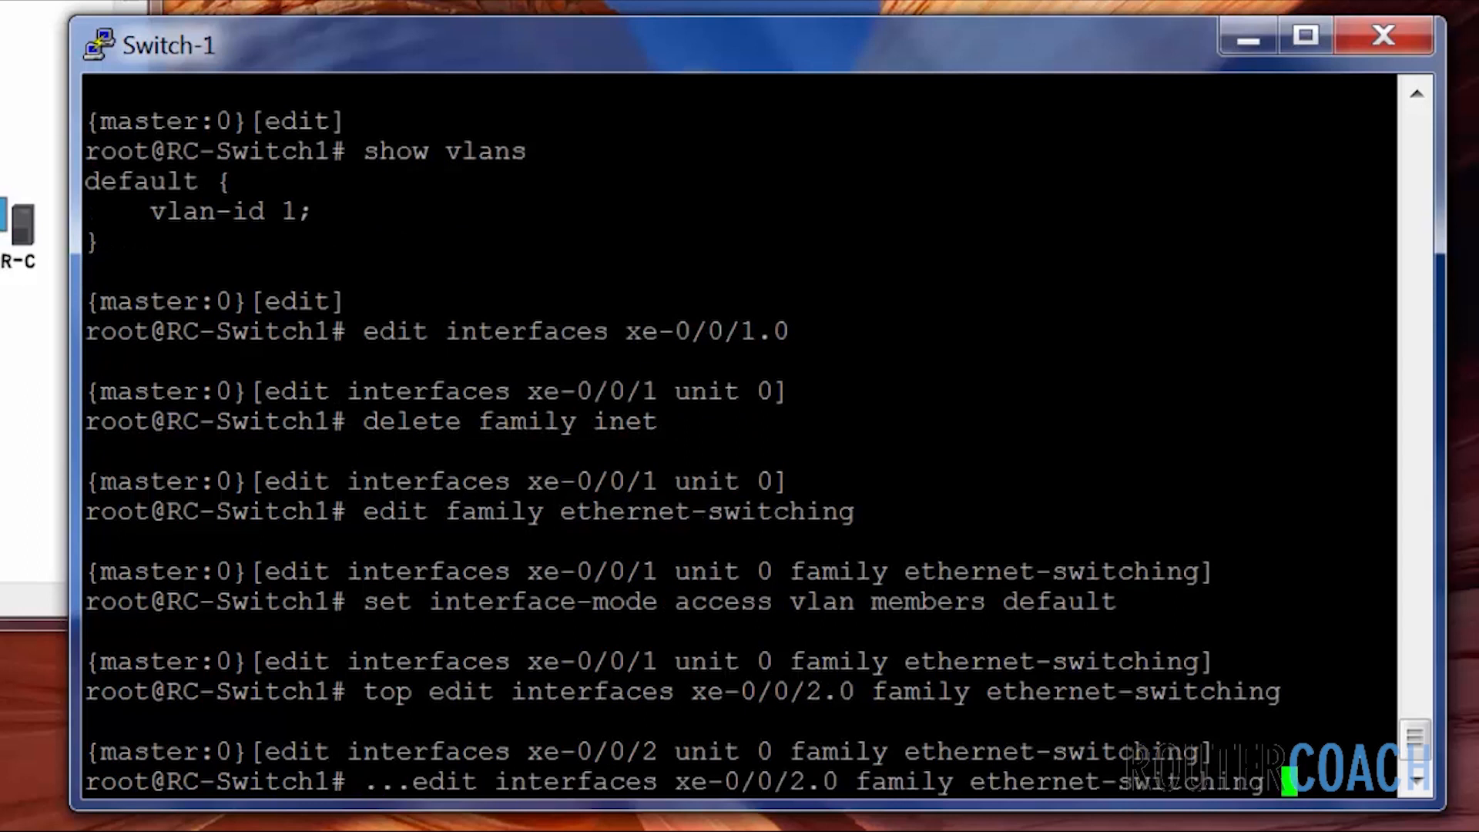
key("Return")
type("omm")
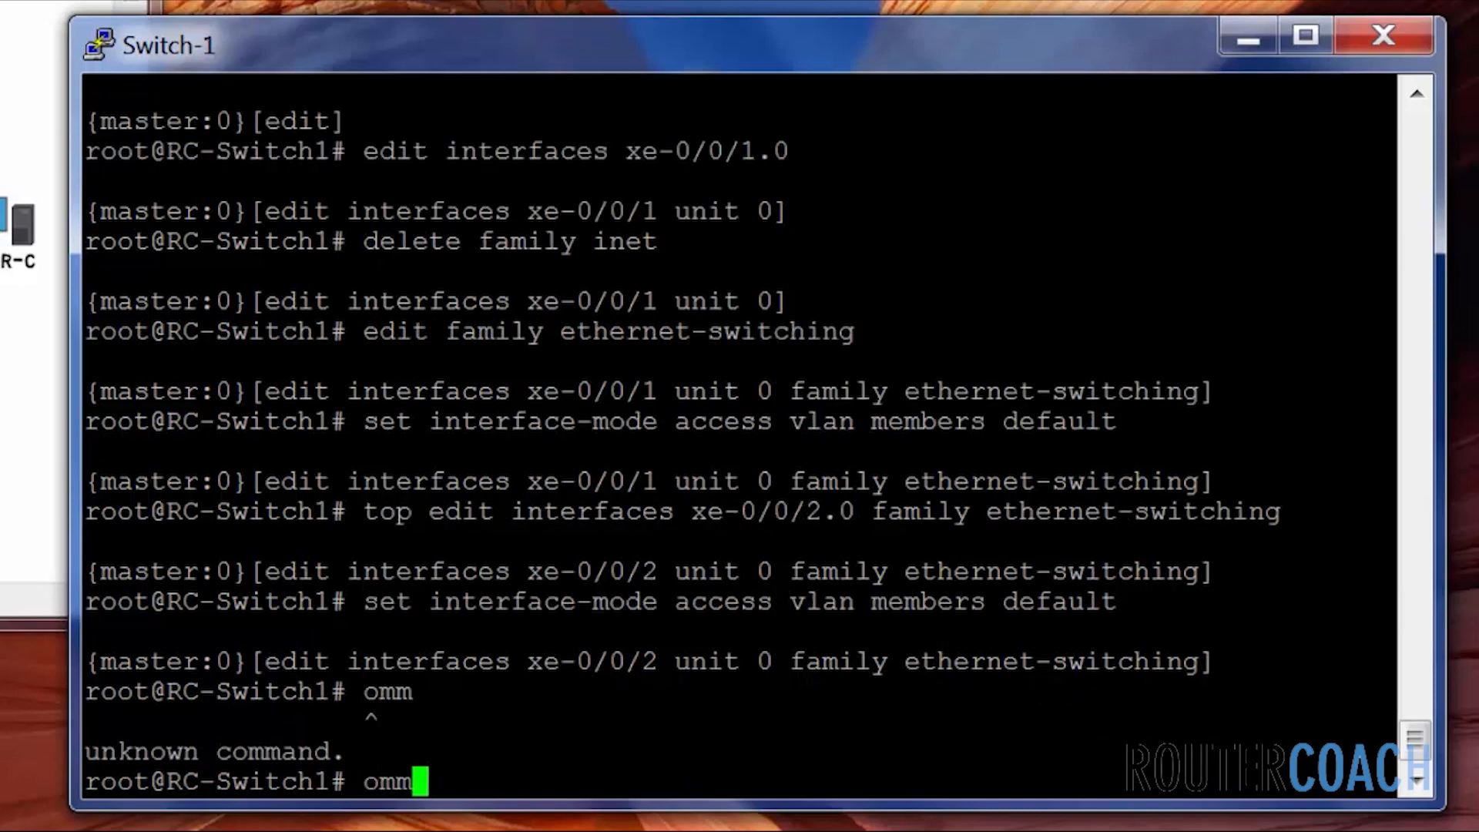
After the failed commit check, delete family inet from xe-0/0/2 unit 0 and recheck successfully.
key("ctrl+u")
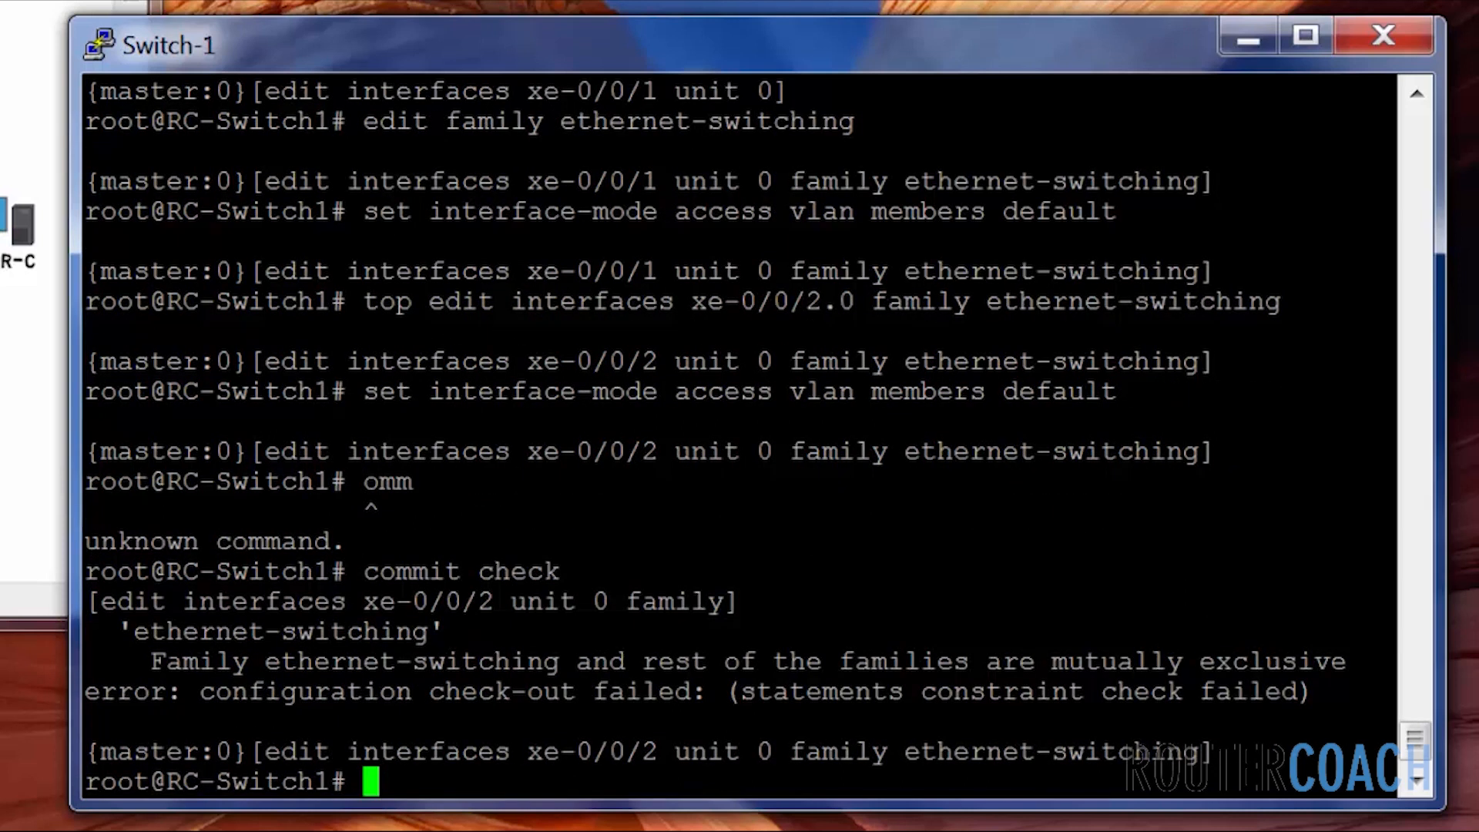
type("up 2")
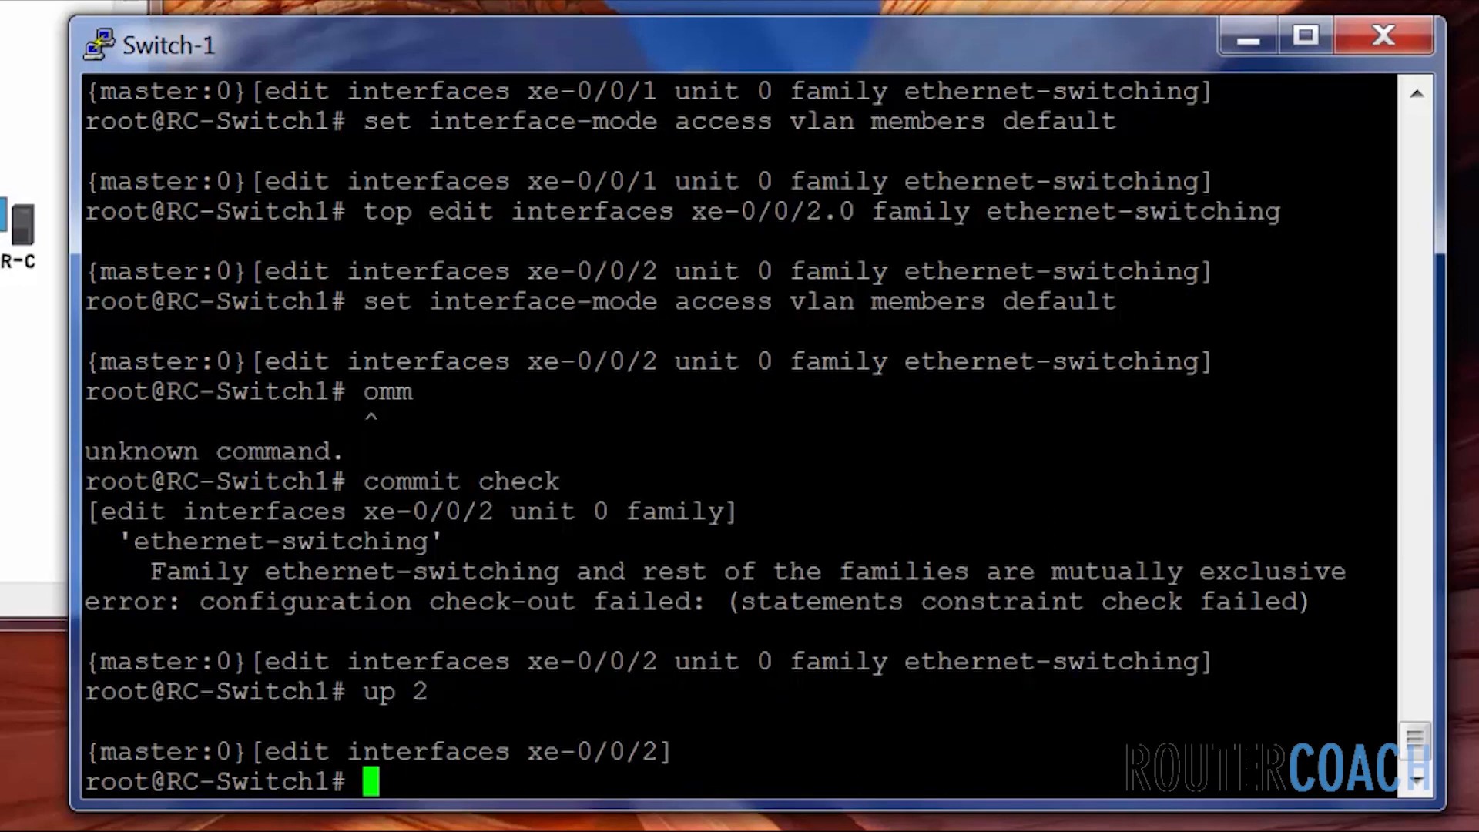
type("edit")
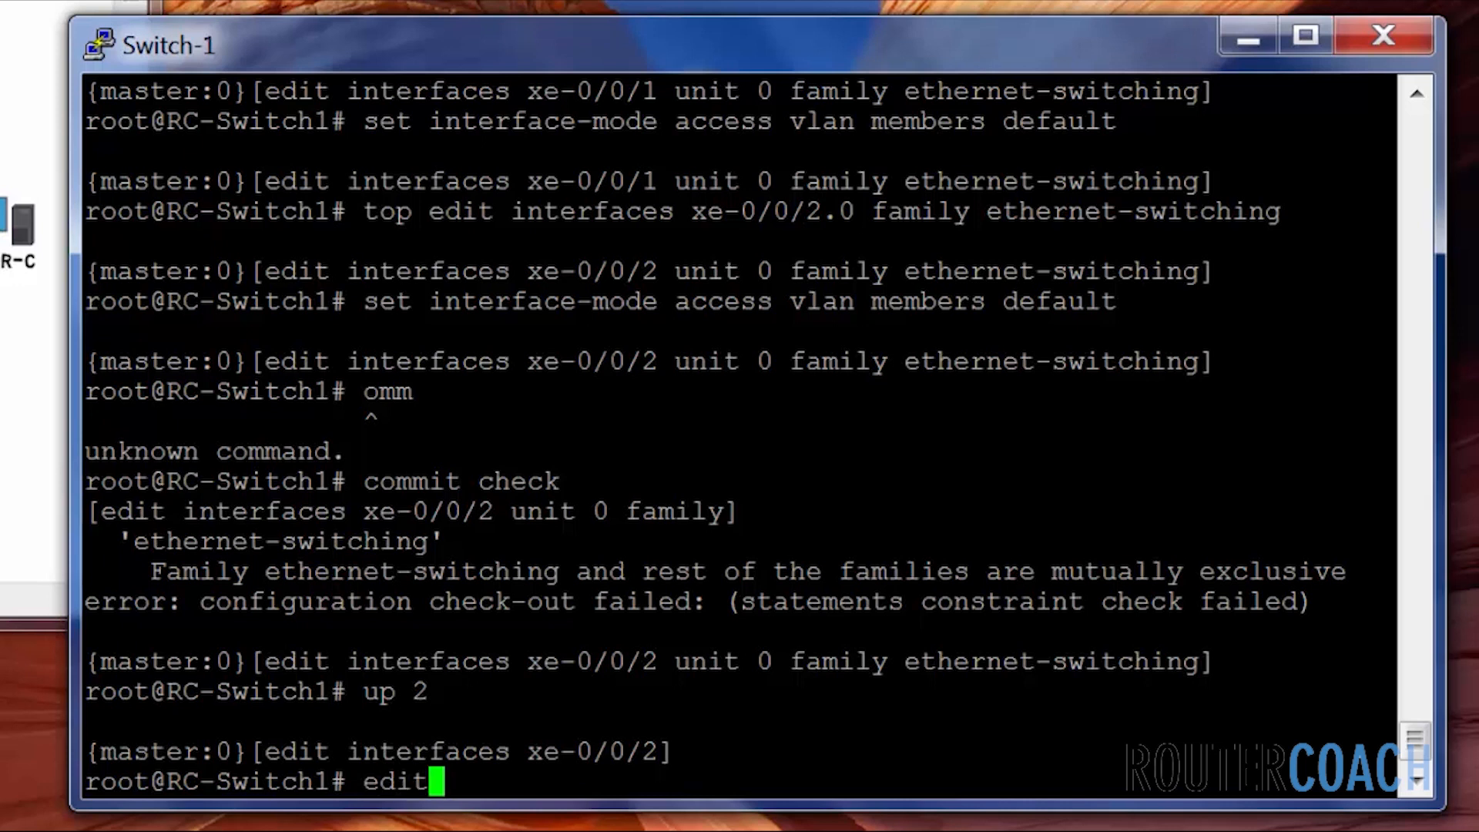
type("unit 0")
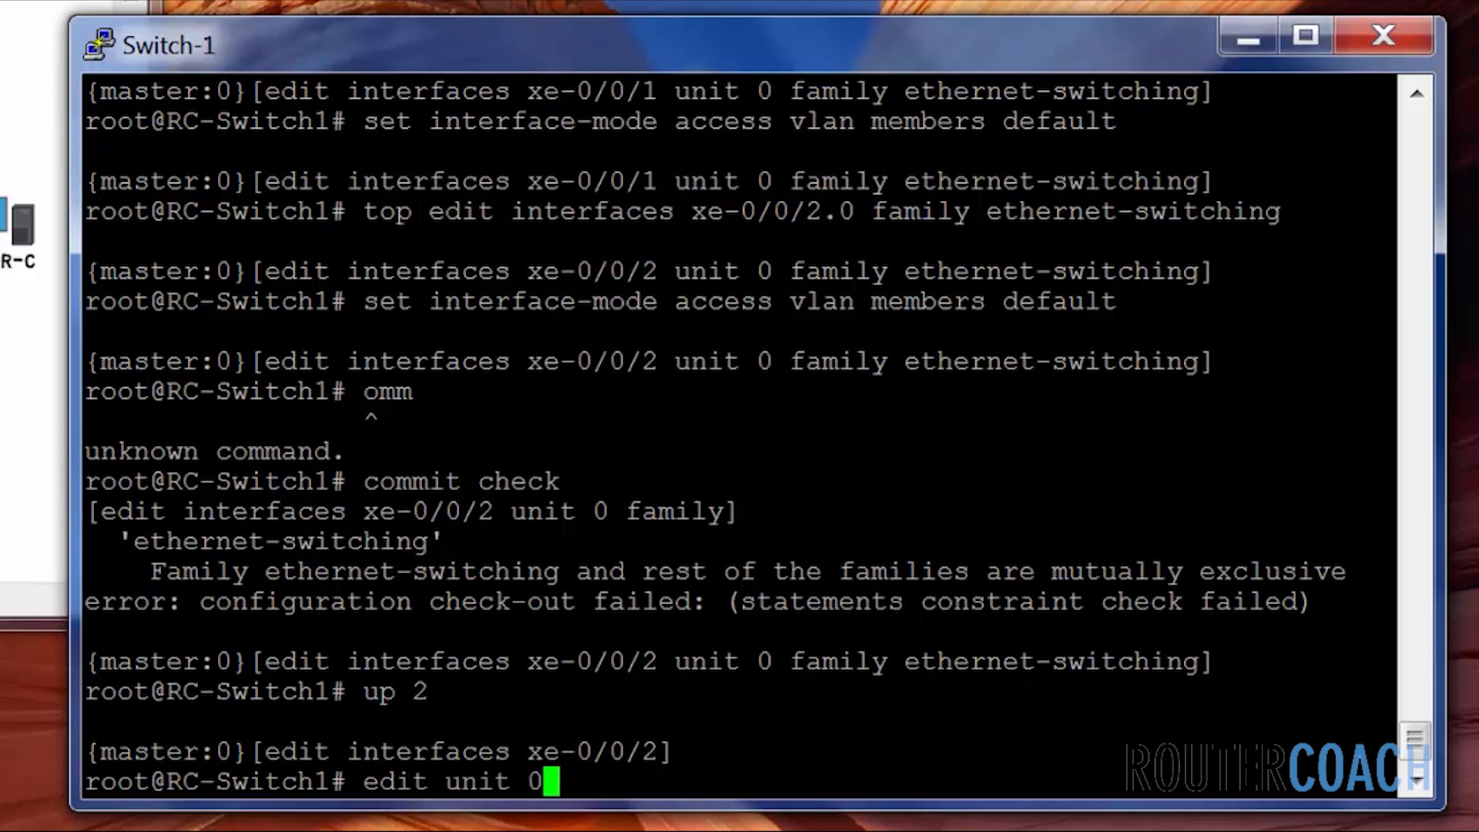
type("dele")
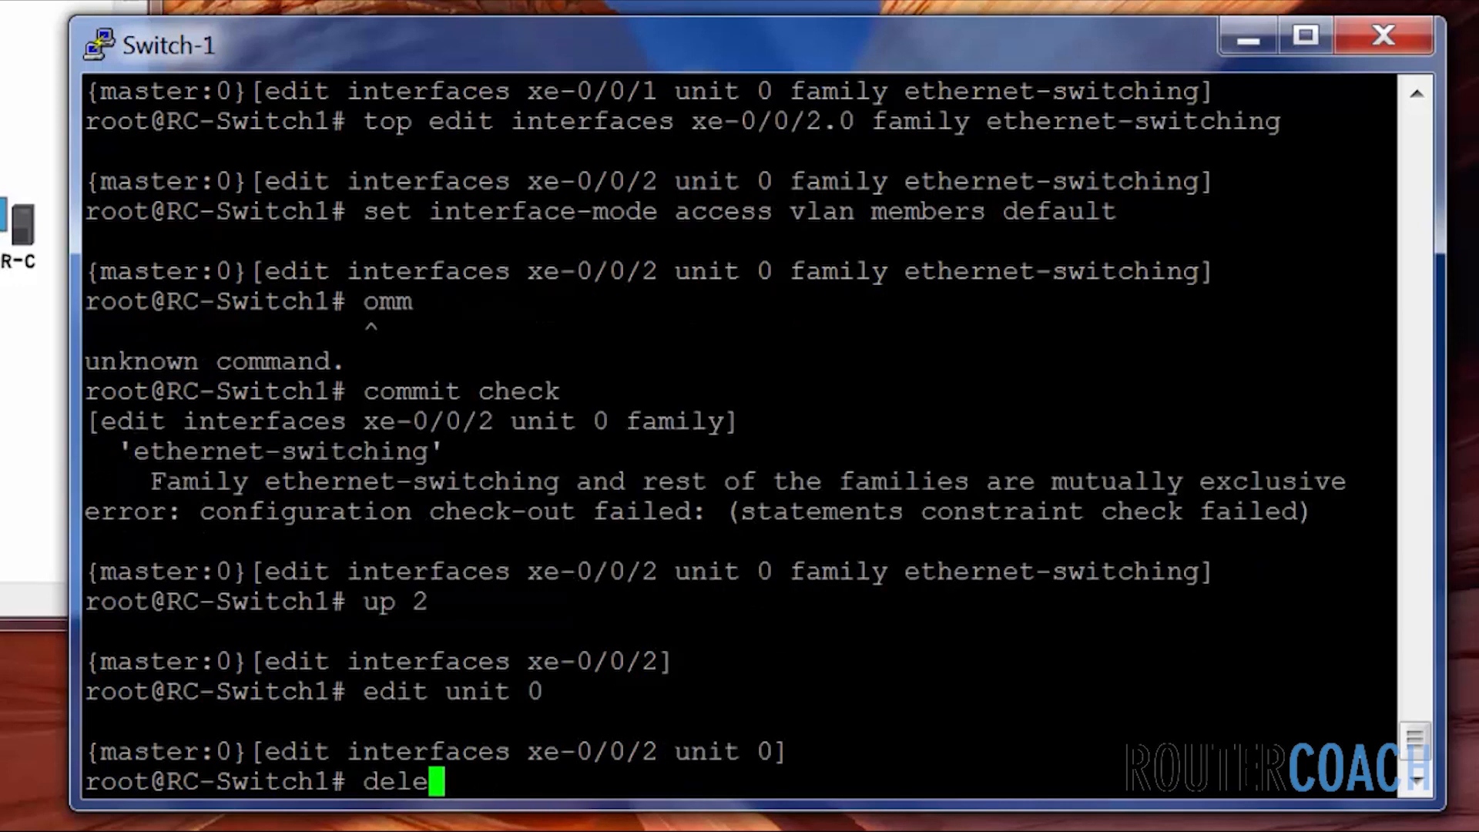
type("te family")
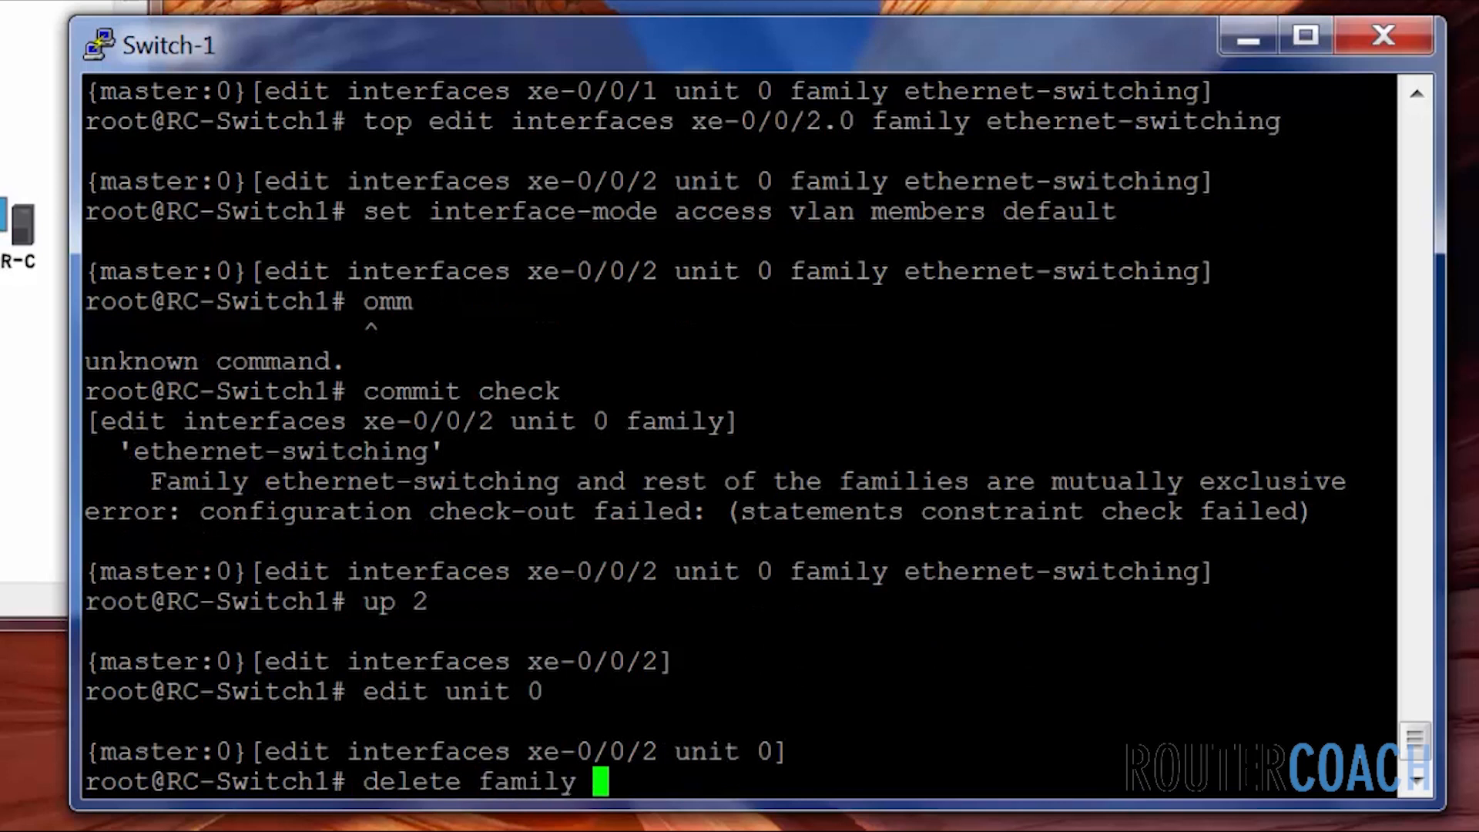
key("Return")
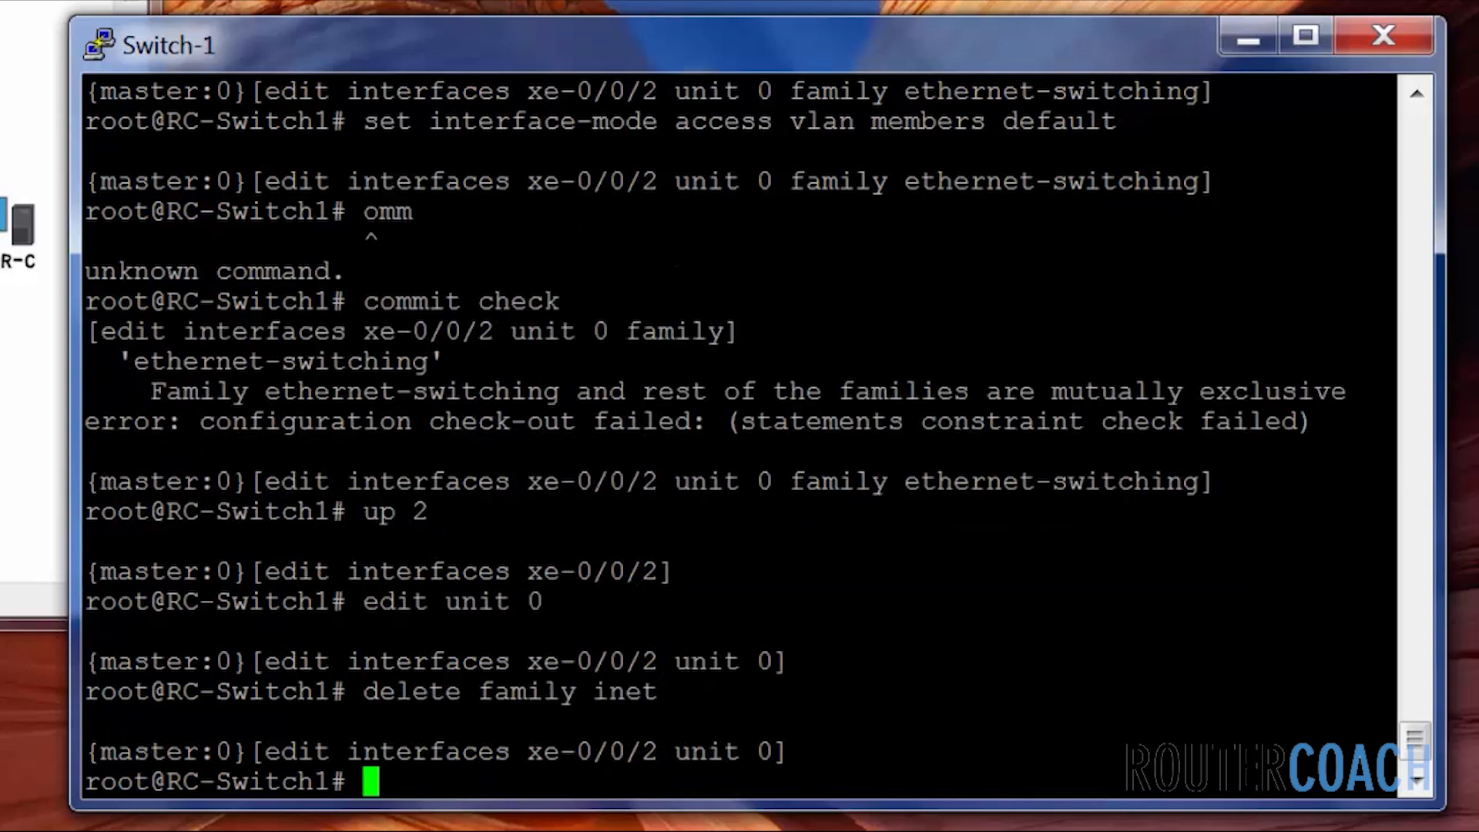
type("commit check")
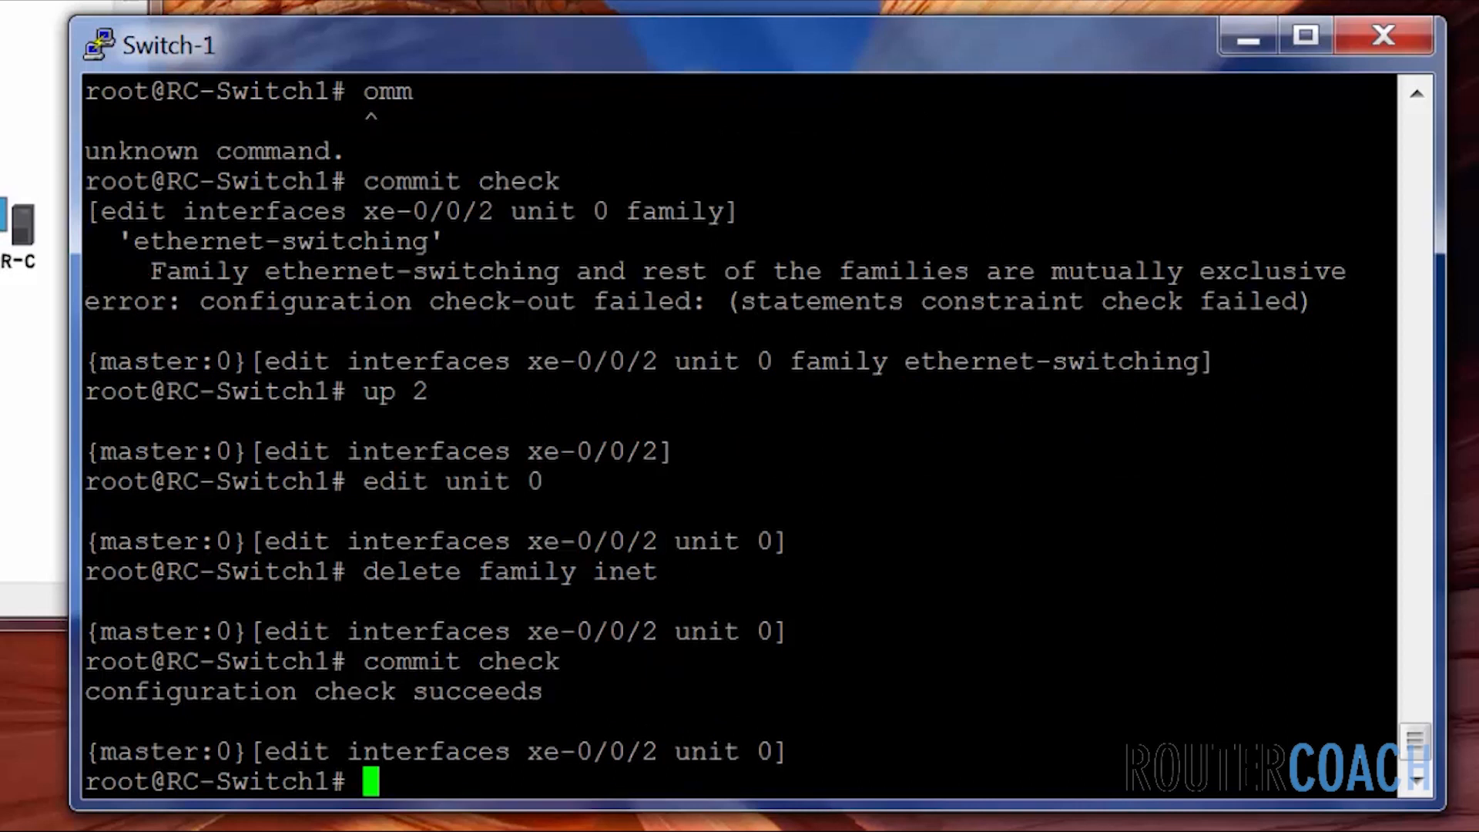
type("top")
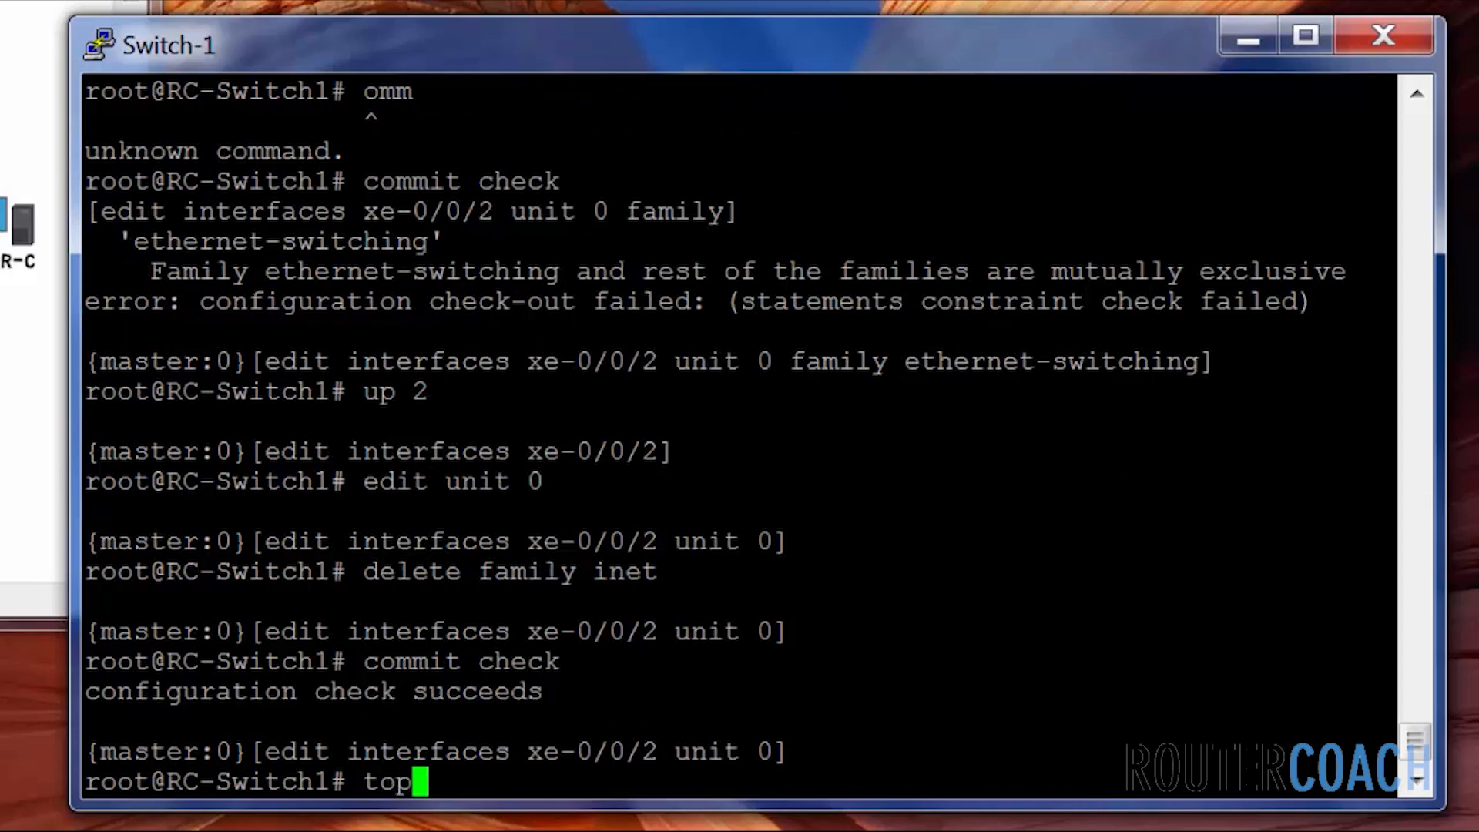
Edit interfaces xe-0/0/3.0, delete family inet and move into family ethernet-switching.
type("edit in")
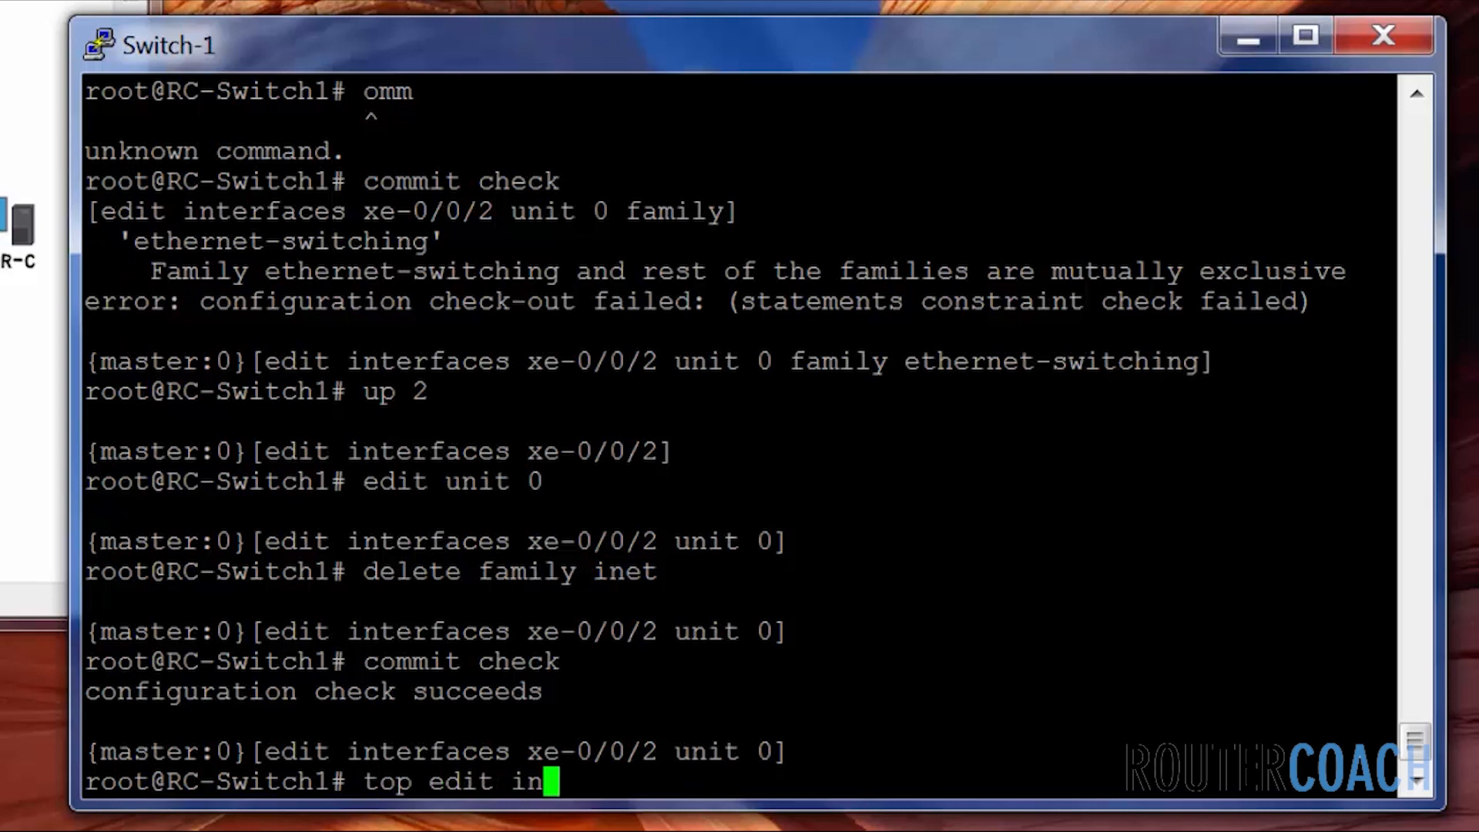
type("terfaces xe-0/0/")
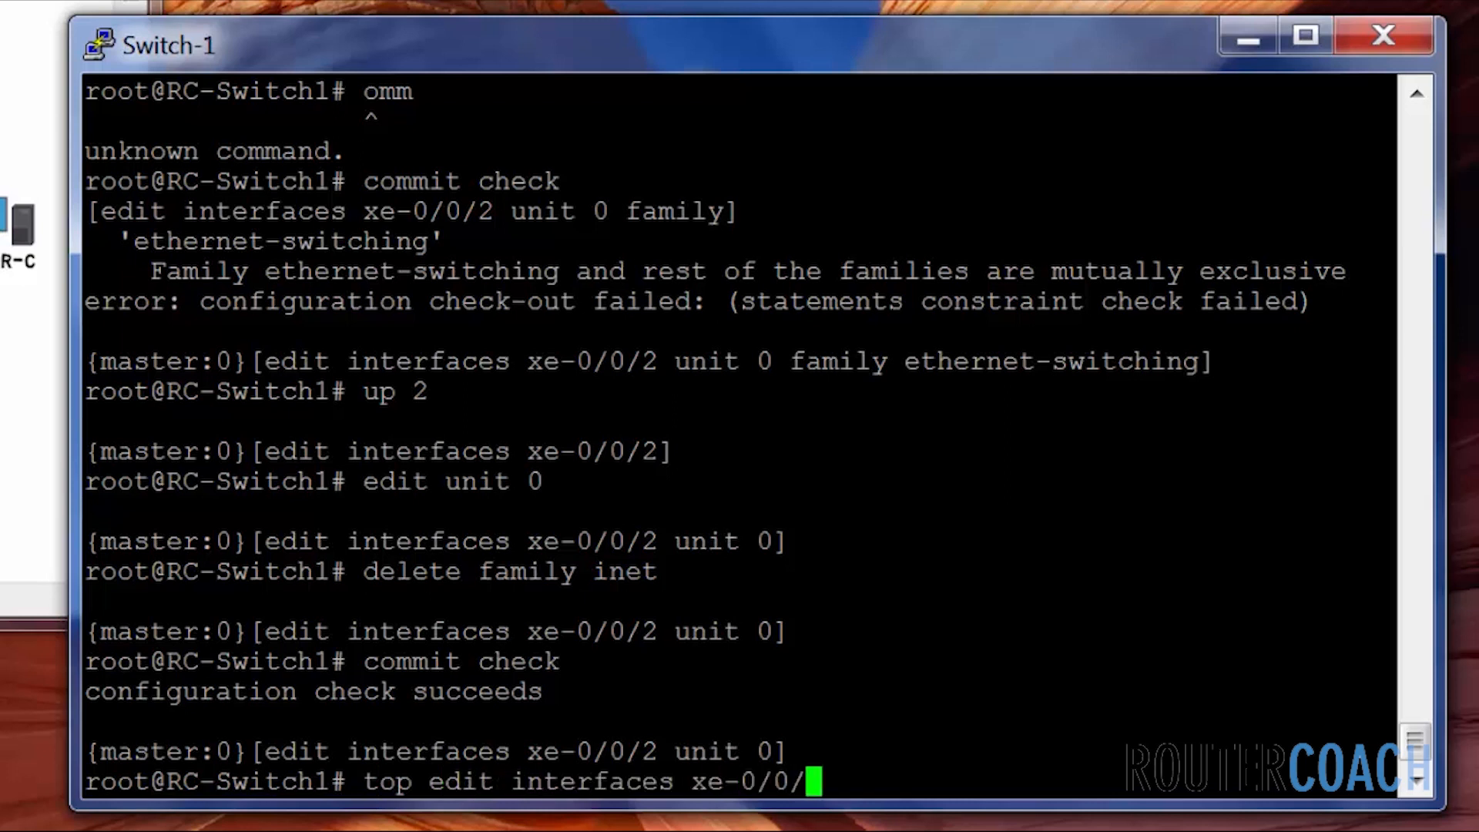
type("3.0")
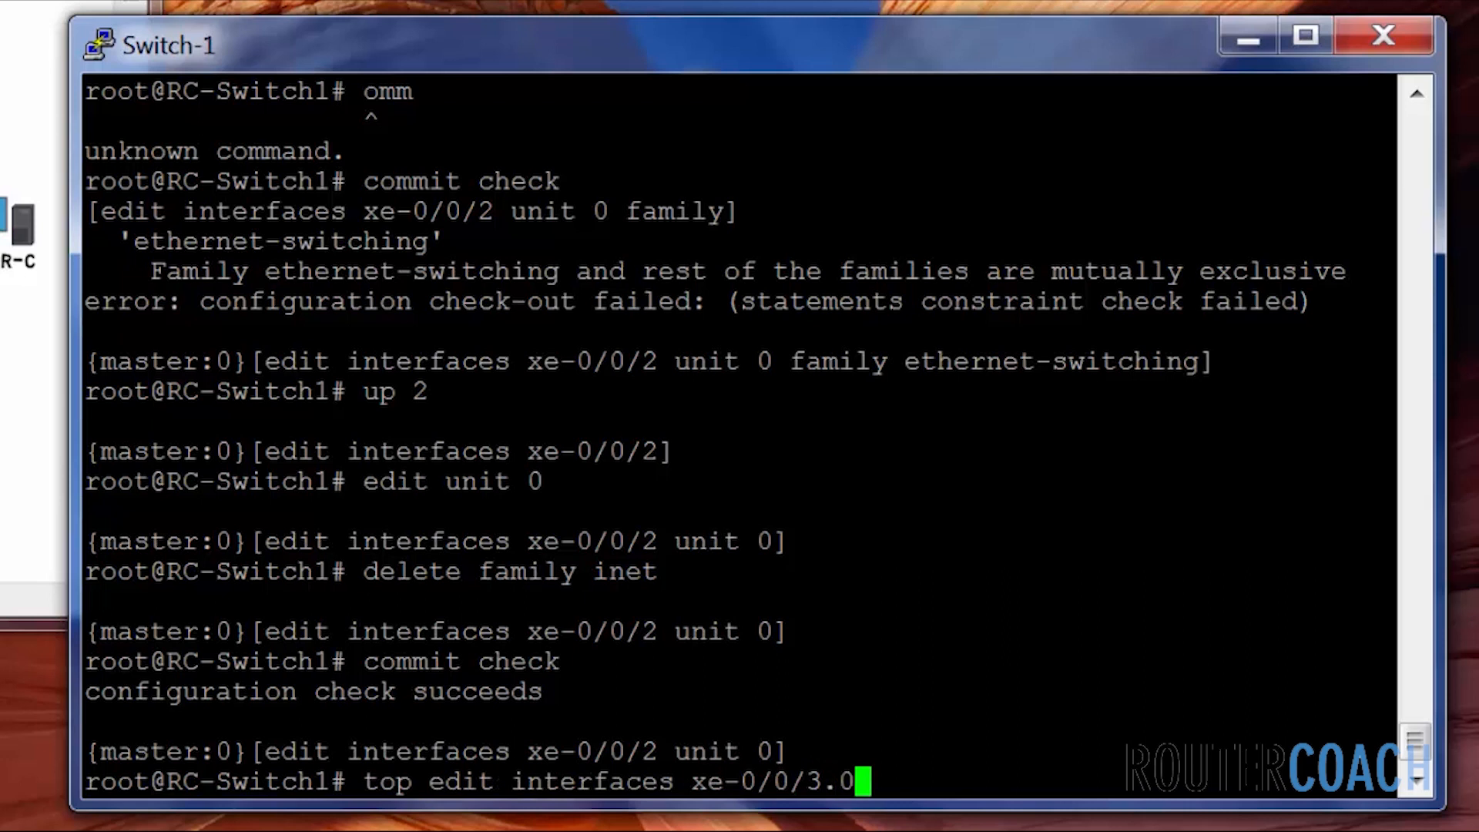
type("delete family")
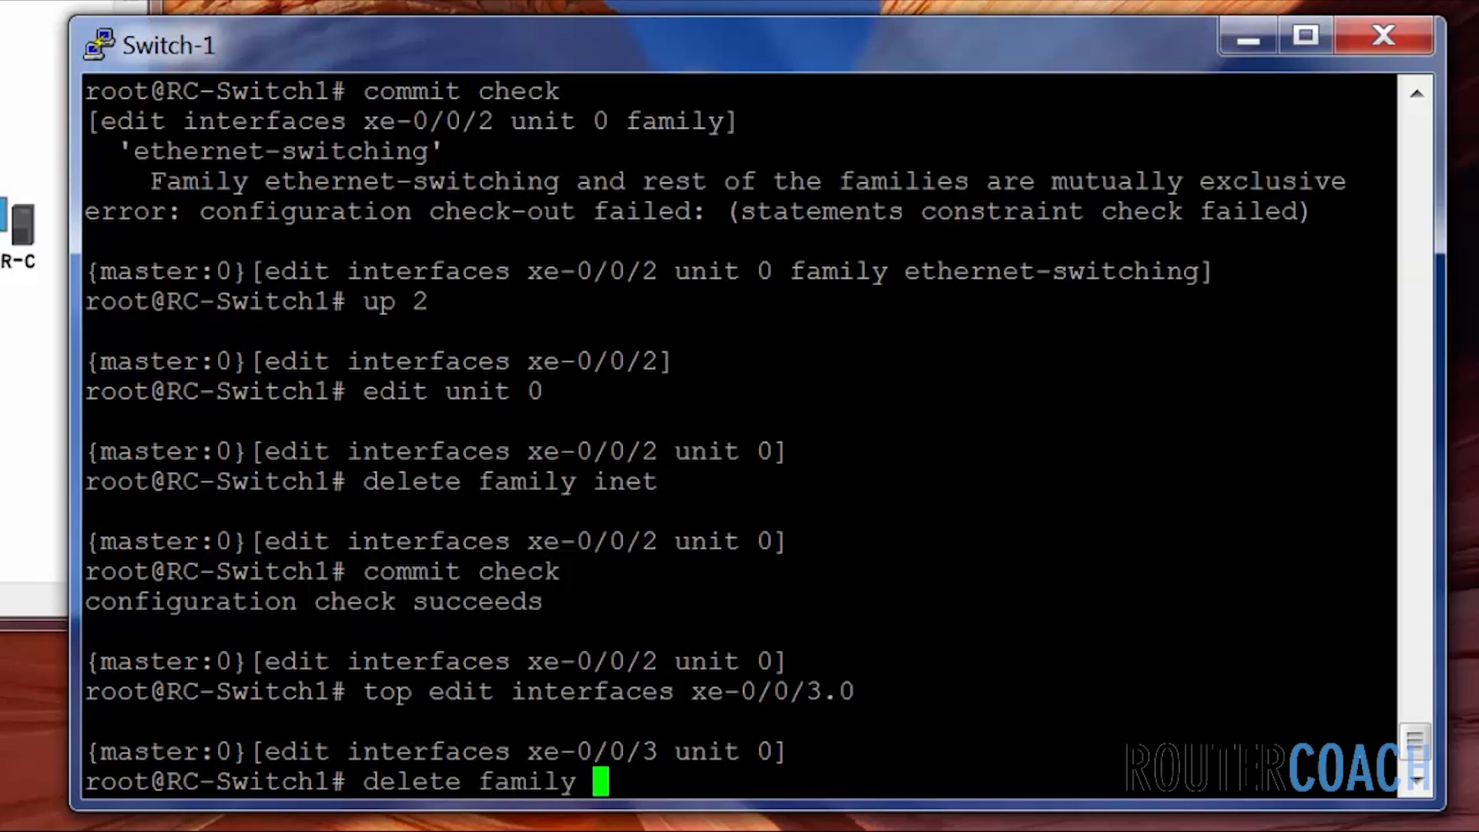
key("Return")
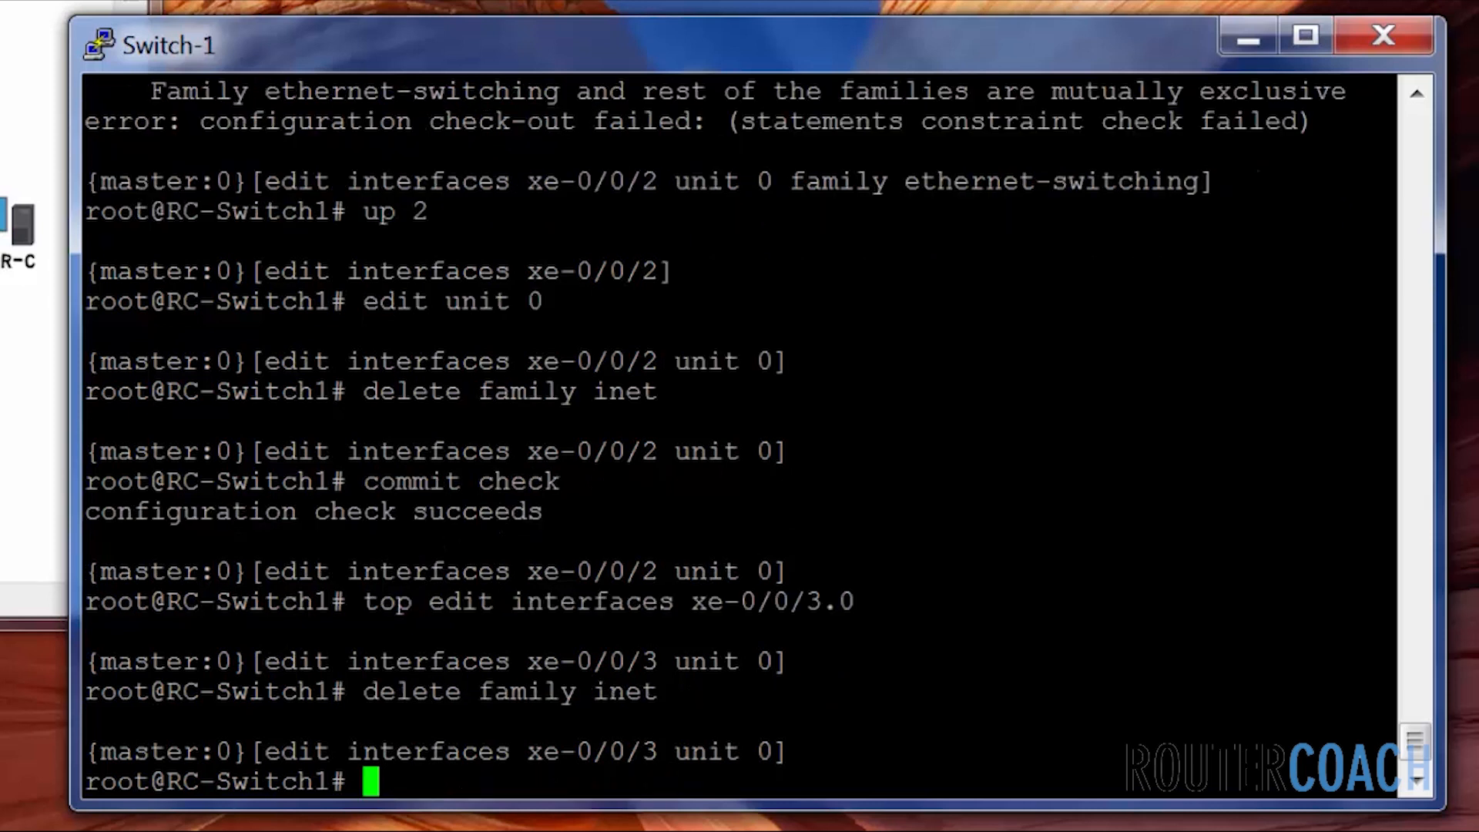
type("edit")
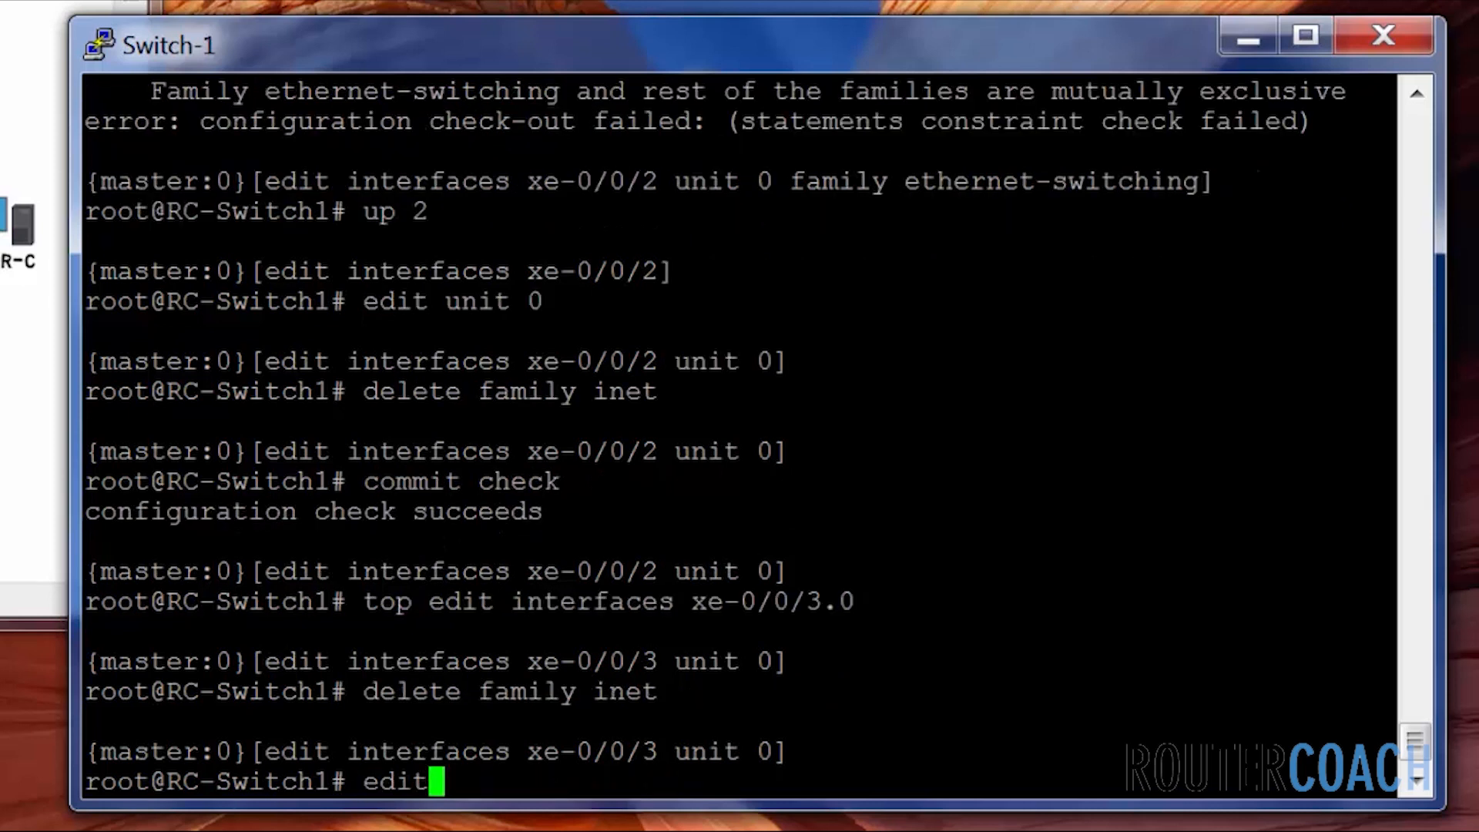
type("family ethernet-switching")
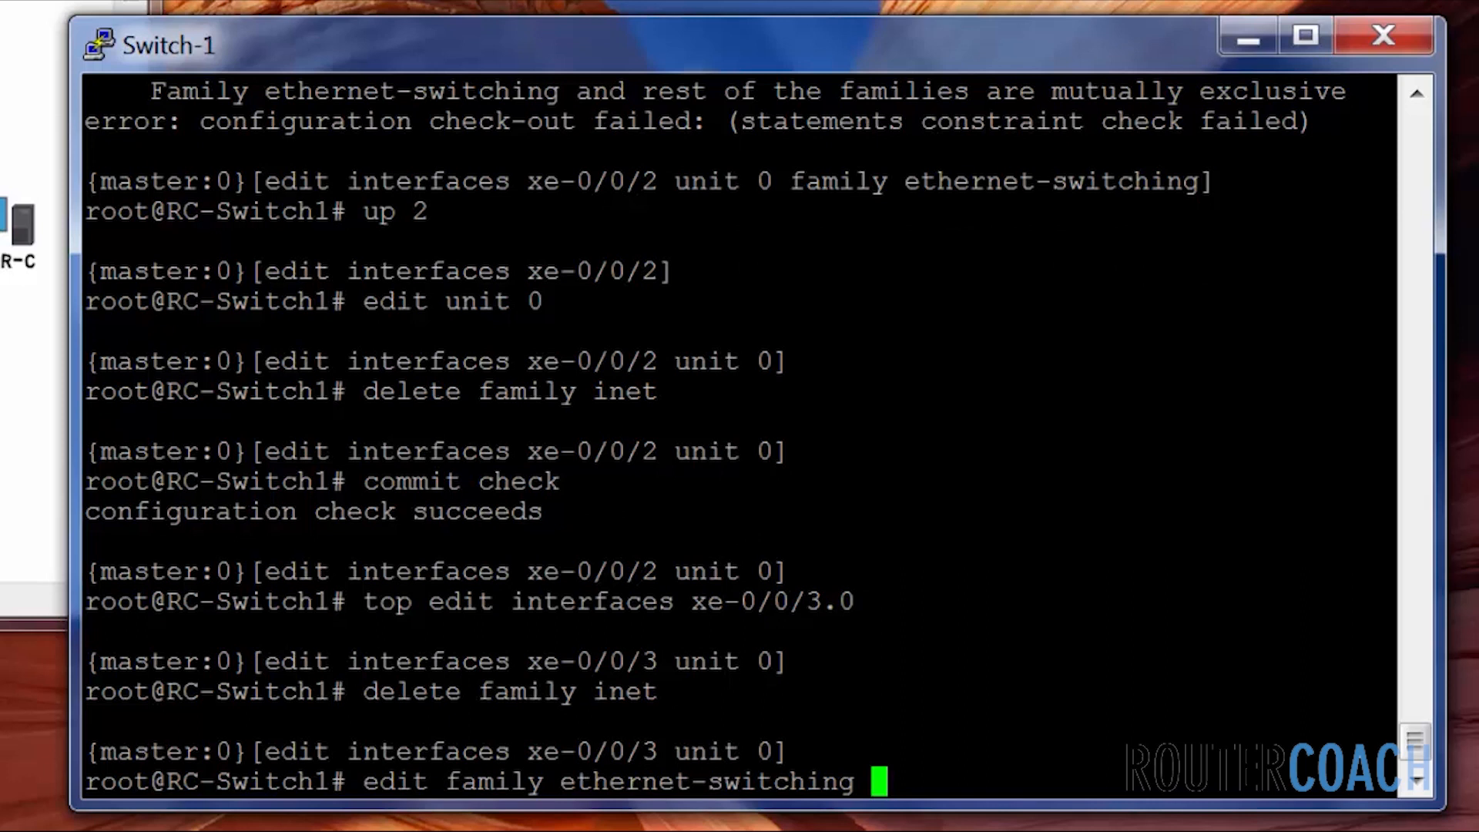
key("Return")
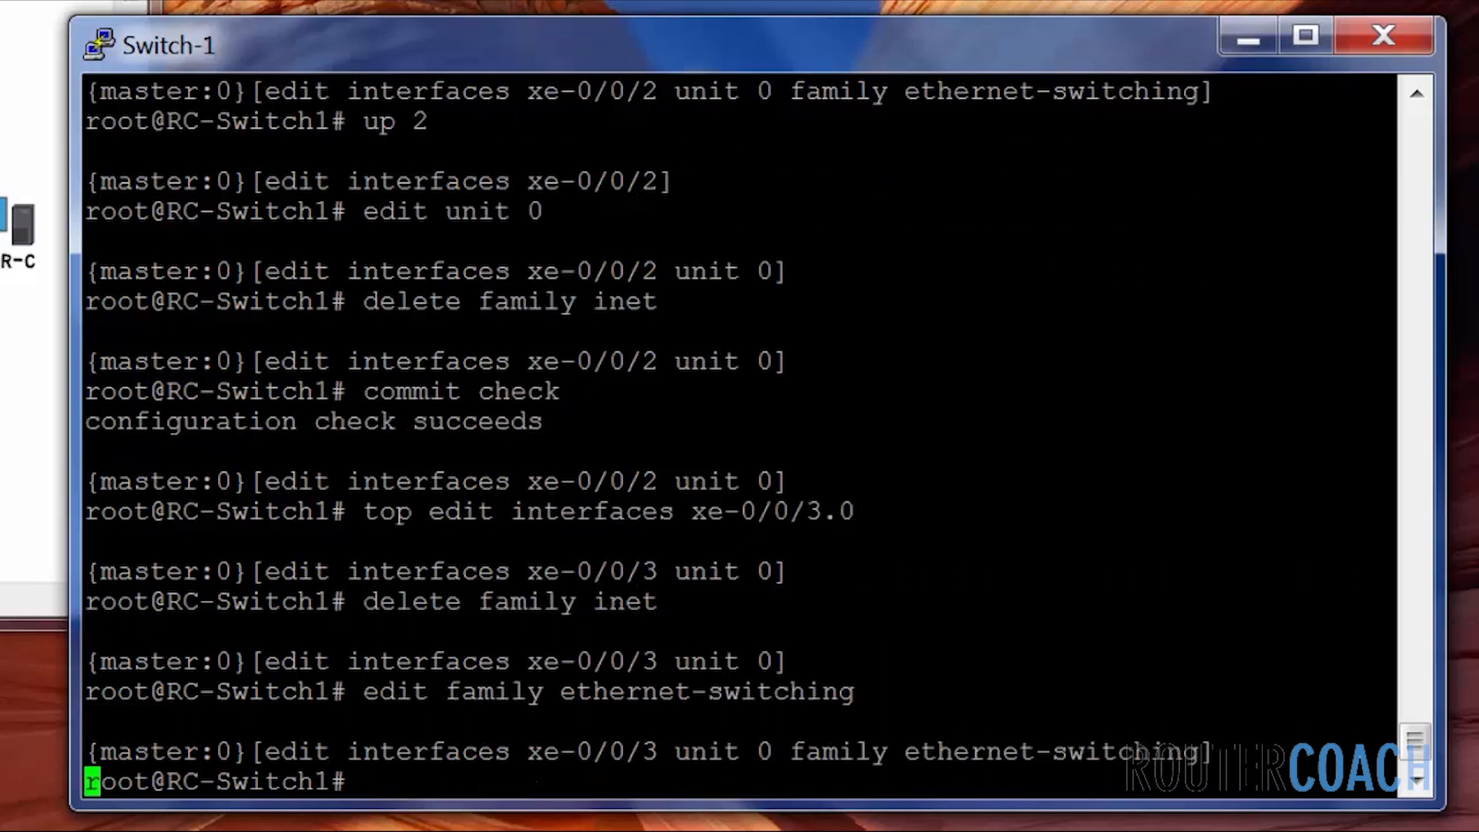
Set interface-mode access vlan members default on xe-0/0/3 and run commit check.
type("edit unit 0")
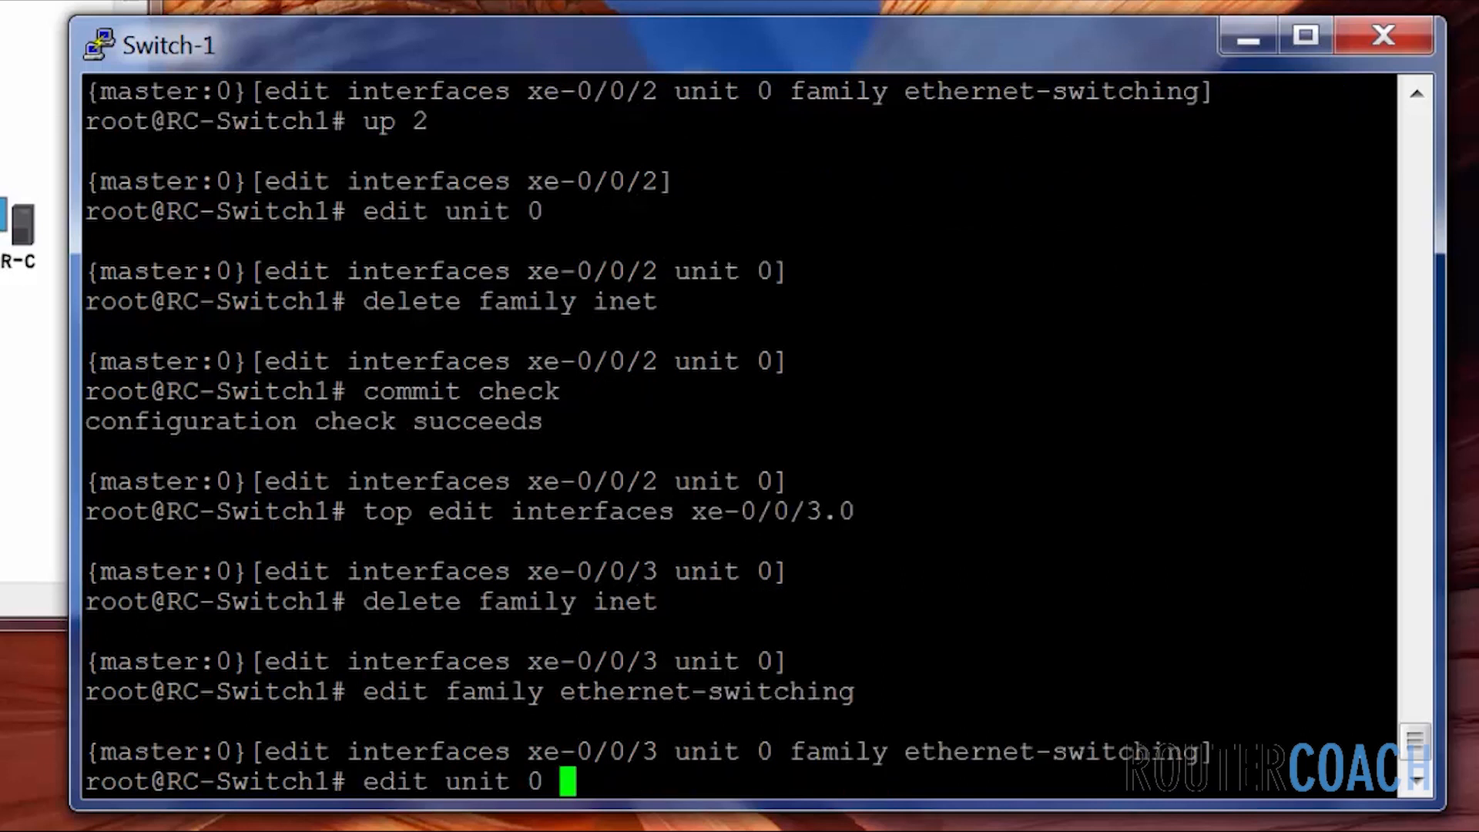
type("set interface-mode access vlan members default")
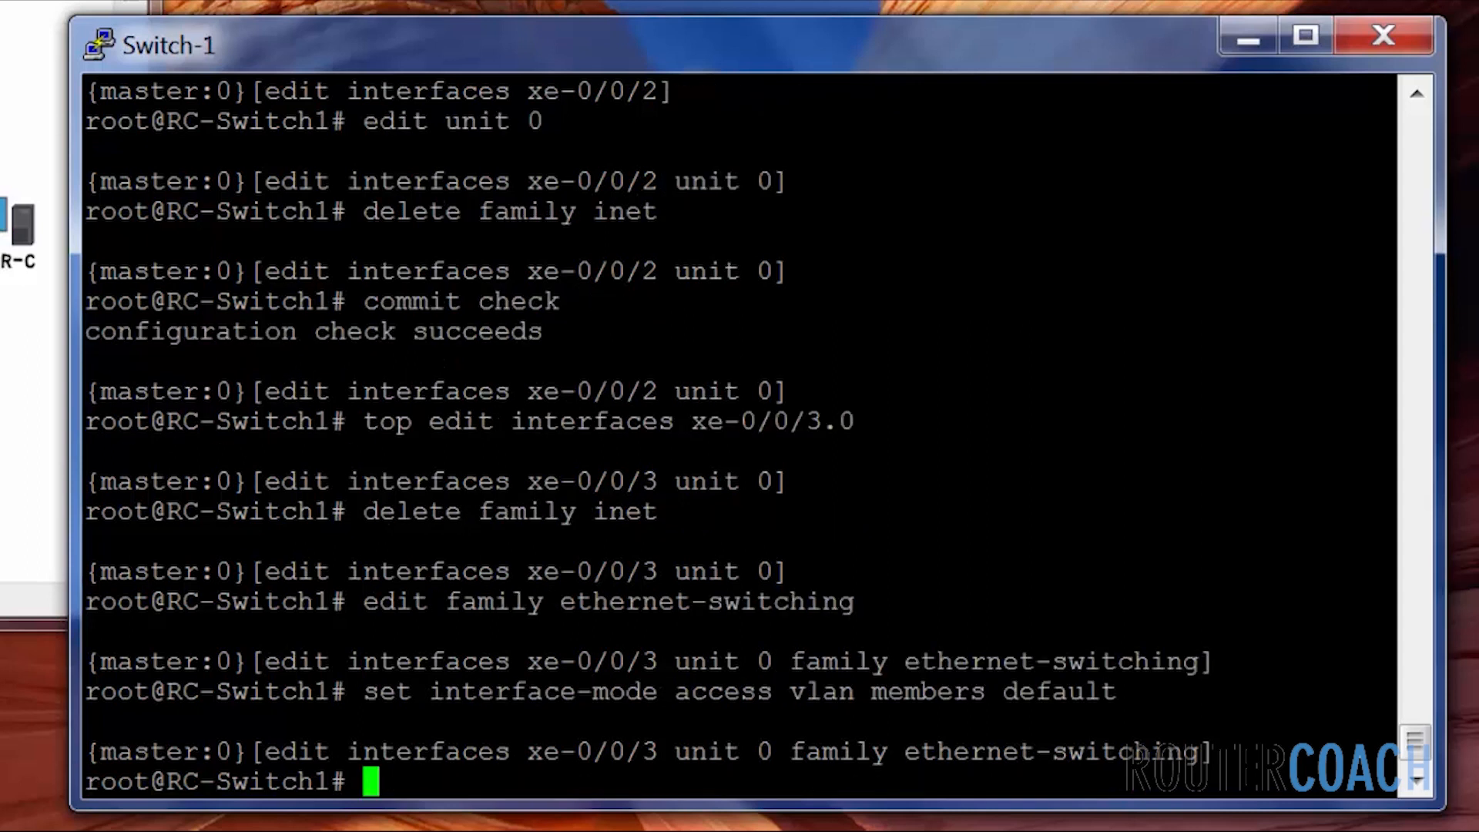
type("comm")
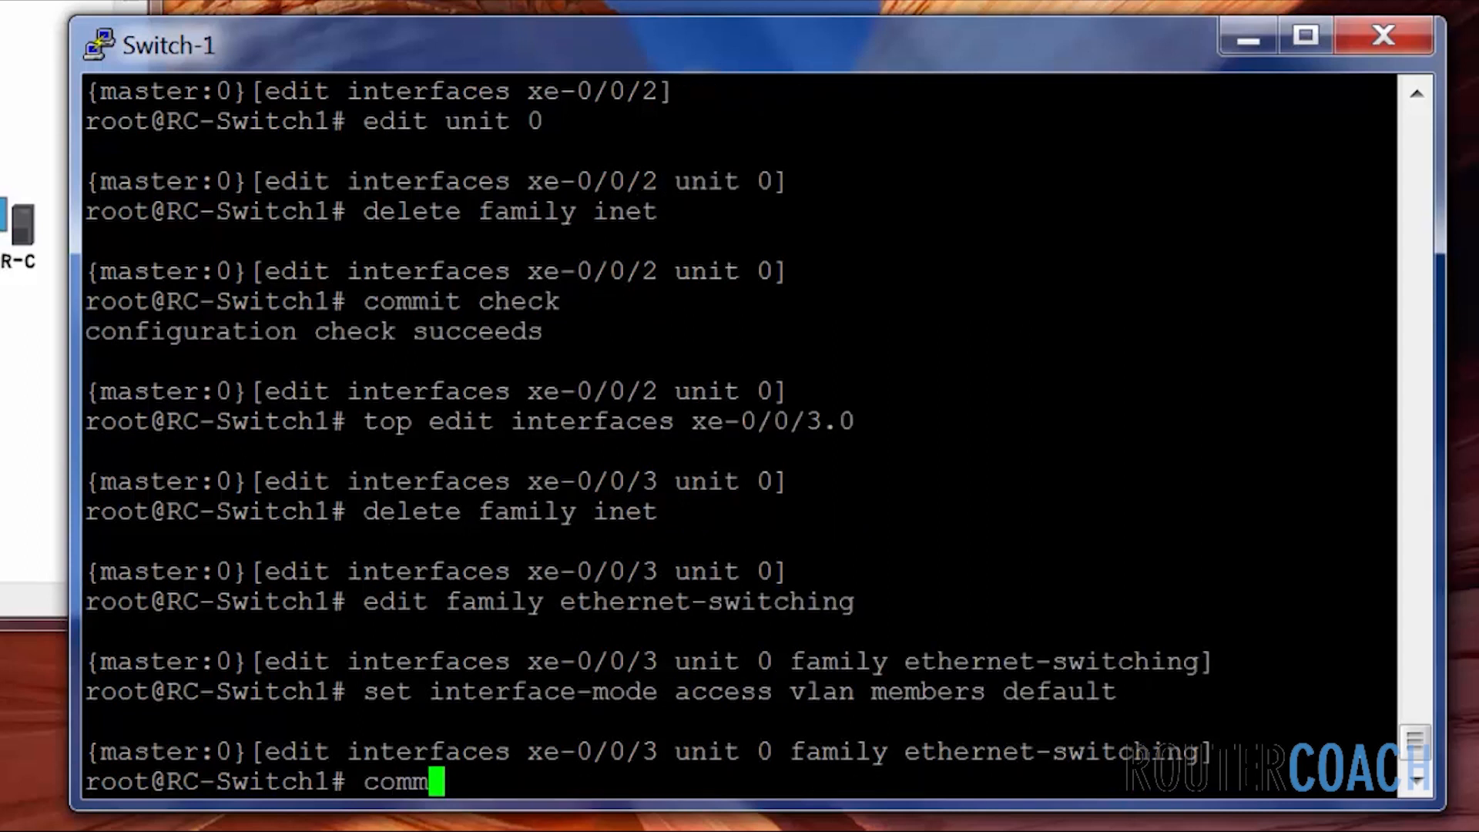
type("commit cj")
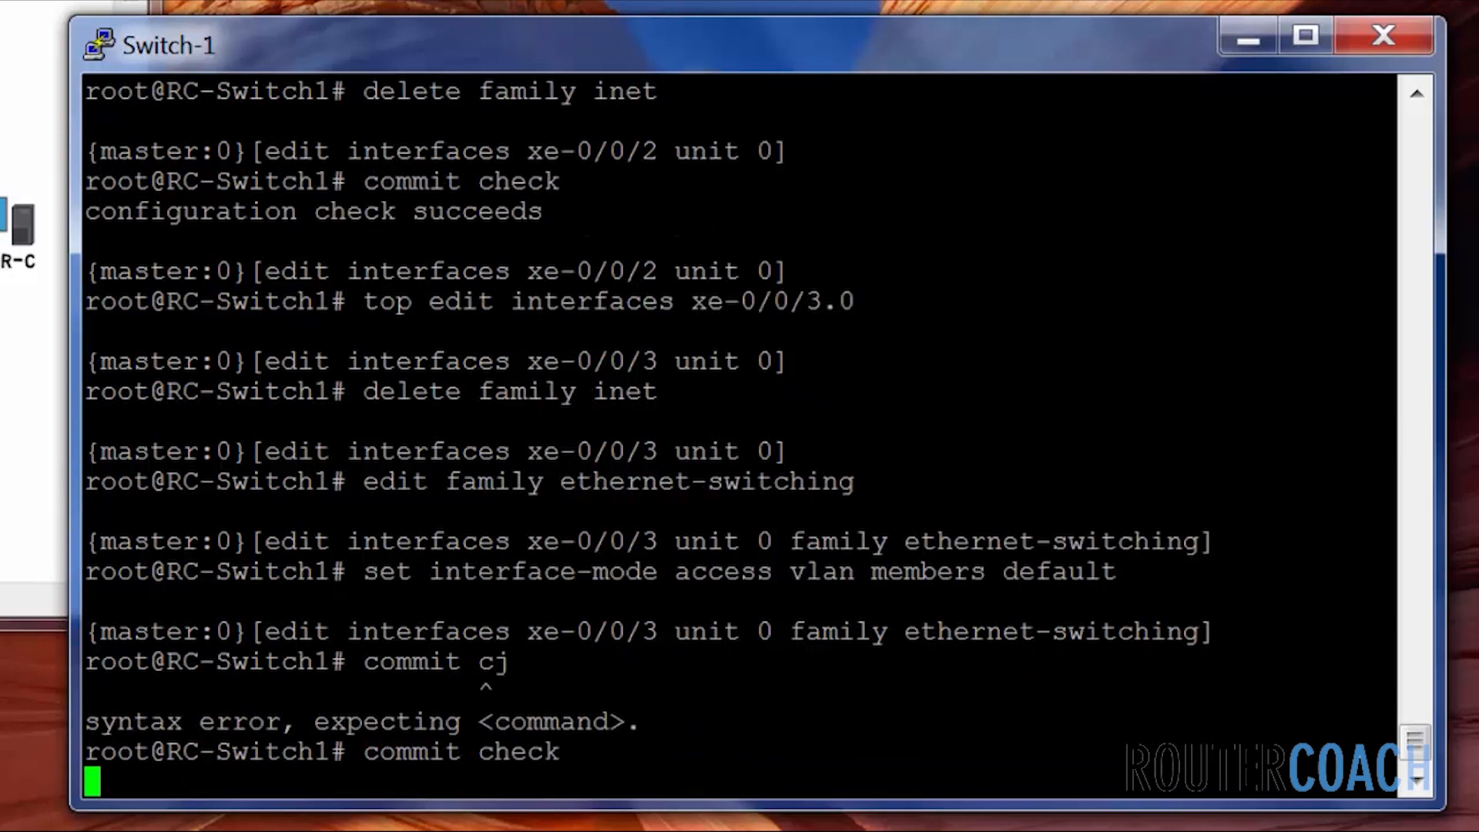
key("Return")
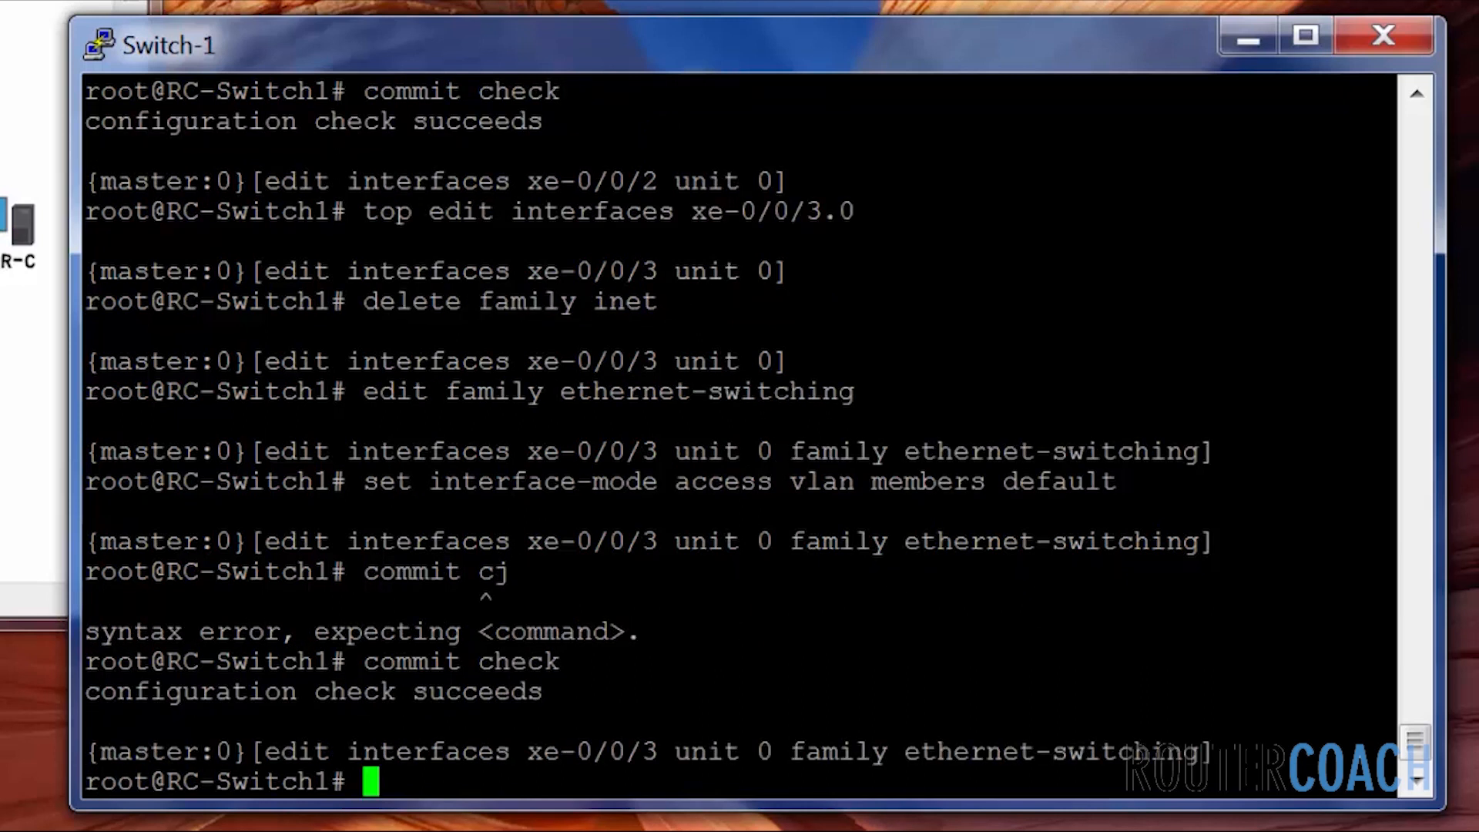
Commit the configuration to 'commit complete' and return to the top of the hierarchy.
type("commit")
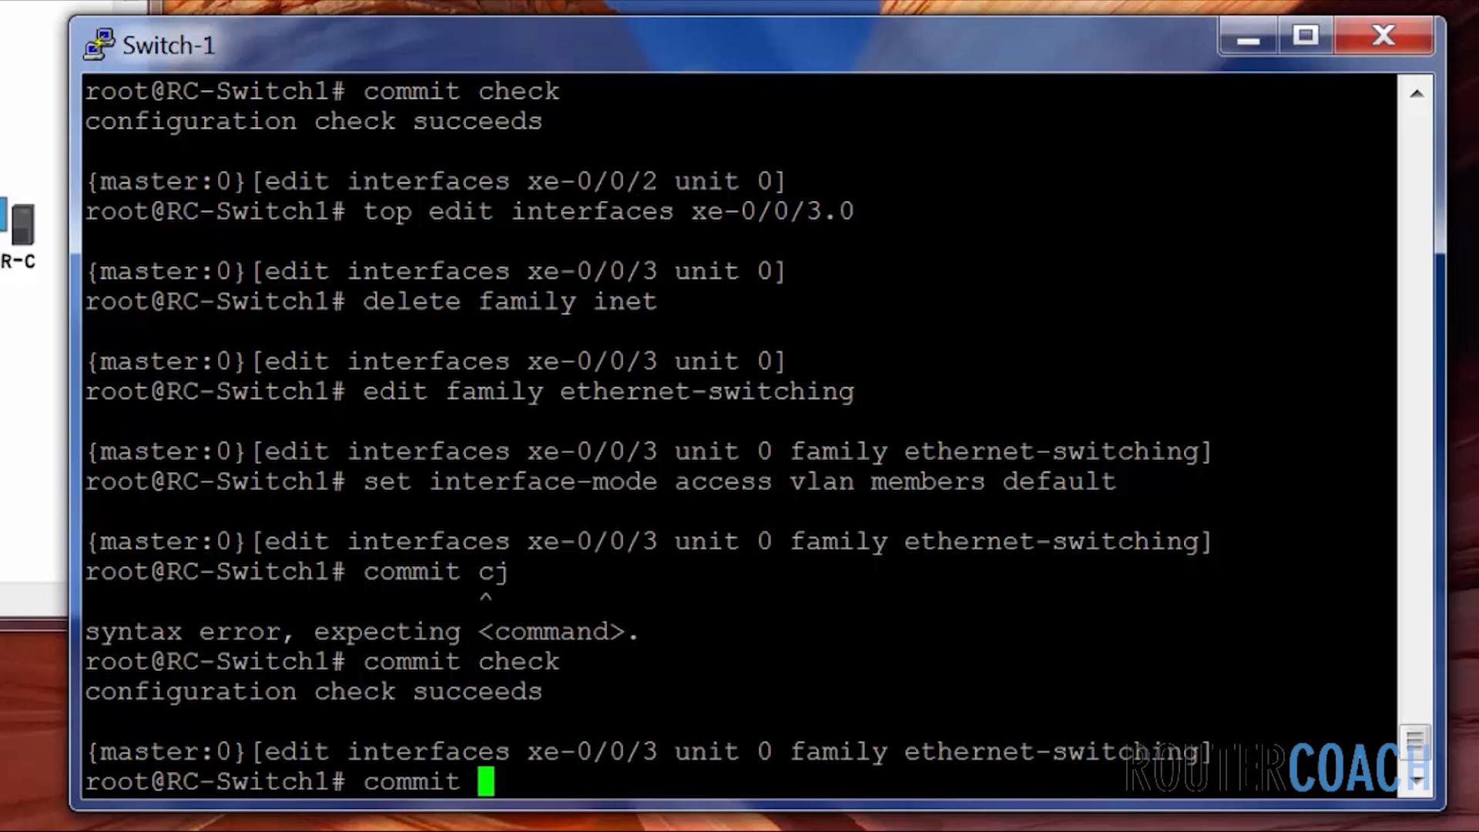
key("Return")
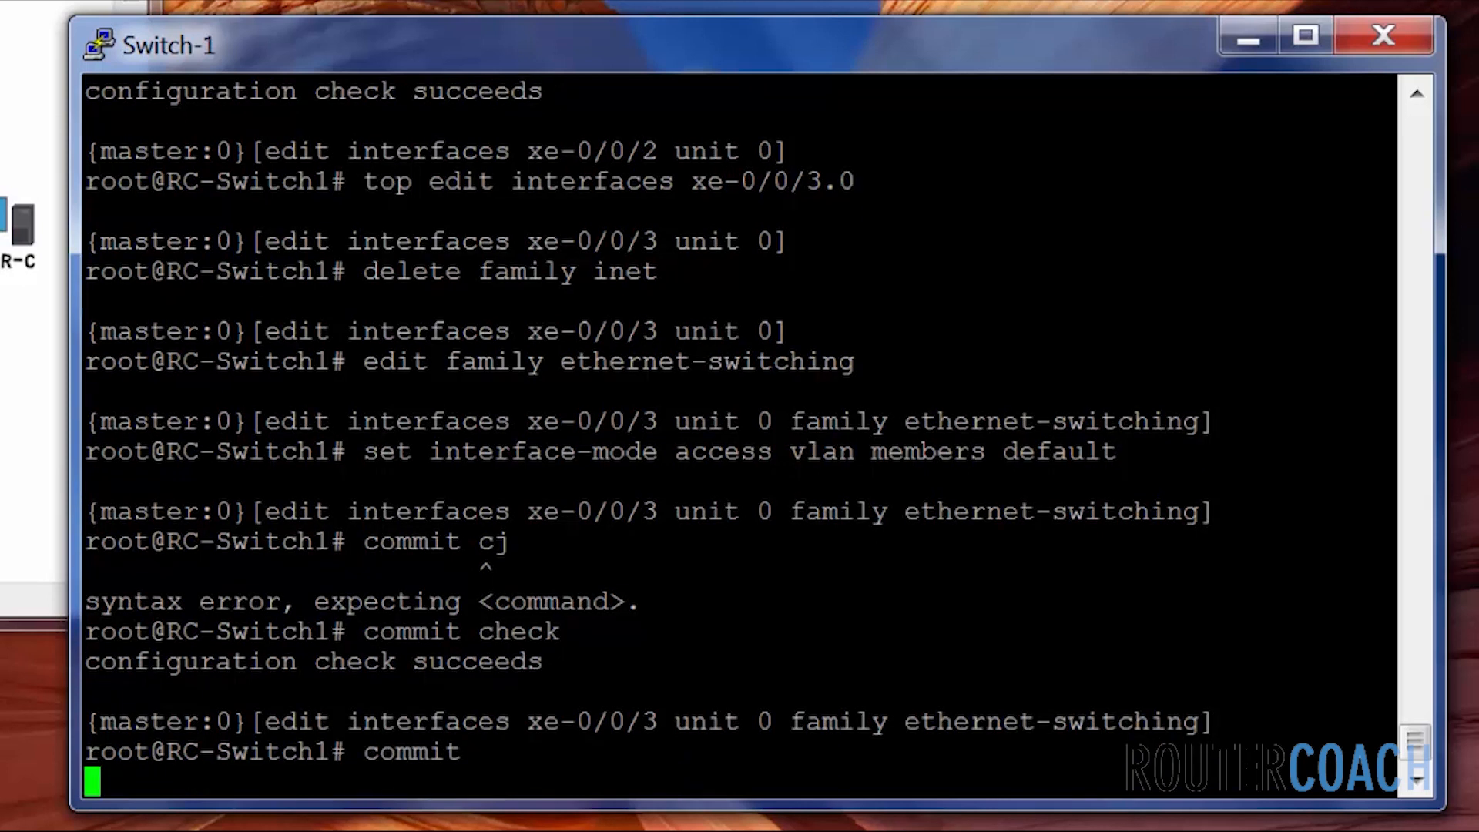
key("Return")
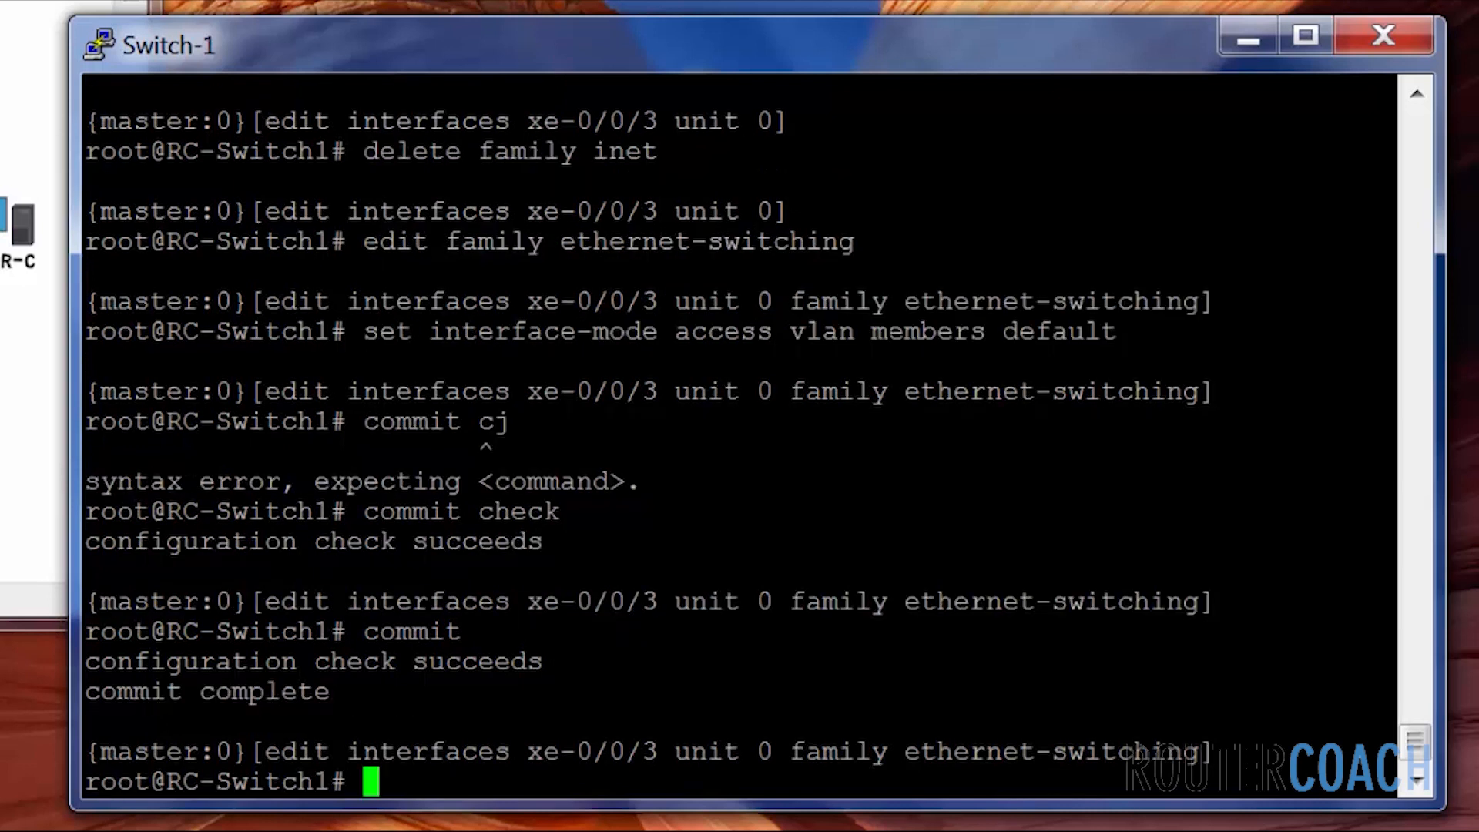
type("top")
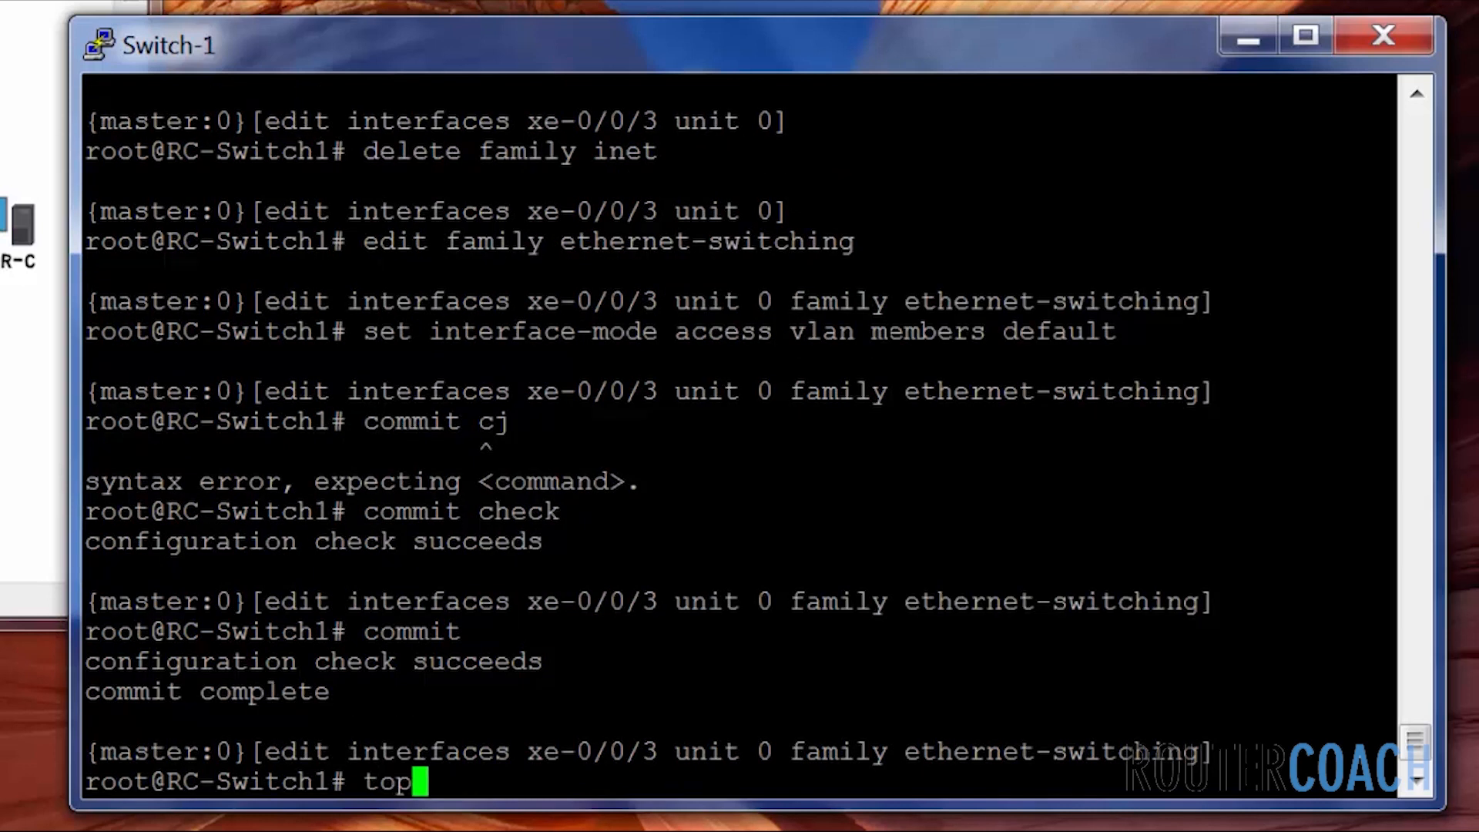
key("Return")
type("run")
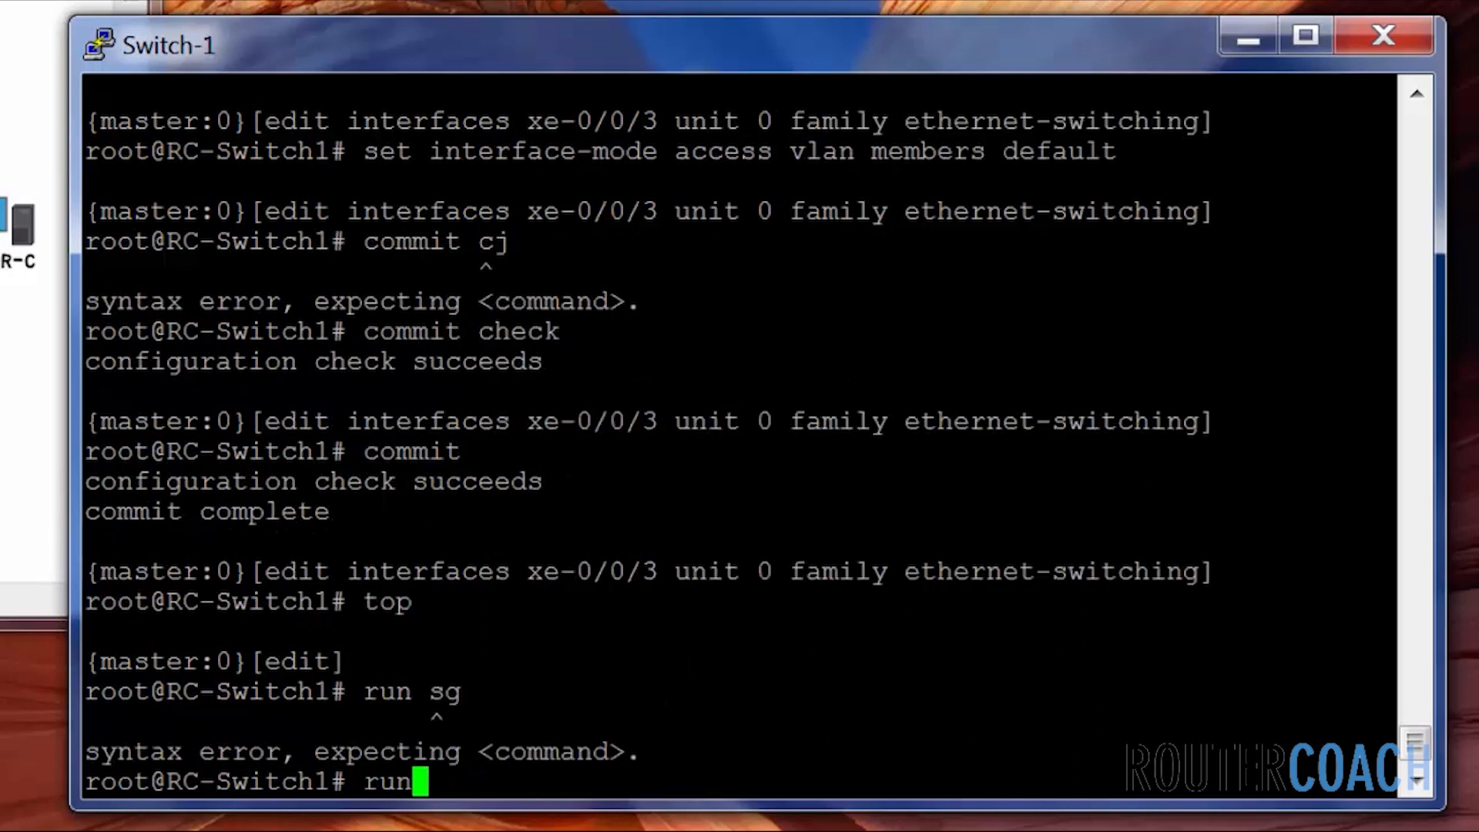
Start typing the 'run show ethernet-switching table' query at the switch prompt.
type("sh")
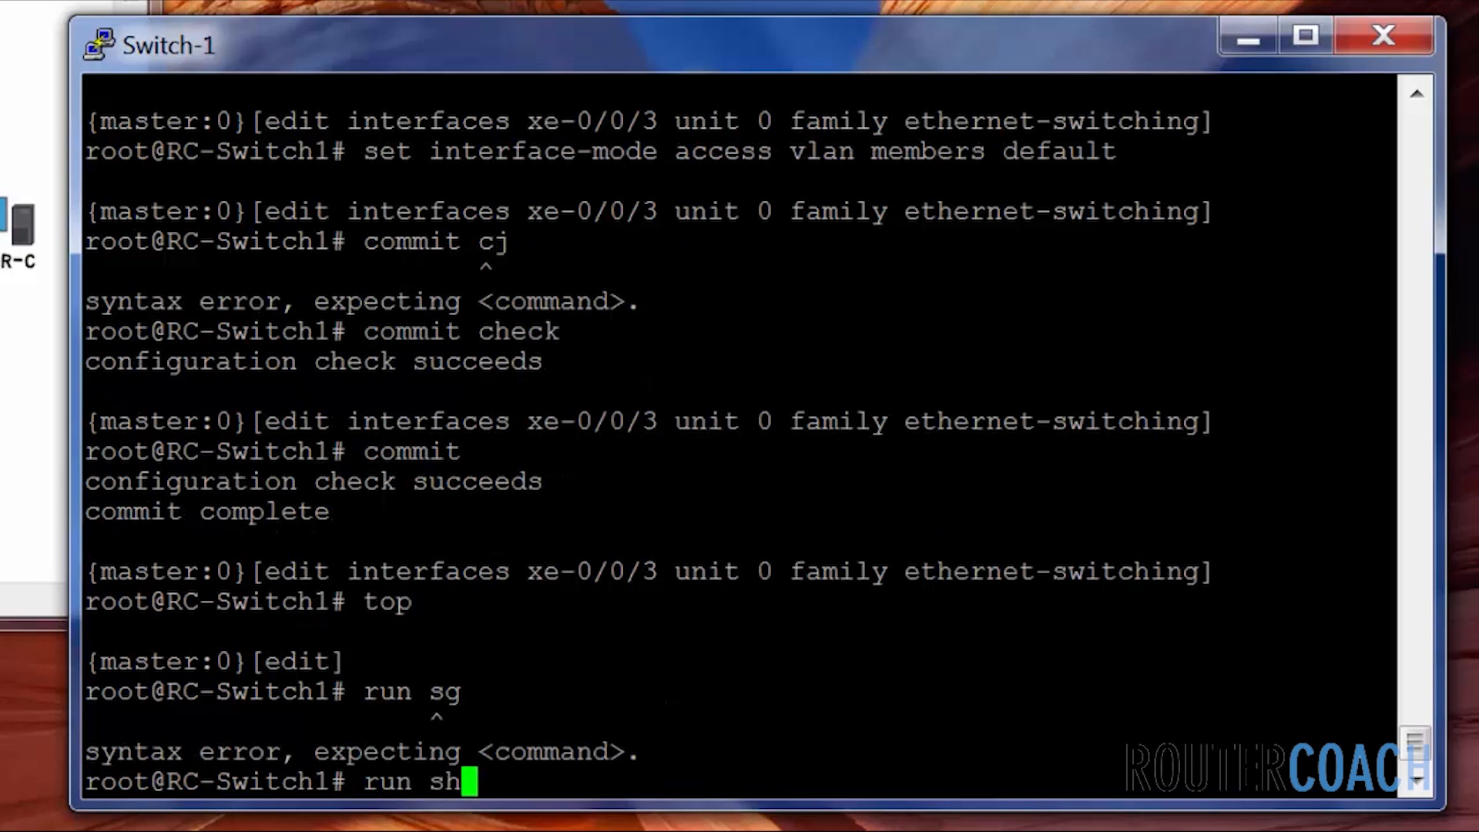
type("ow et")
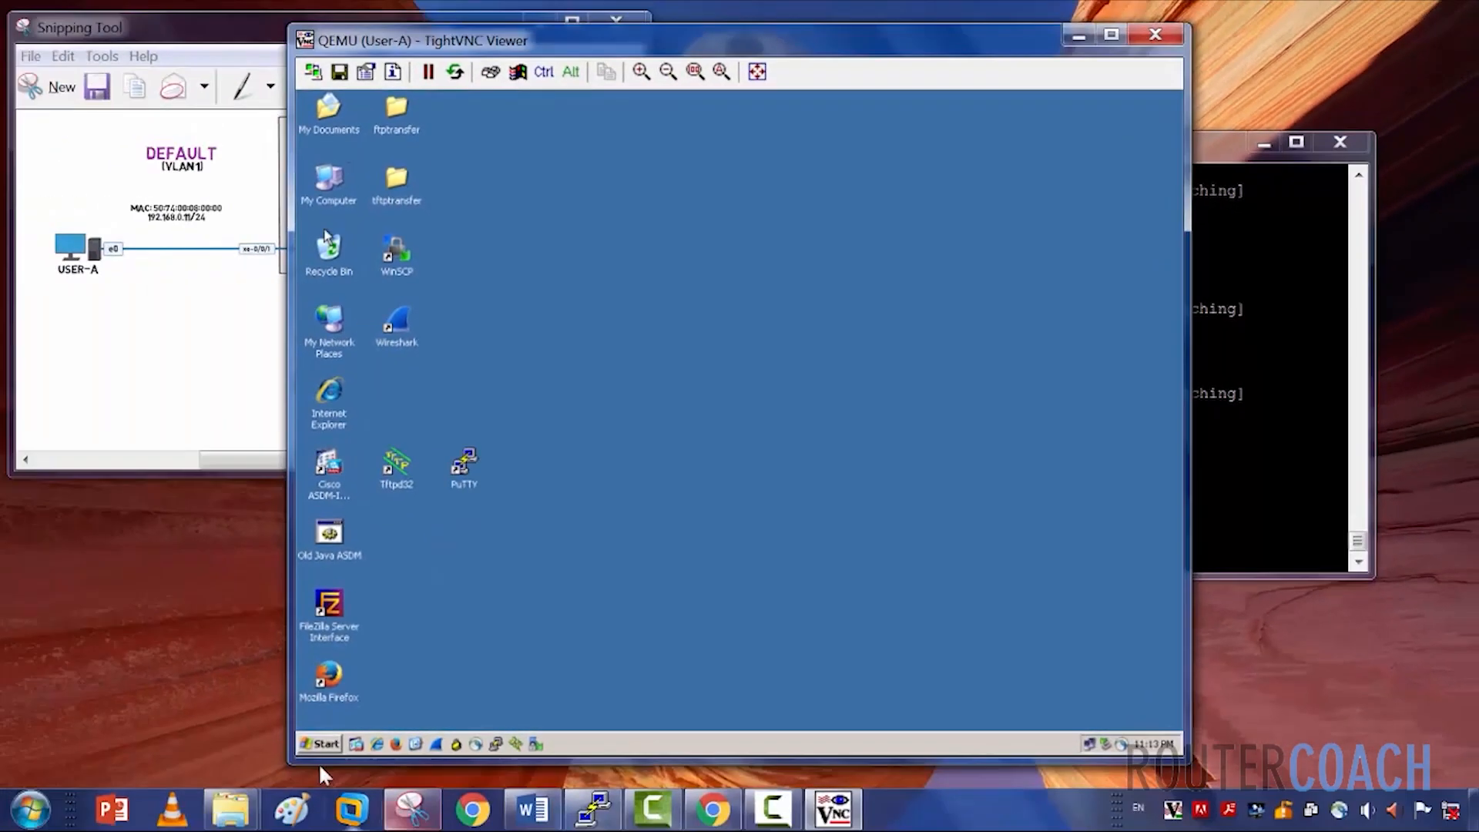
On User-A open a command prompt via Start > Run and ping 192.168.0.11 successfully.
left_click(320, 744)
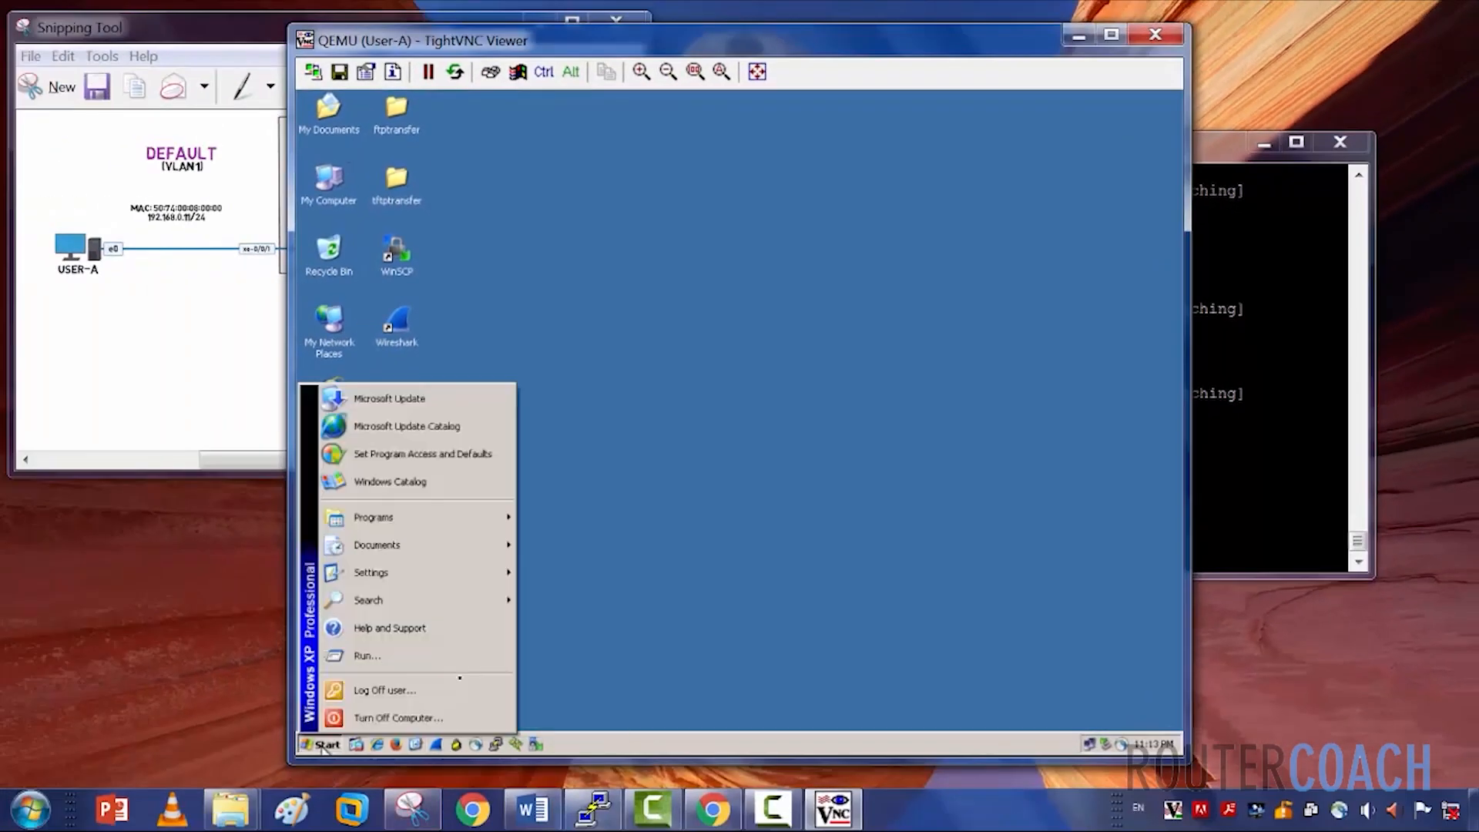
left_click(367, 656)
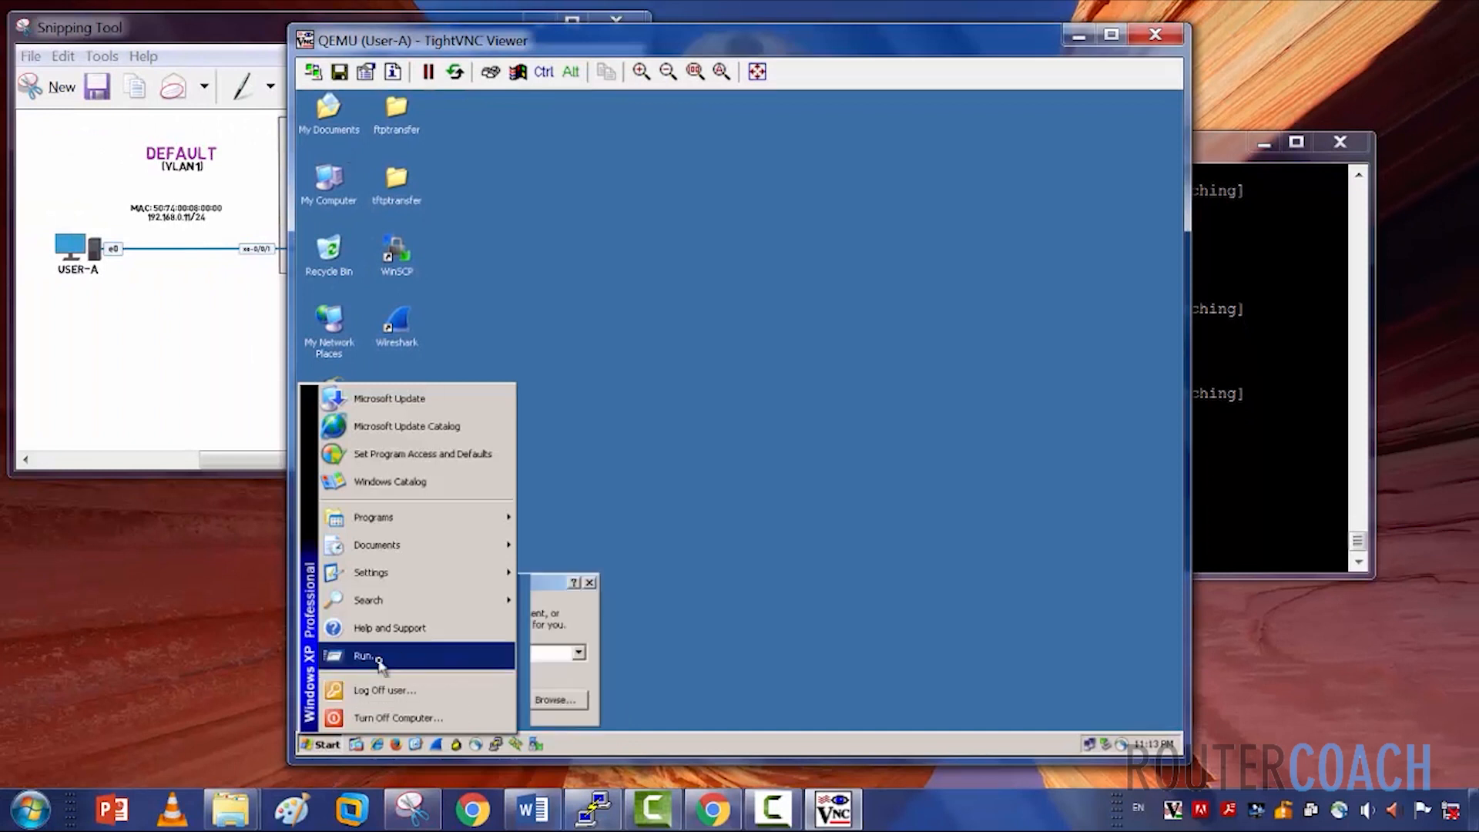
left_click(364, 656)
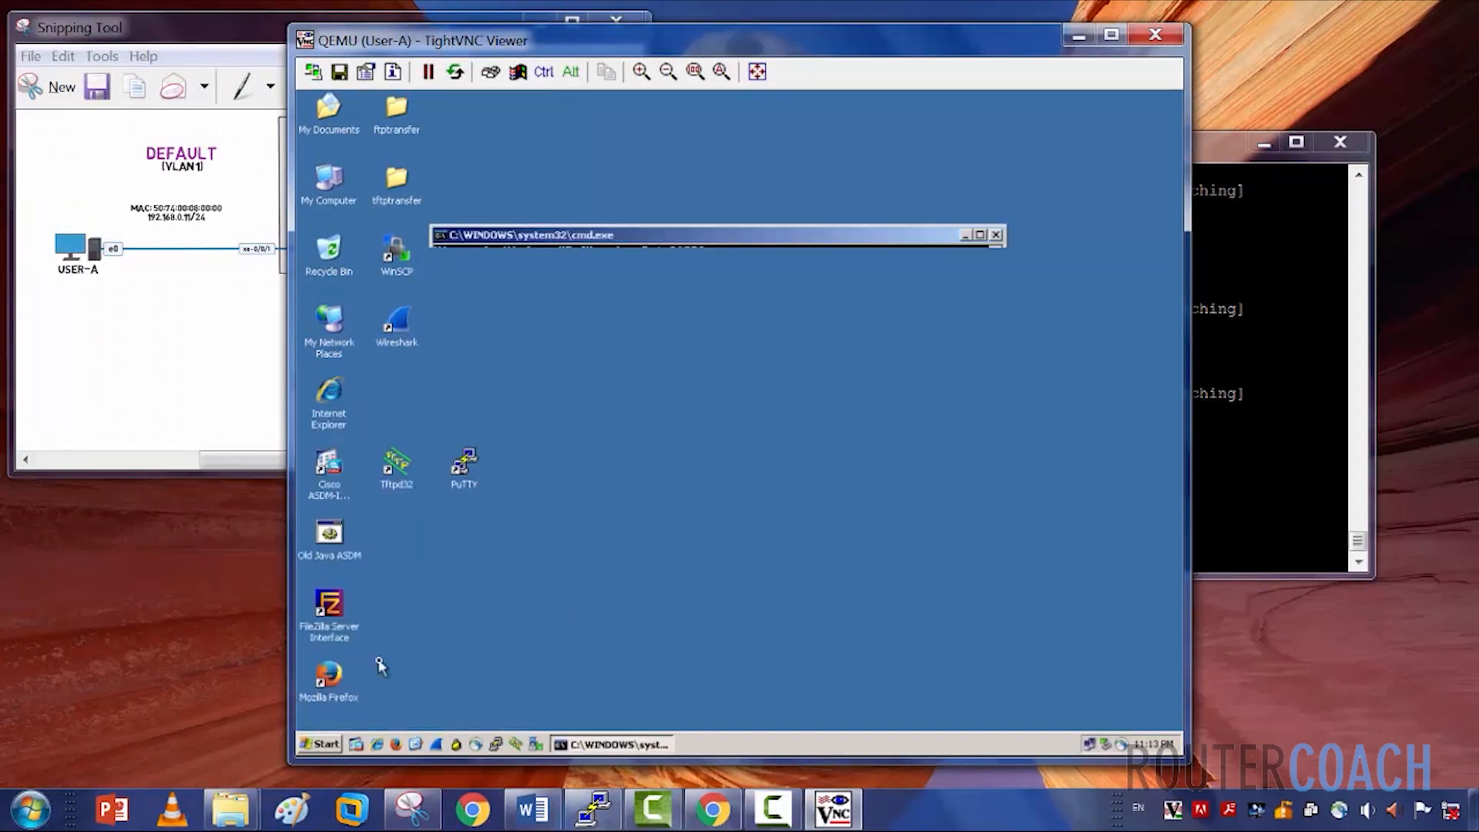
left_click(716, 235)
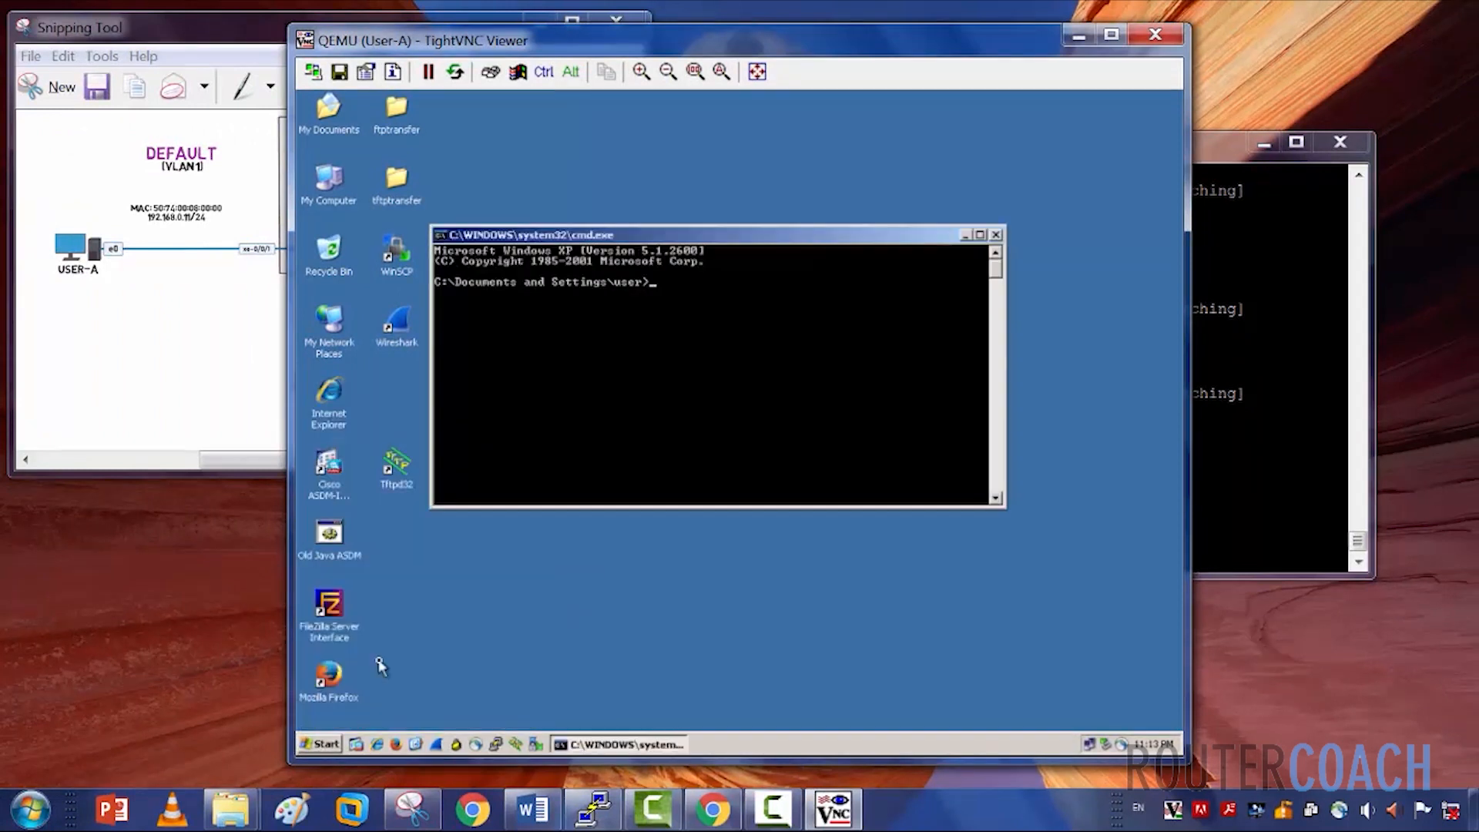
type("ping 192.168.0.1")
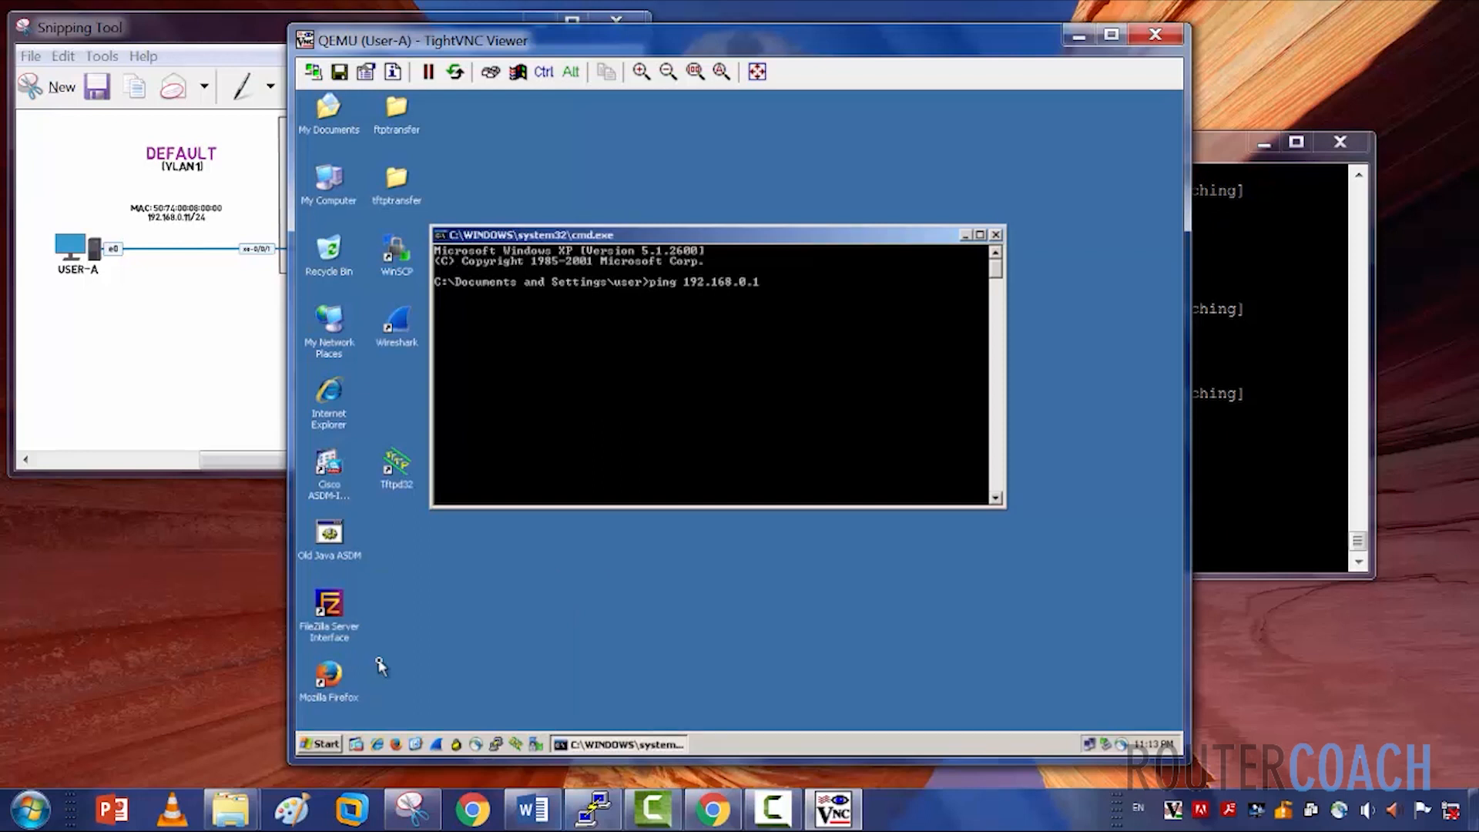
key("Return")
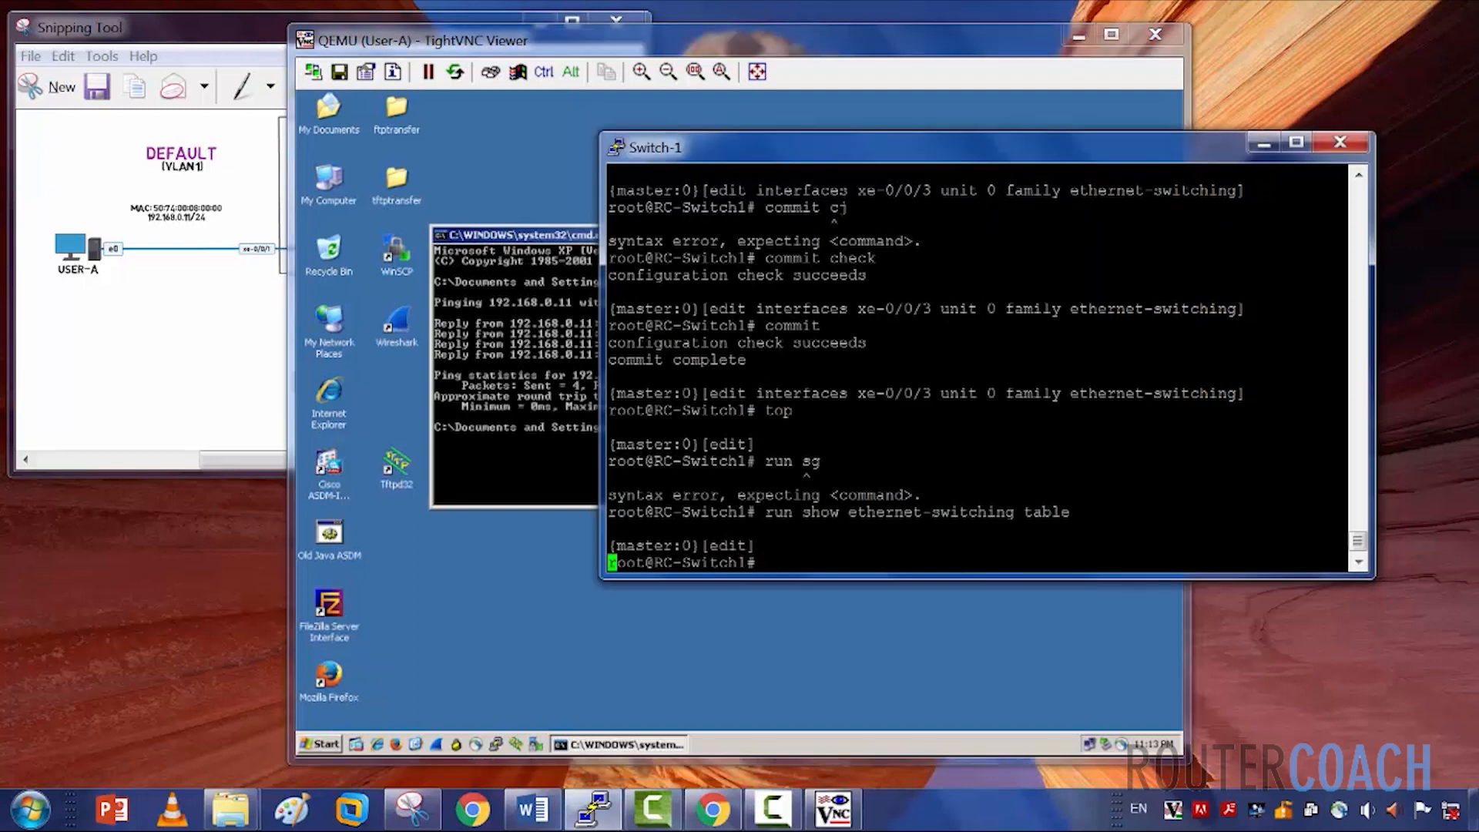
Rerun the switching-table query twice while User-A pings 192.168.0.12.
key("Return")
type("run show ethernet-switching table")
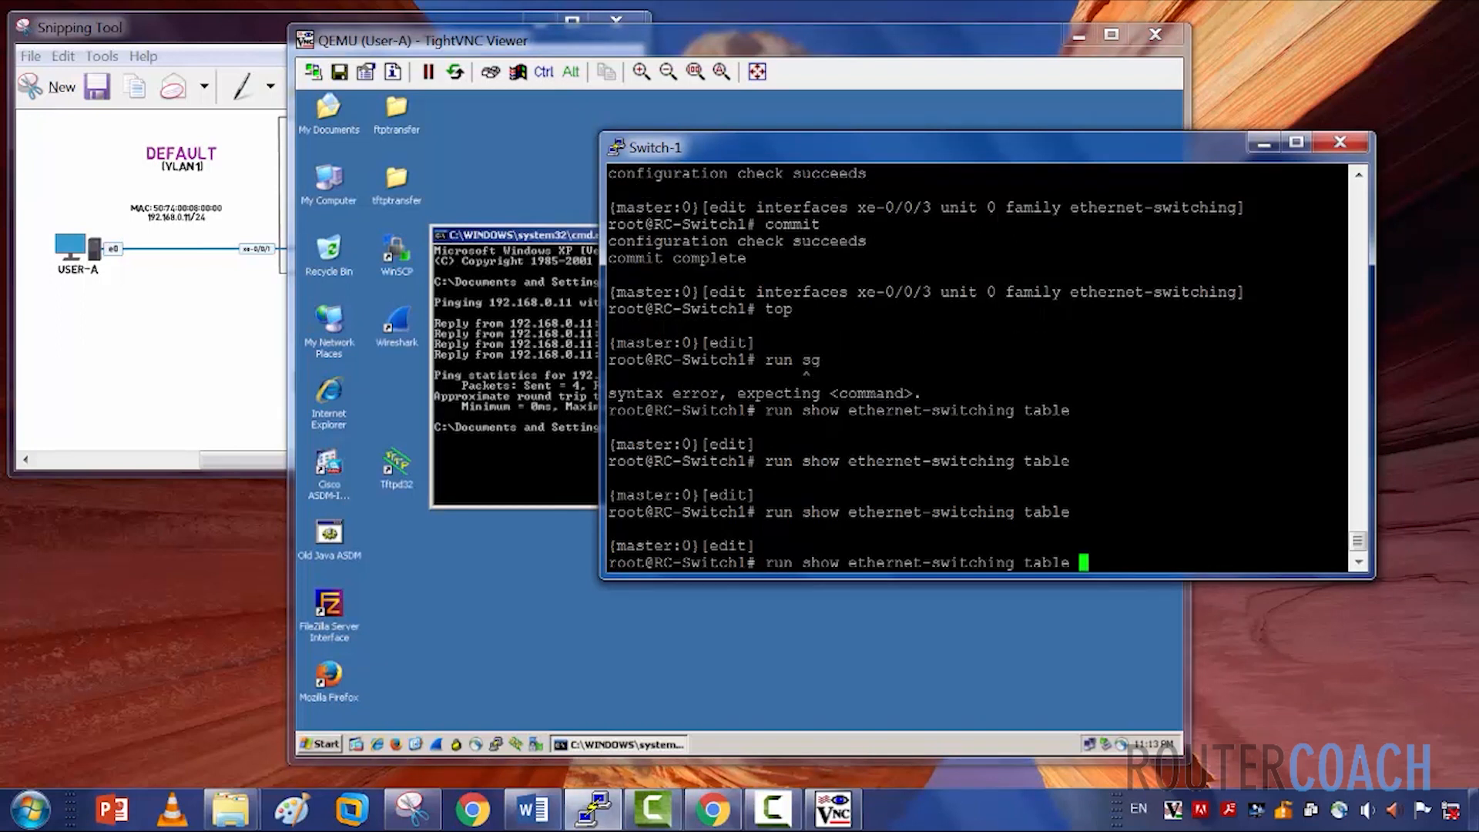
key("Return")
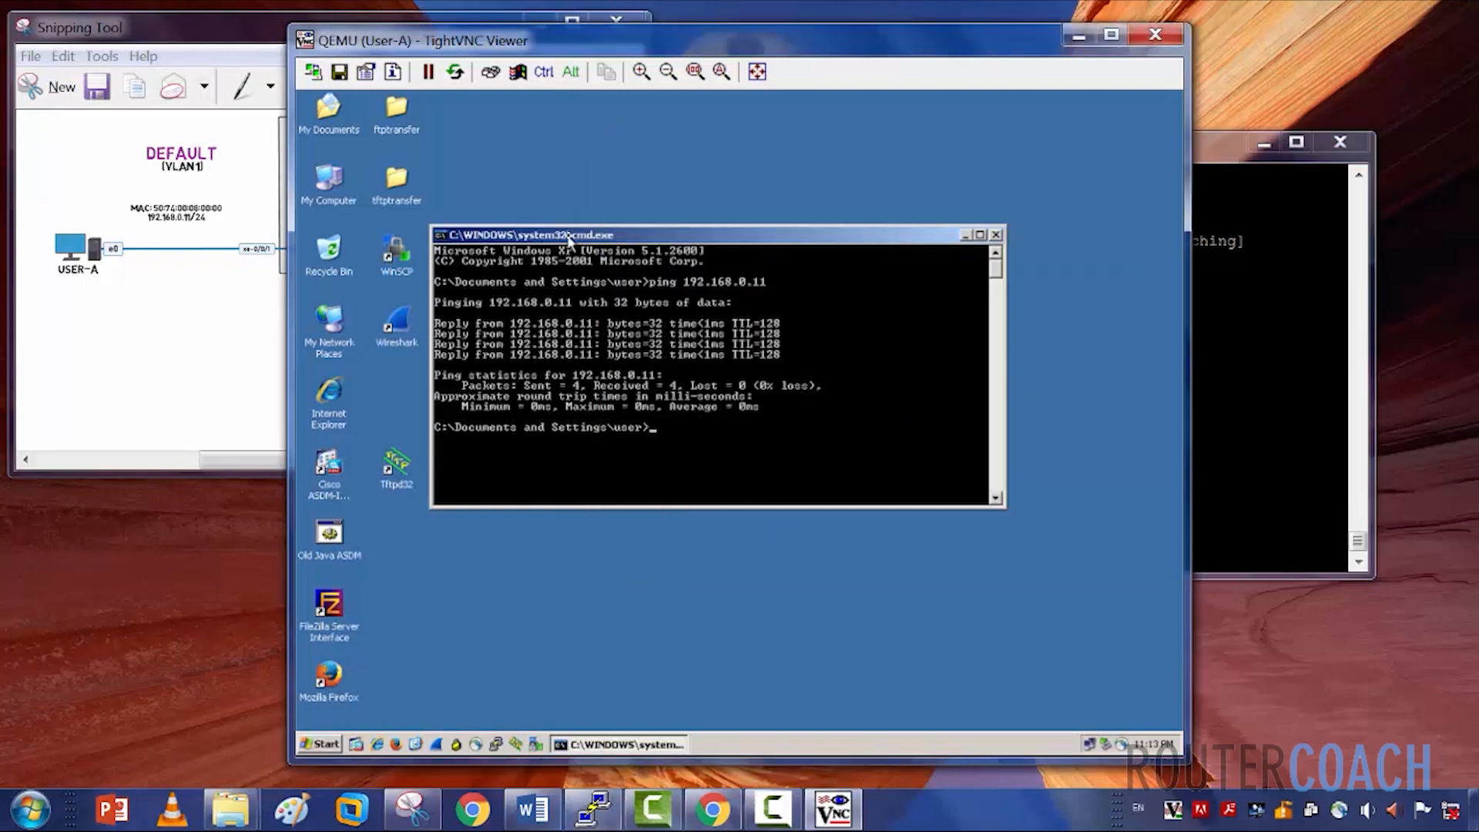
type("ping 192.168.0.1")
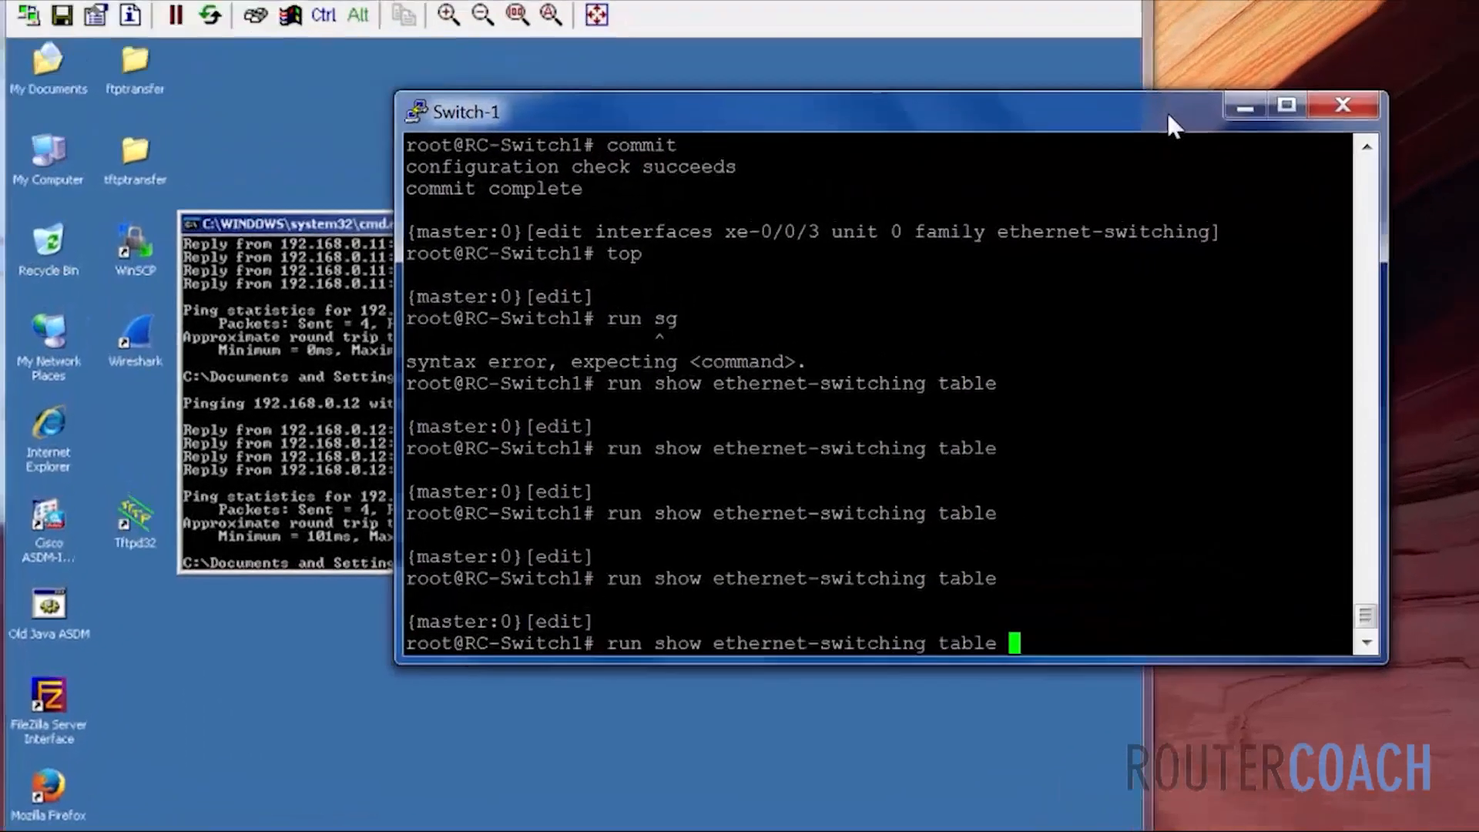
Run 'show ethernet-switching table' twice and highlight the default VLAN with MACs on xe-0/0/1.0 and xe-0/0/2.0.
key("Return")
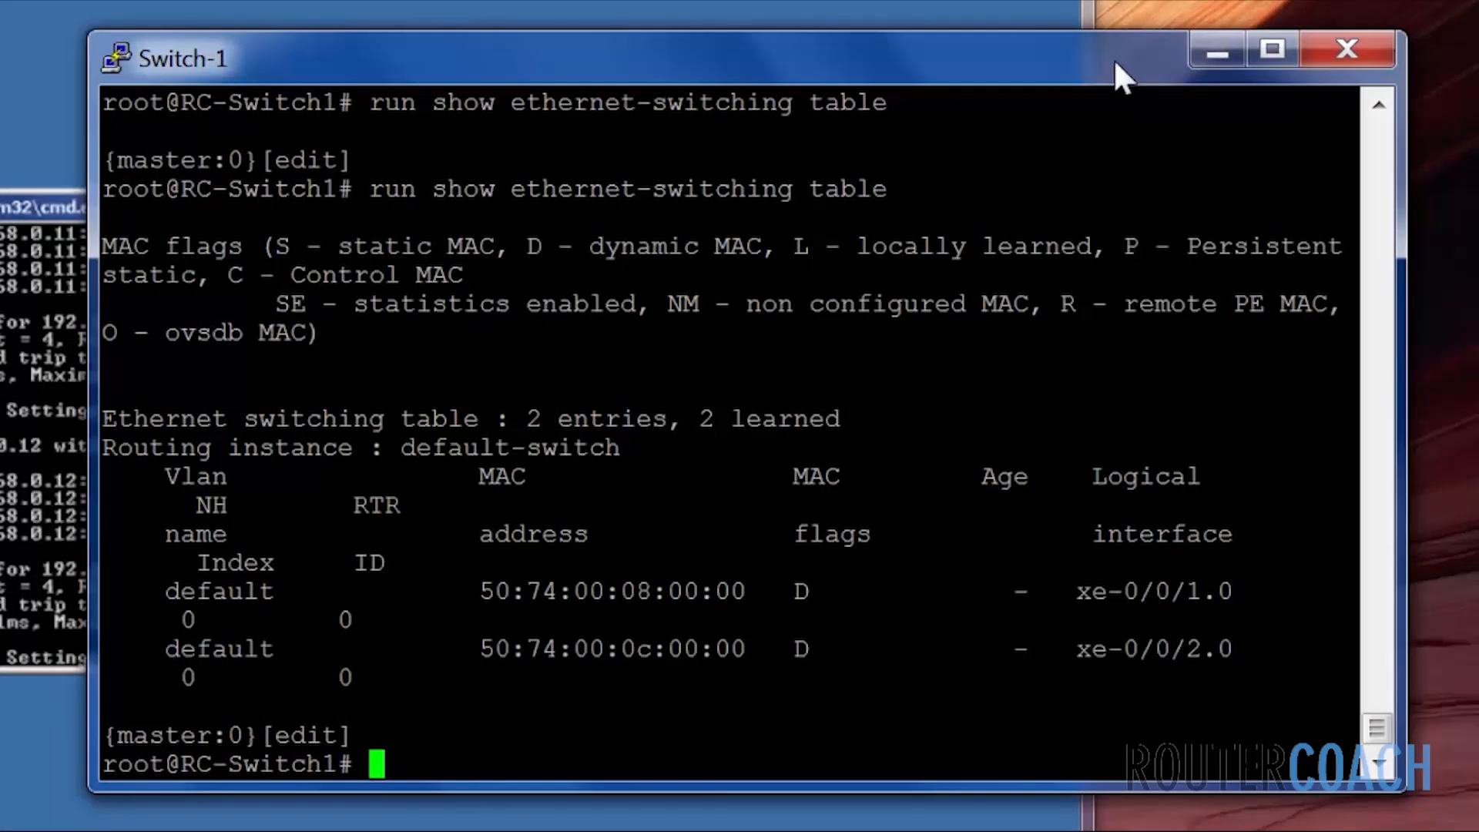
mouse_move(84, 447)
type("top")
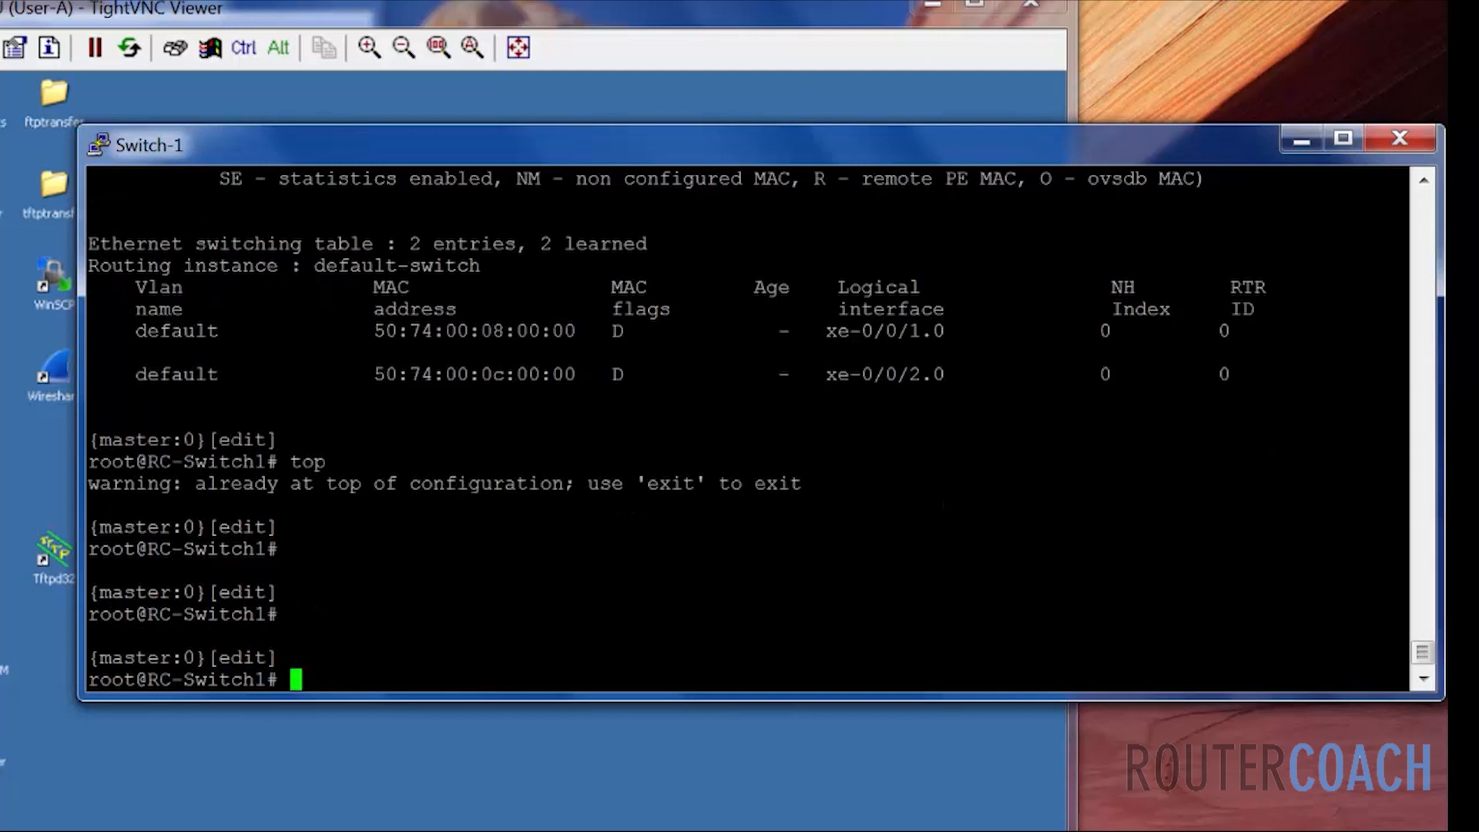
type("run show ethernet-switching table")
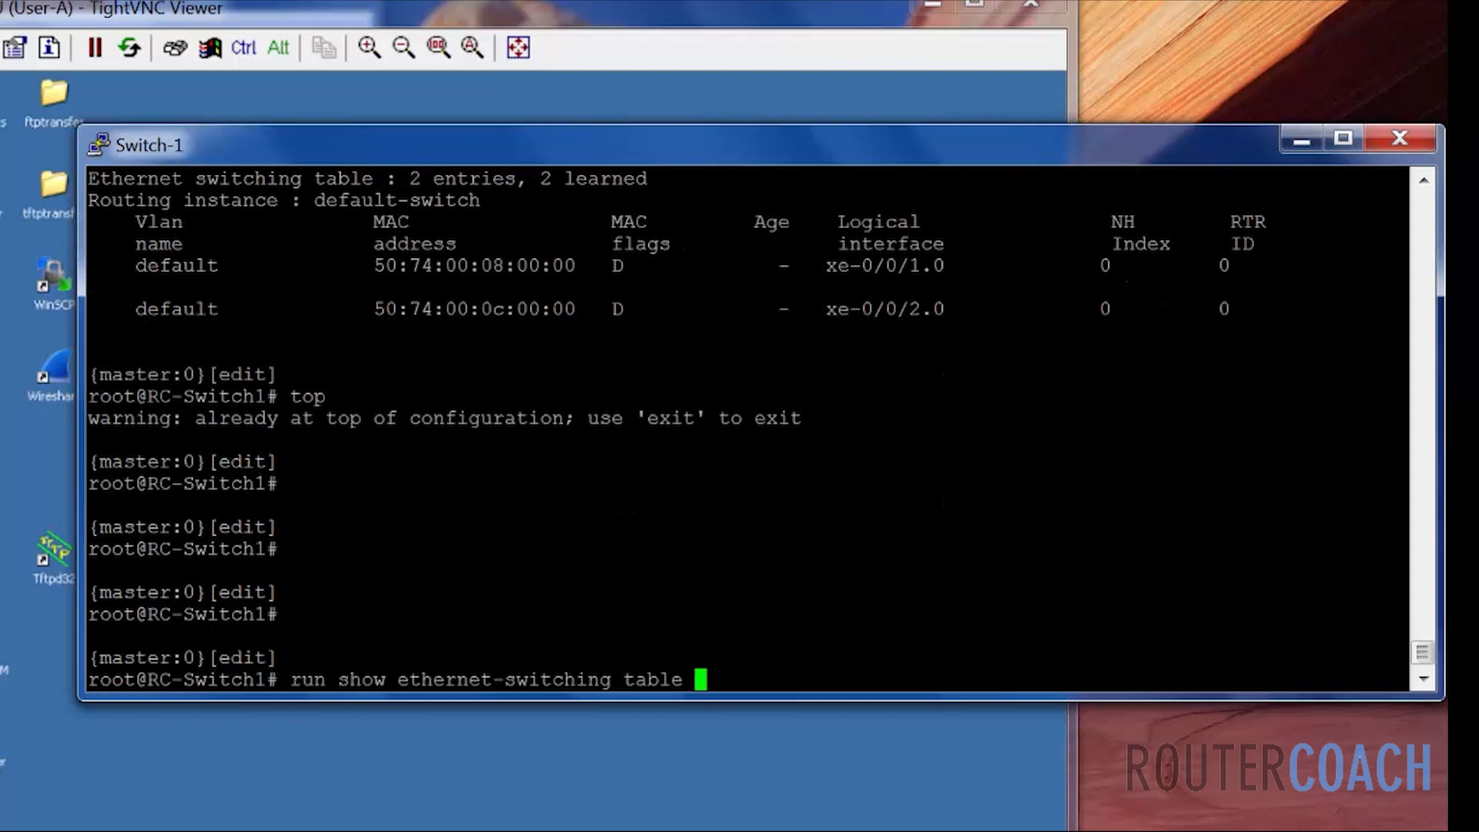
key("Return")
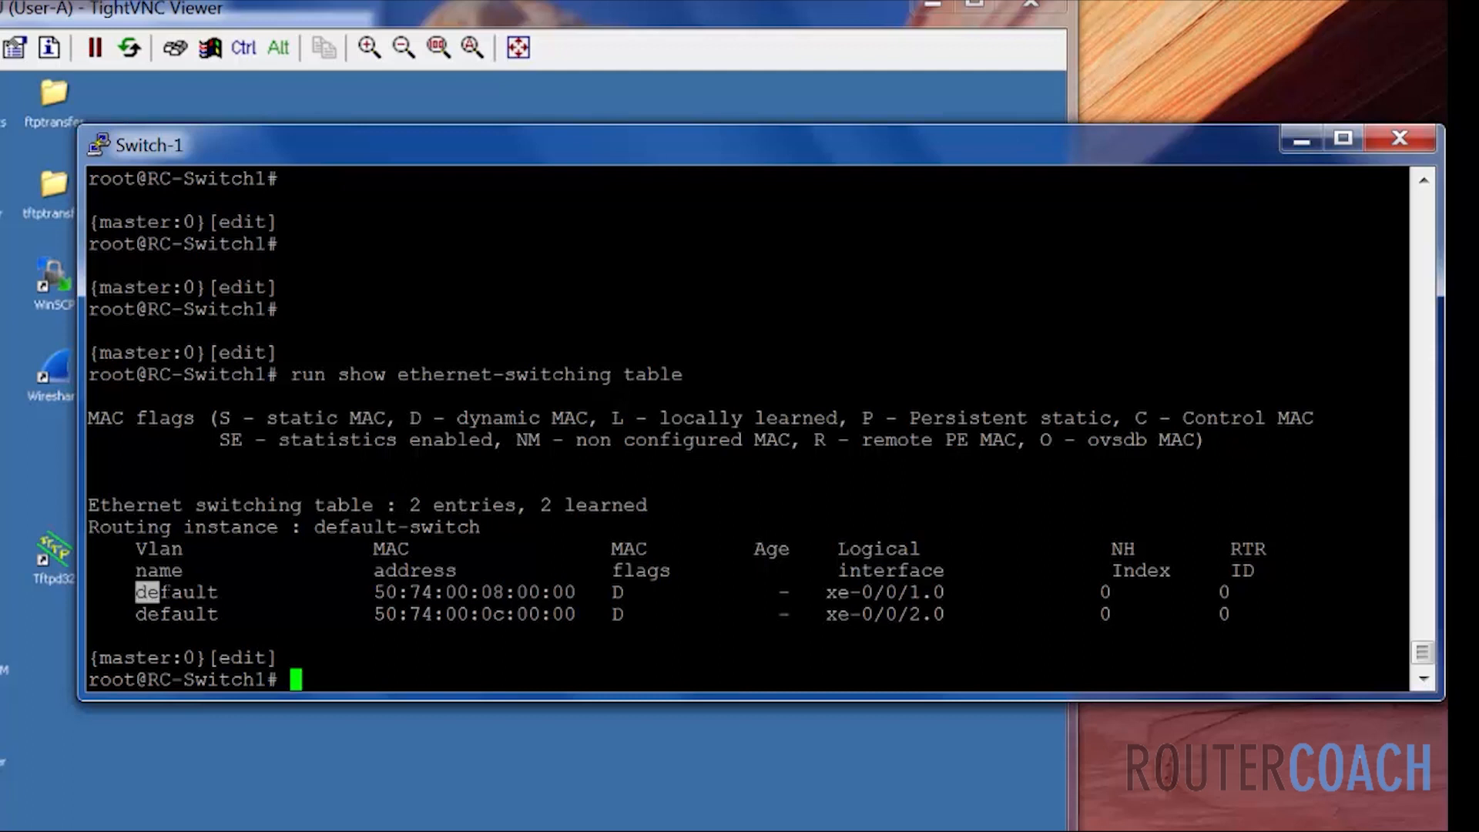
double_click(176, 592)
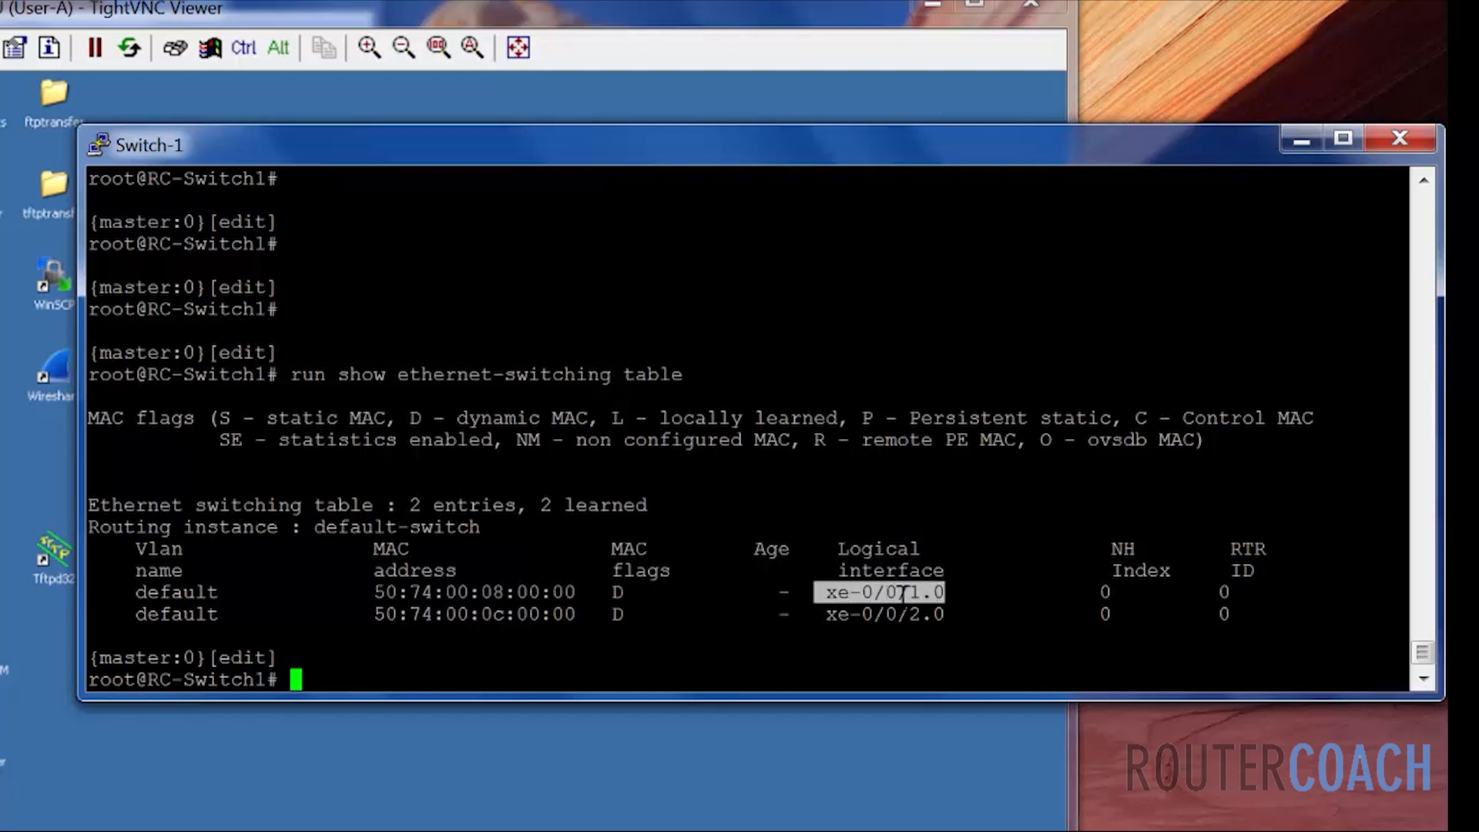
mouse_move(130, 795)
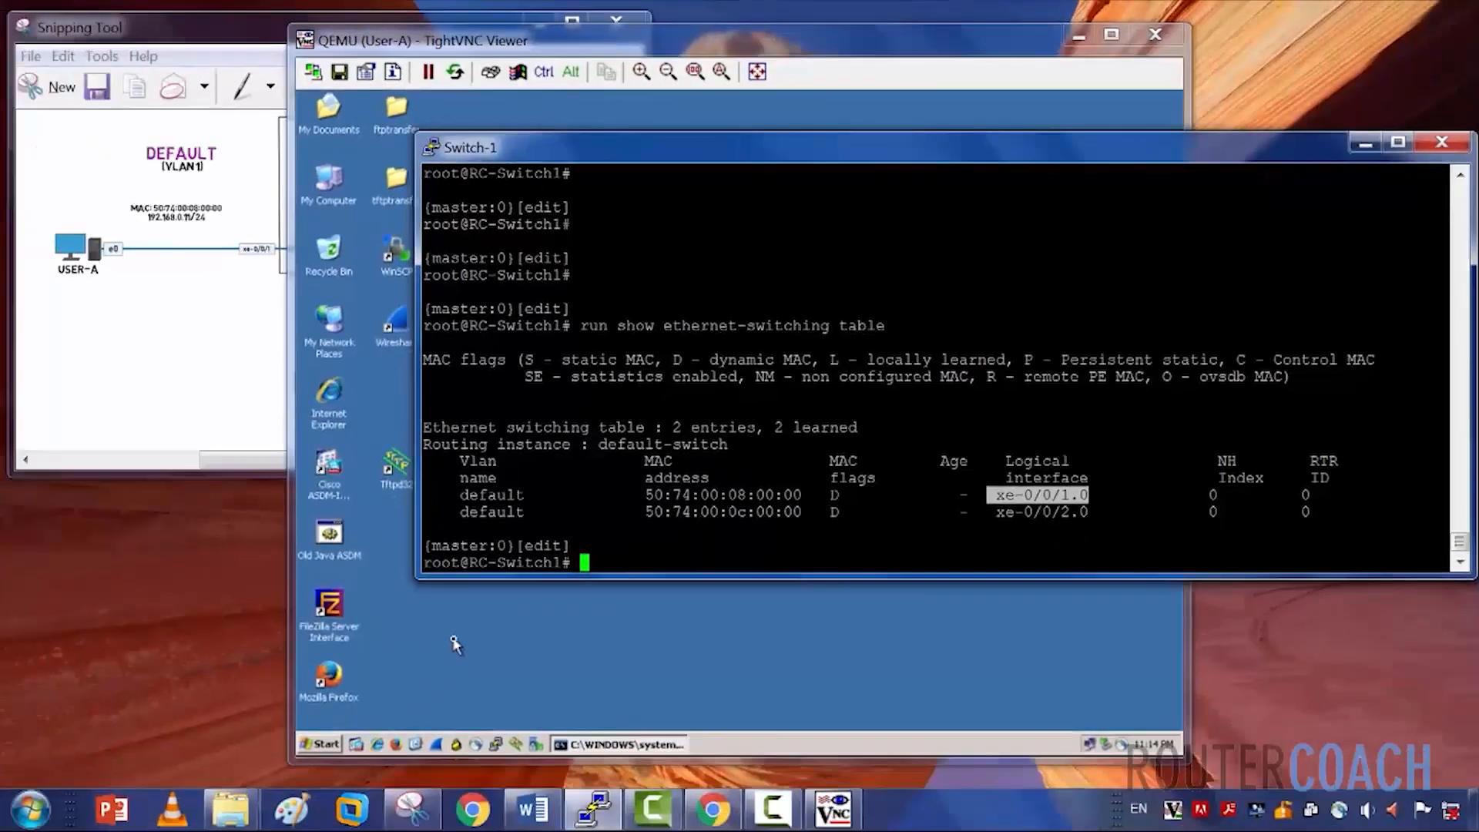
On User-A's command prompt, ping 192.168.0.12 and confirm replies alongside 192.168.0.11.
left_click(618, 745)
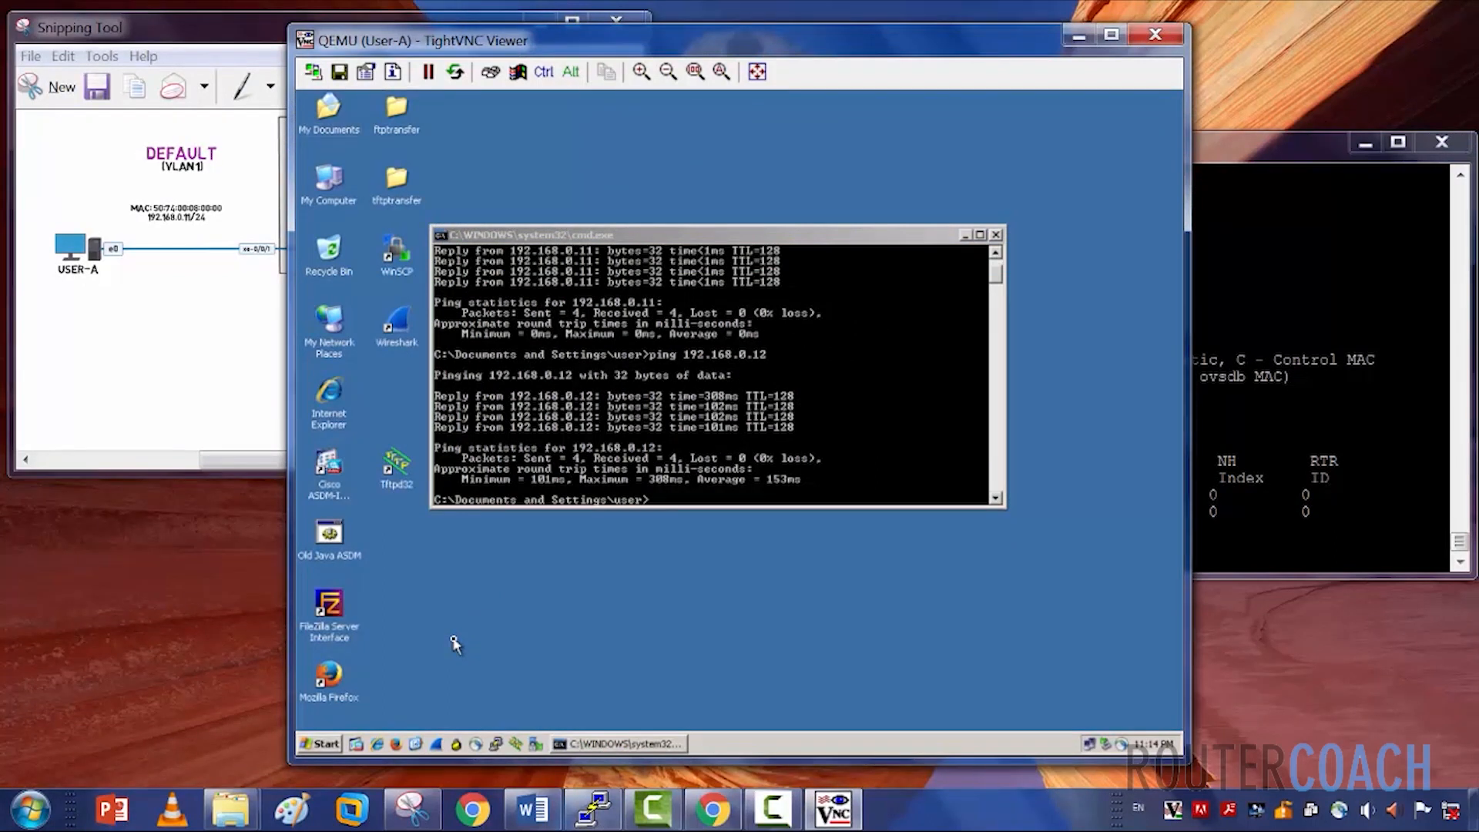
mouse_move(706, 537)
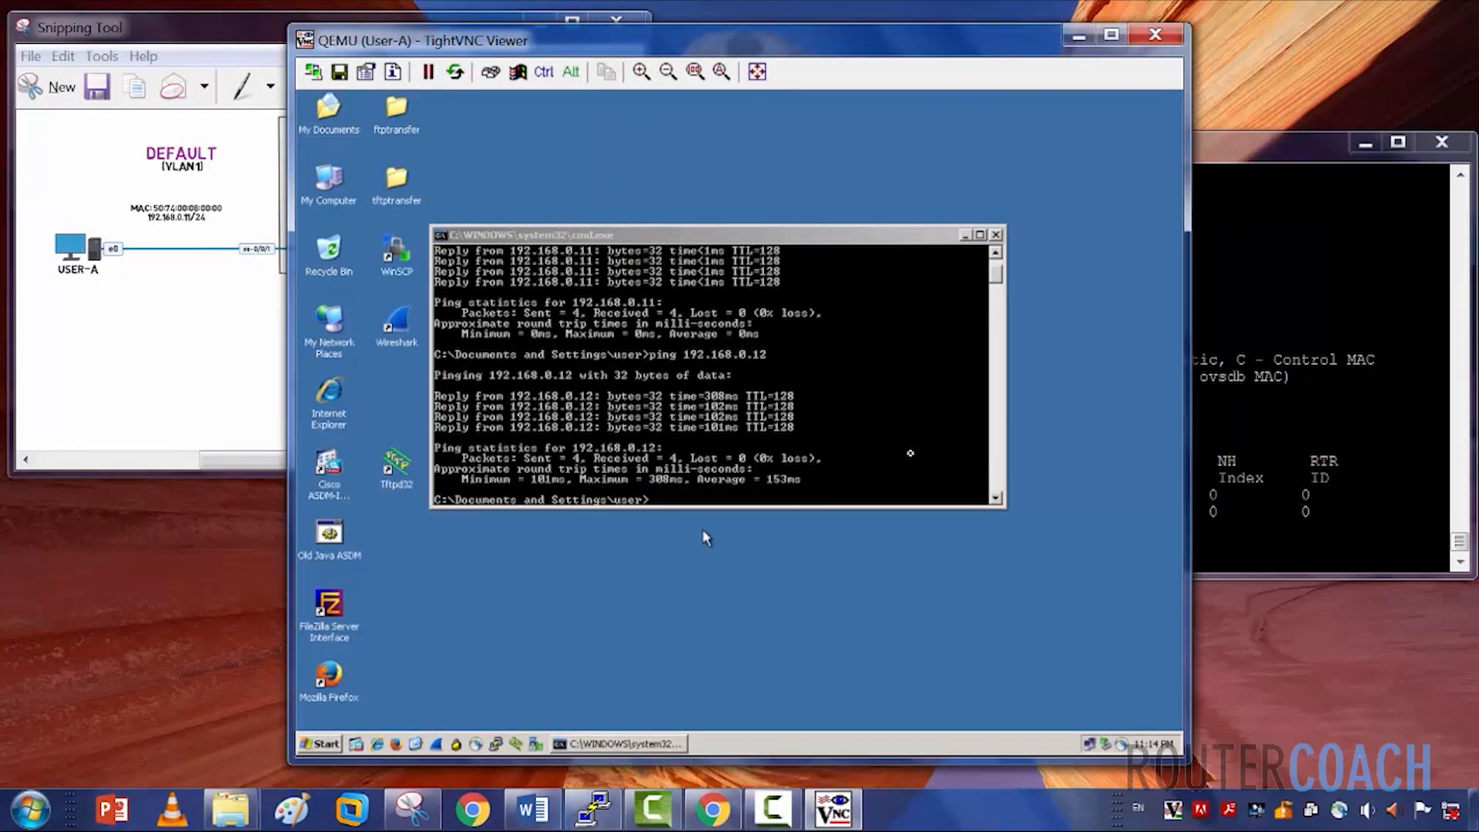
type("ping 192.168.0.12")
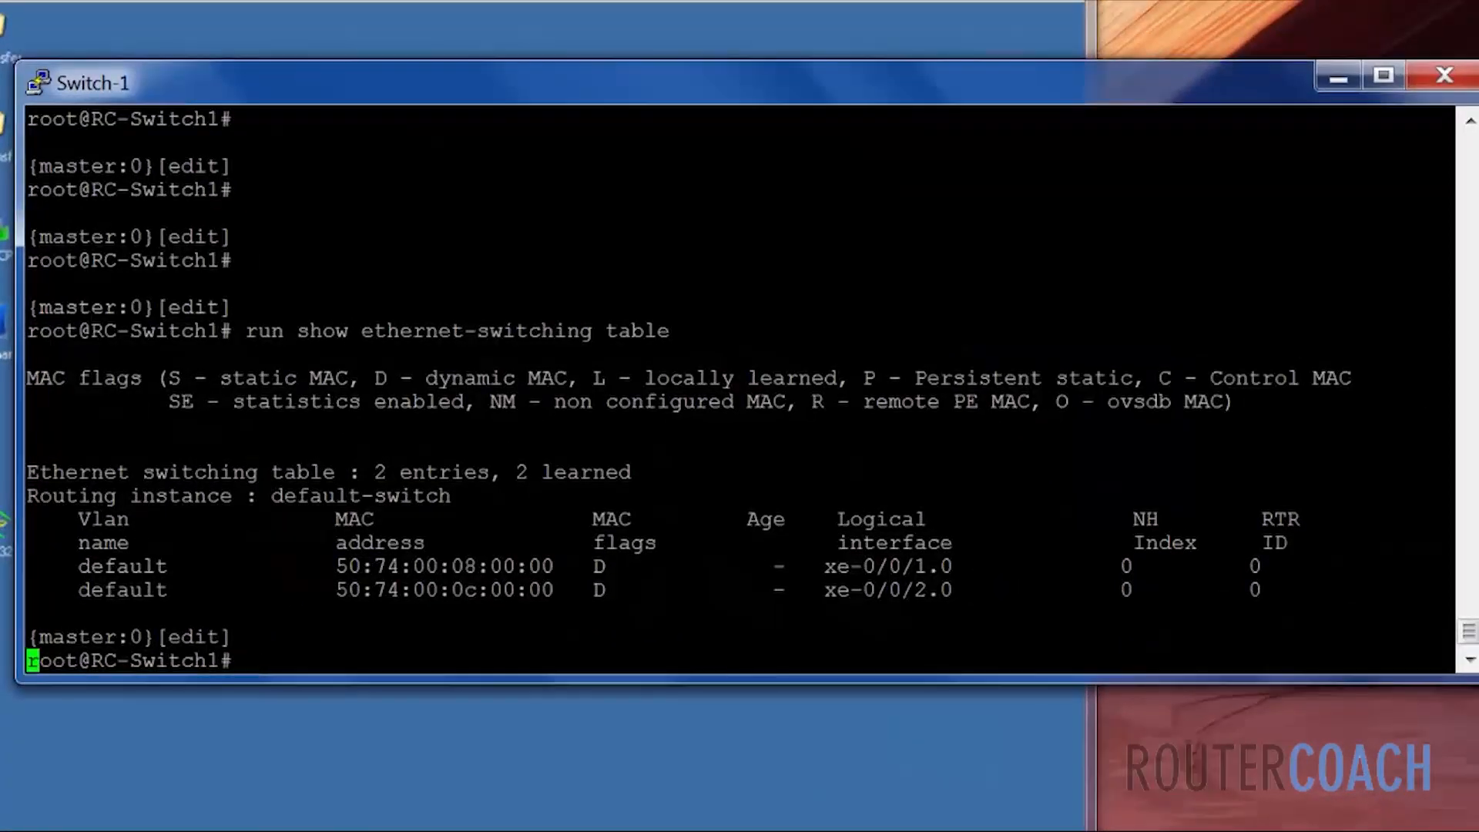
Rerun the MAC table to list three hosts including 50:74:00:07:00:00 on xe-0/0/3.0, highlighting the xe-0/0/1.0 MAC.
key("Return")
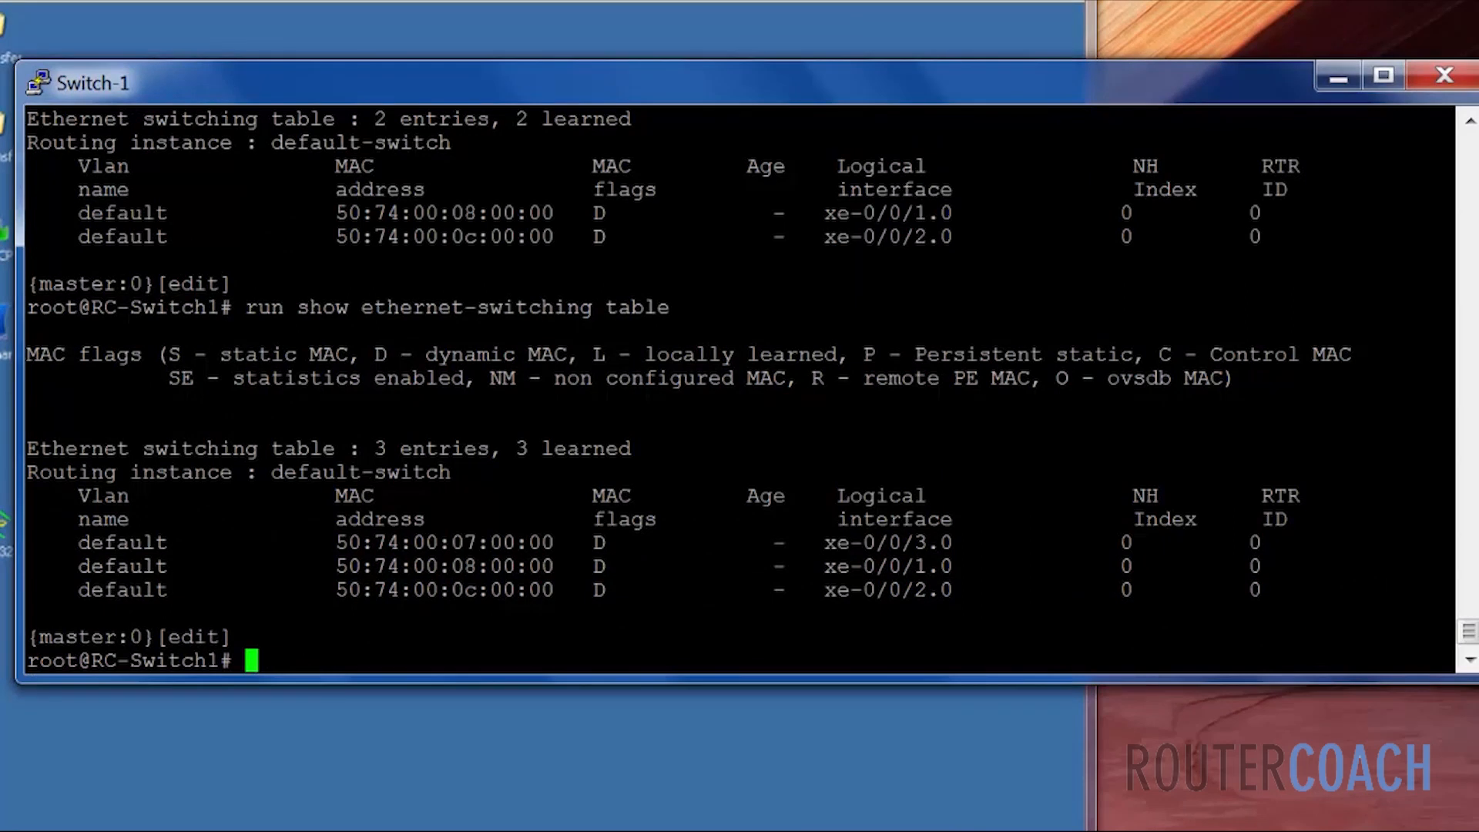
double_click(444, 565)
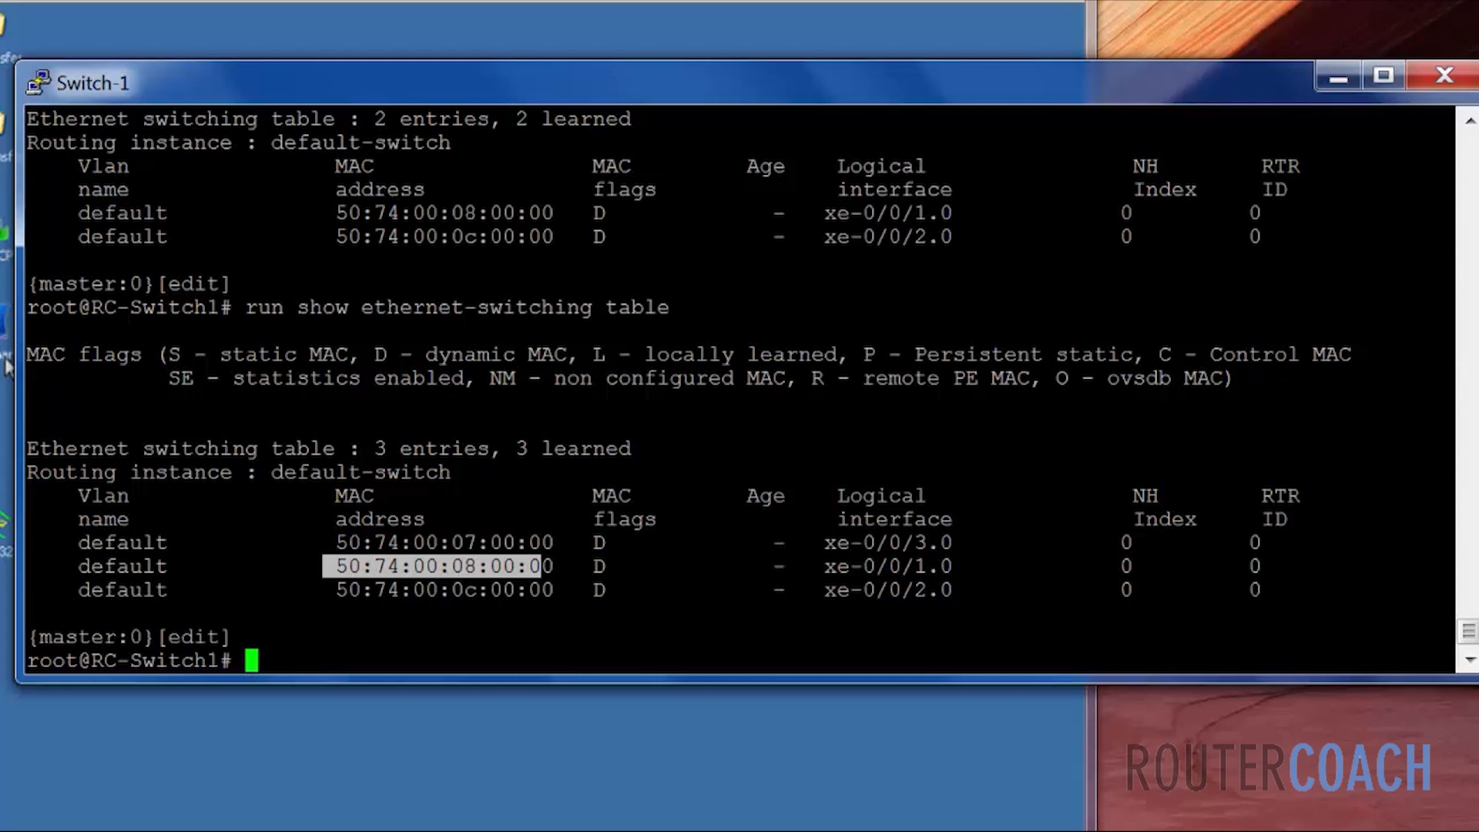